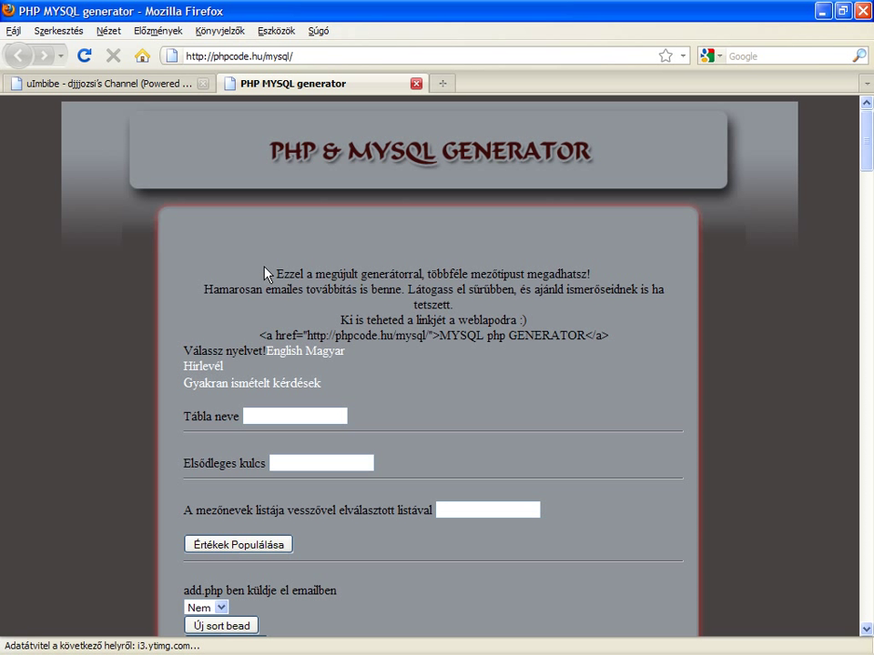
Step: Select the introductory text on the generator page, then clear the selection
drag(276, 273, 525, 335)
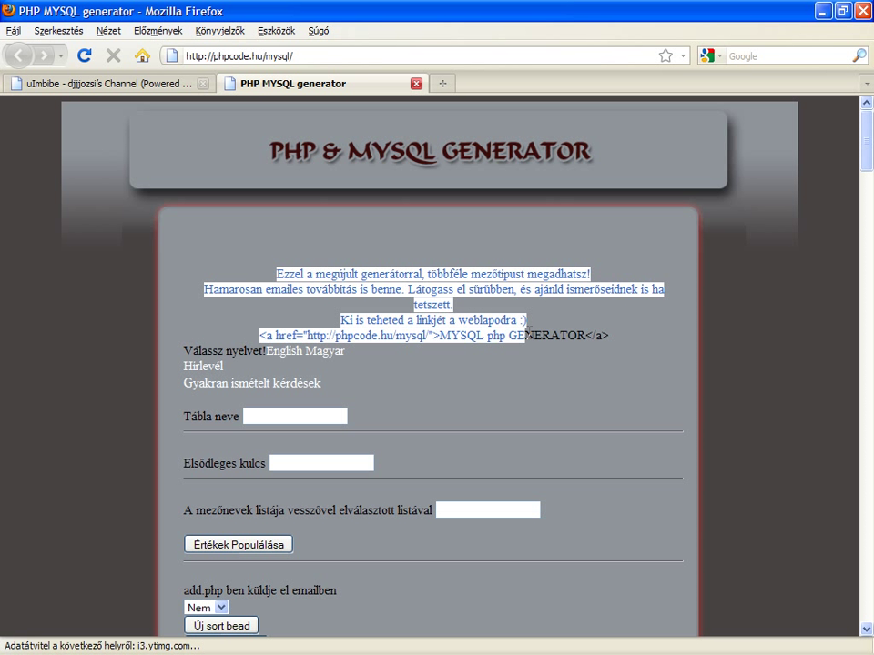
click(626, 344)
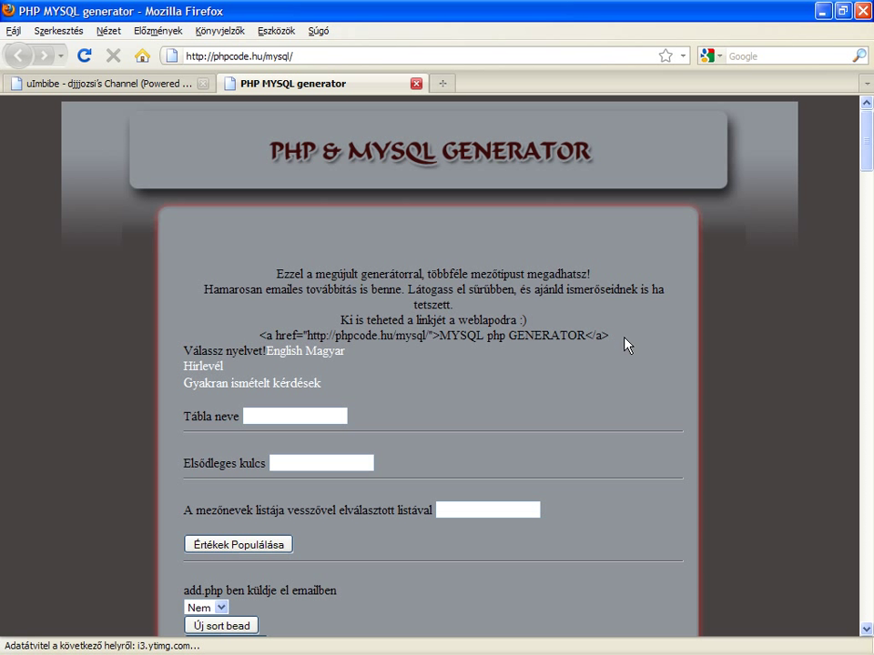
mouse_move(262, 275)
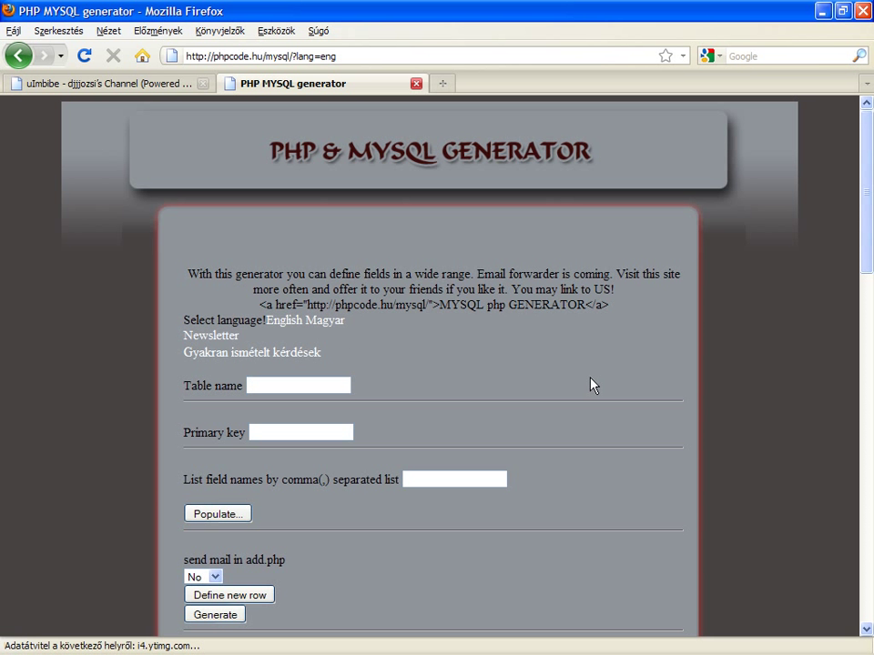
mouse_move(508, 399)
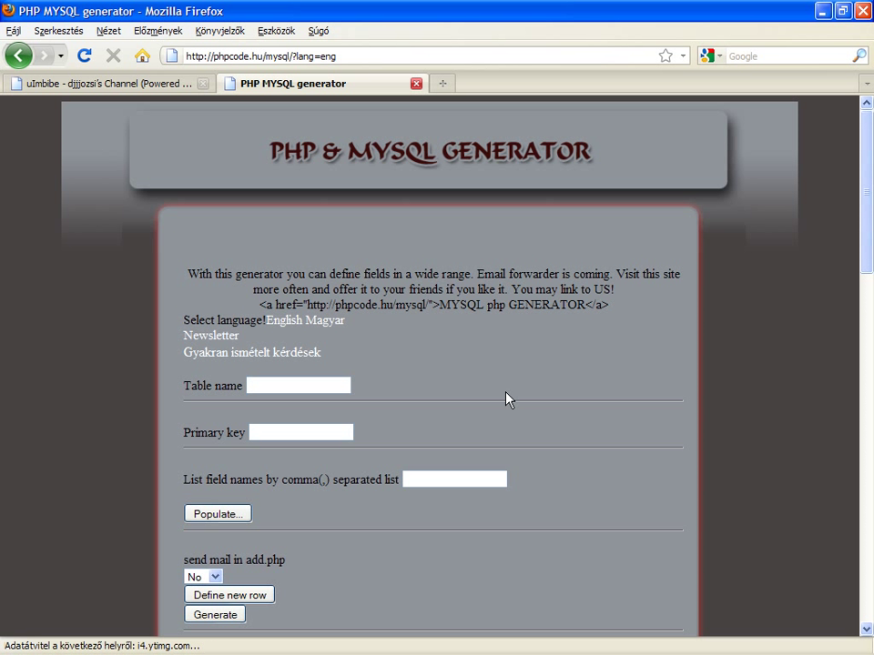
mouse_move(503, 398)
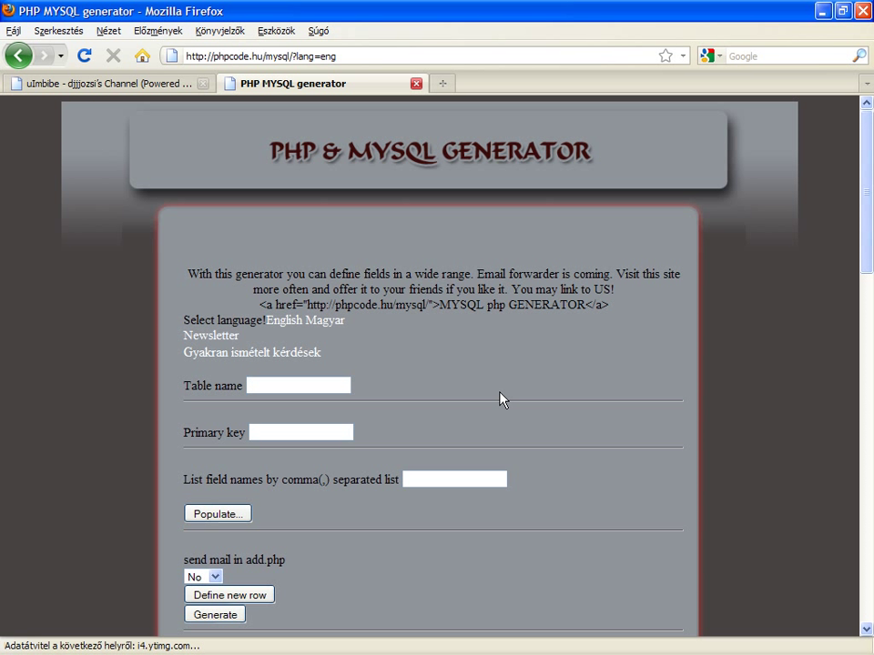
mouse_move(488, 93)
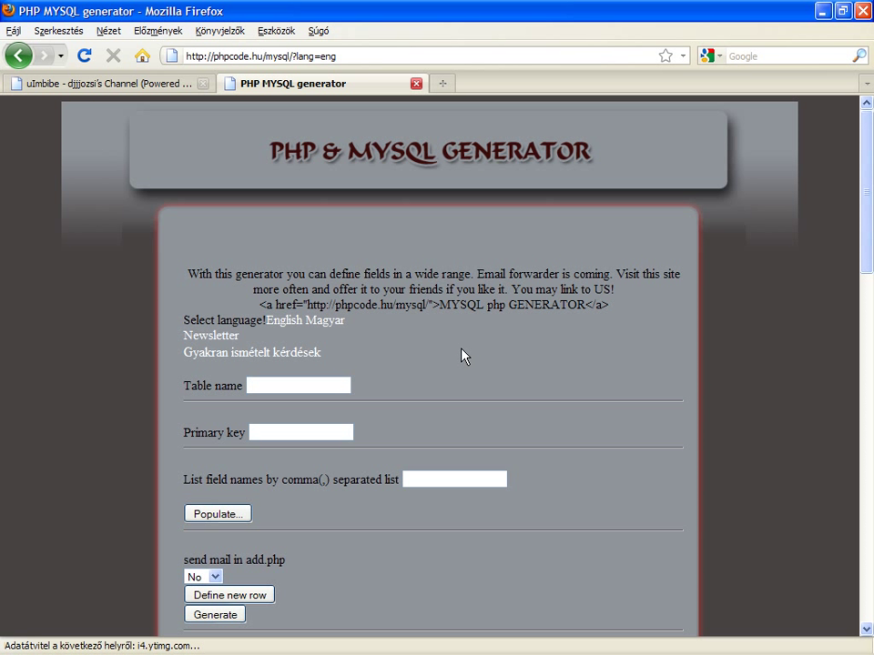
mouse_move(466, 353)
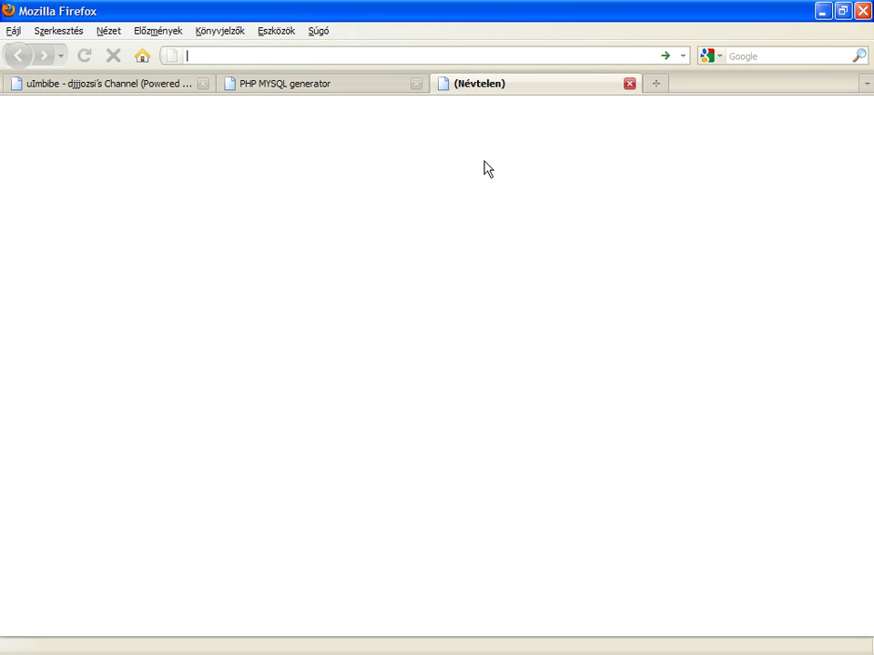
Step: Load phpMyAdmin from localhost/ in a new tab beside the generator
text(localhost/)
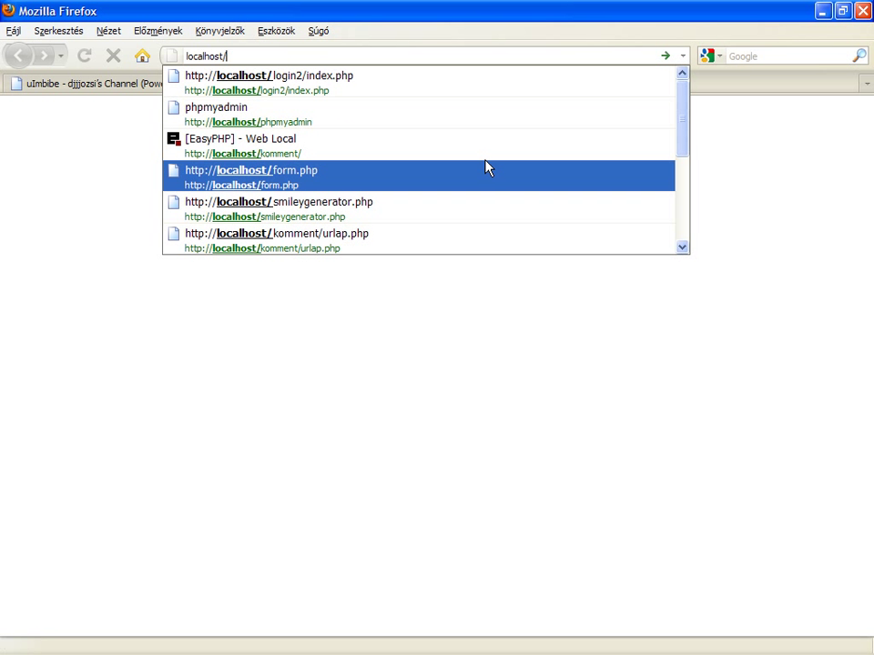
click(214, 106)
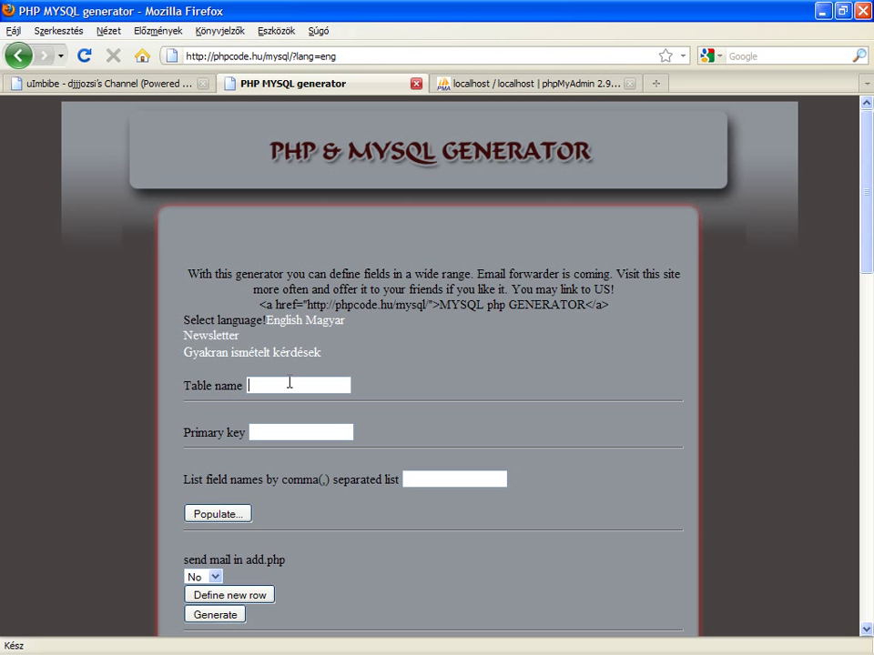
Step: Name the table newletter with primary key id
text(newletter)
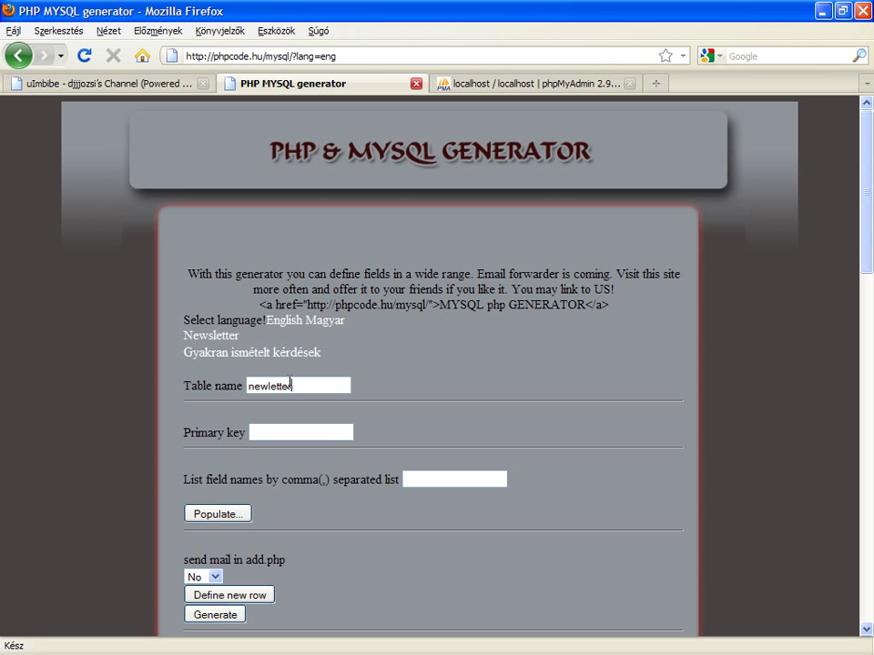
click(301, 434)
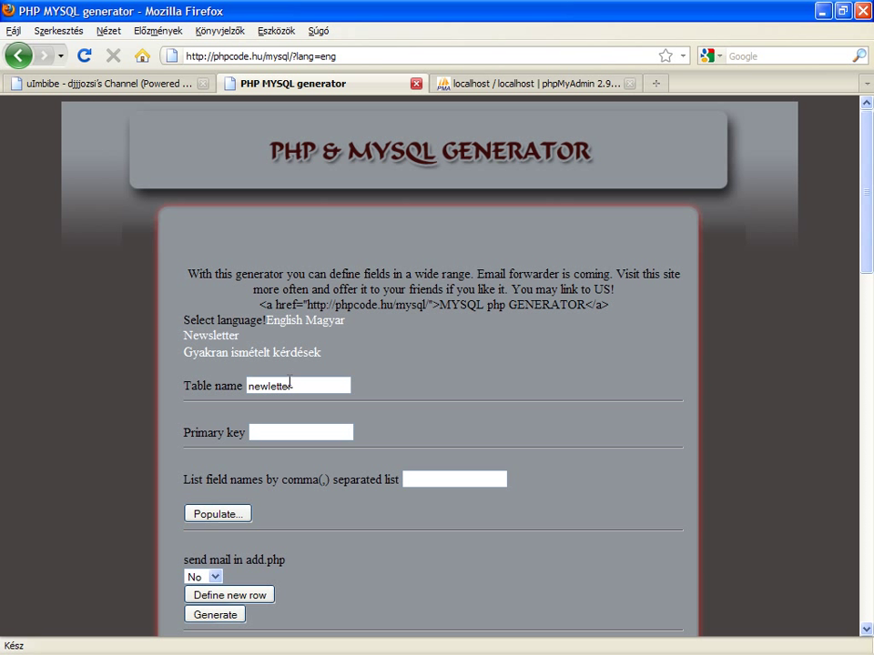
text(id)
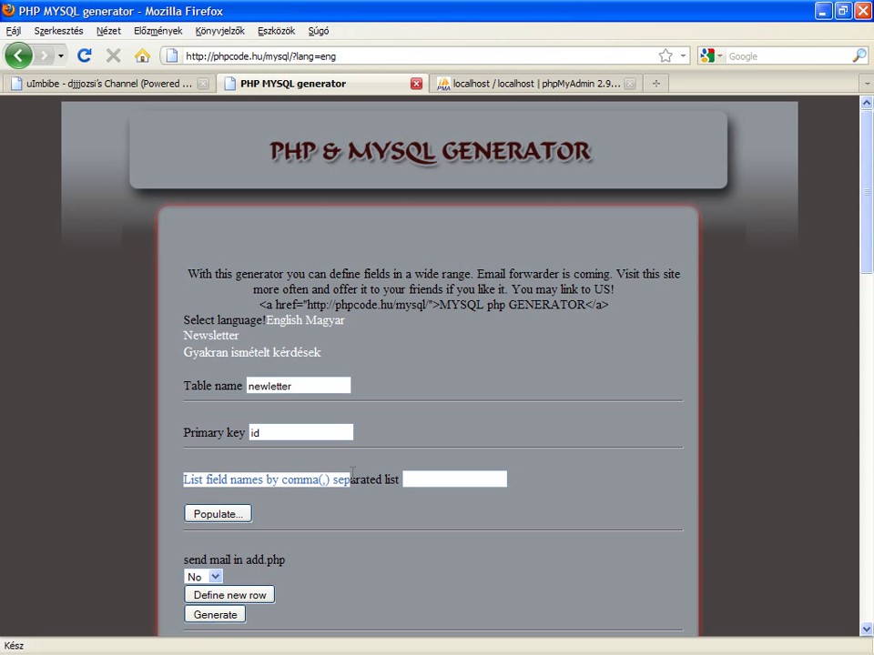
Step: Enter the field list news_title,newsbody,active,insertation_datetime,username
scroll(down, 3)
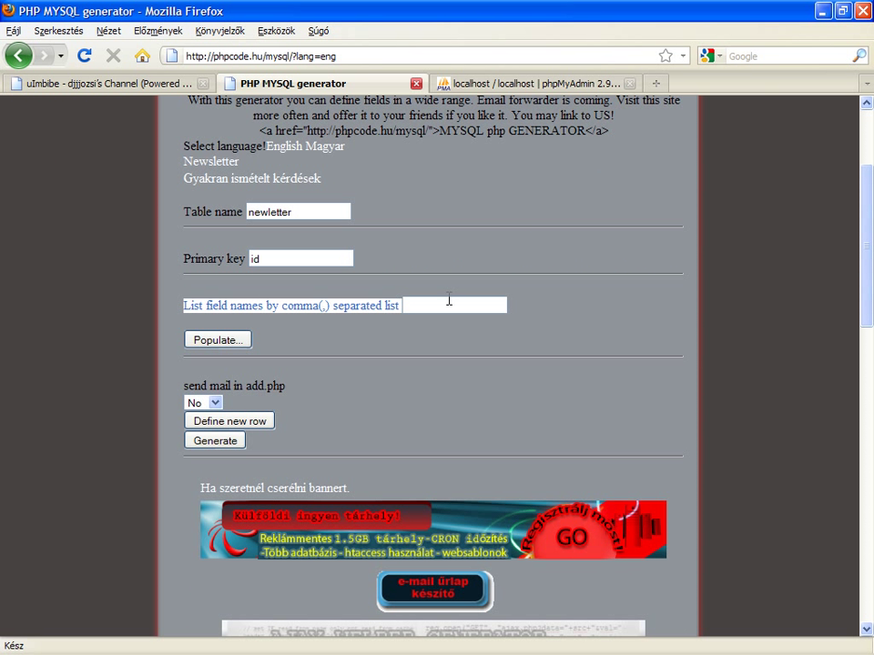
click(455, 305)
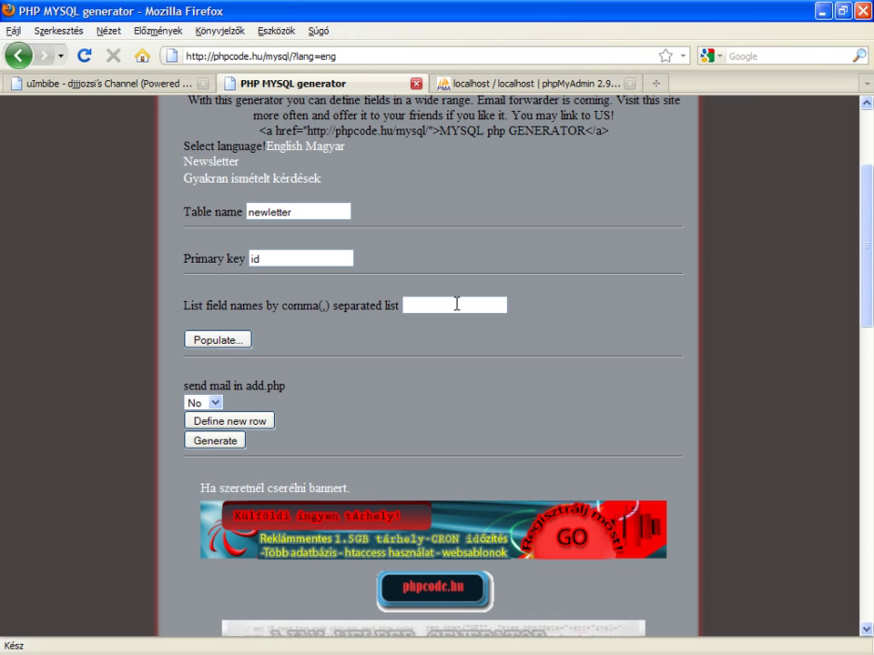
scroll(down, 3)
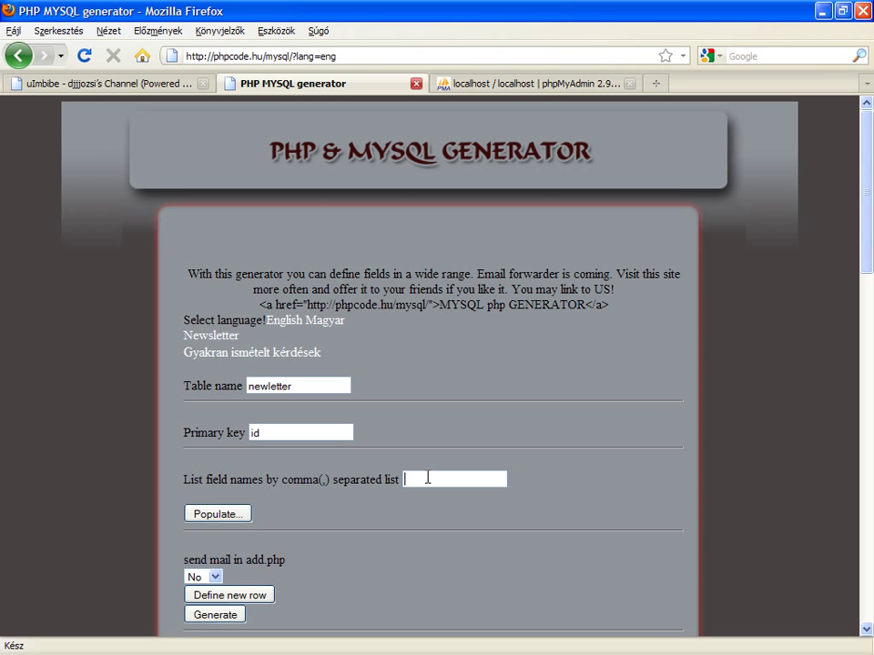
text(news_title,news)
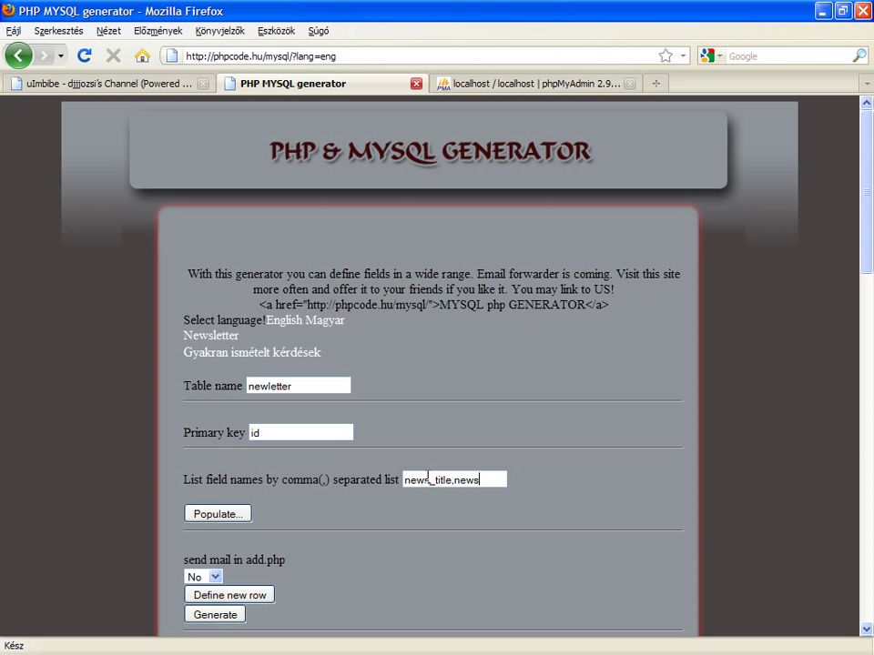
text(wsbody,active,insertat)
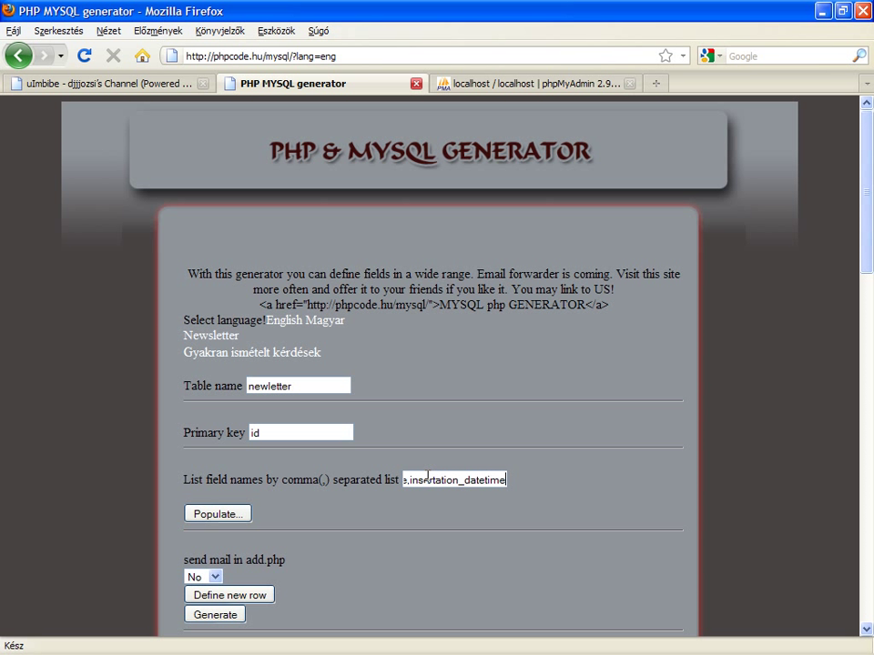
text(,username)
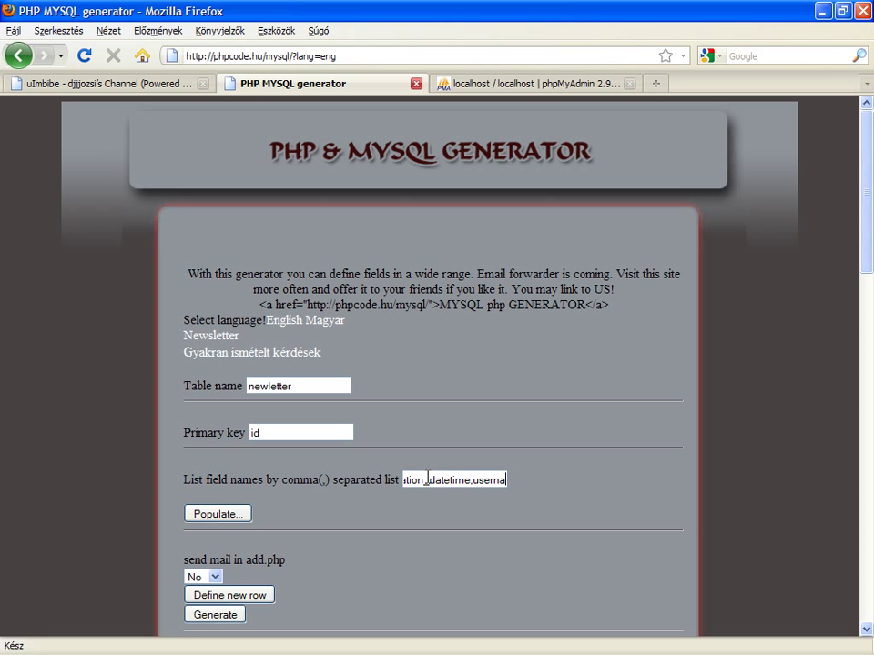
Step: Populate a definition row for every field and review the news_title to username rows
click(217, 513)
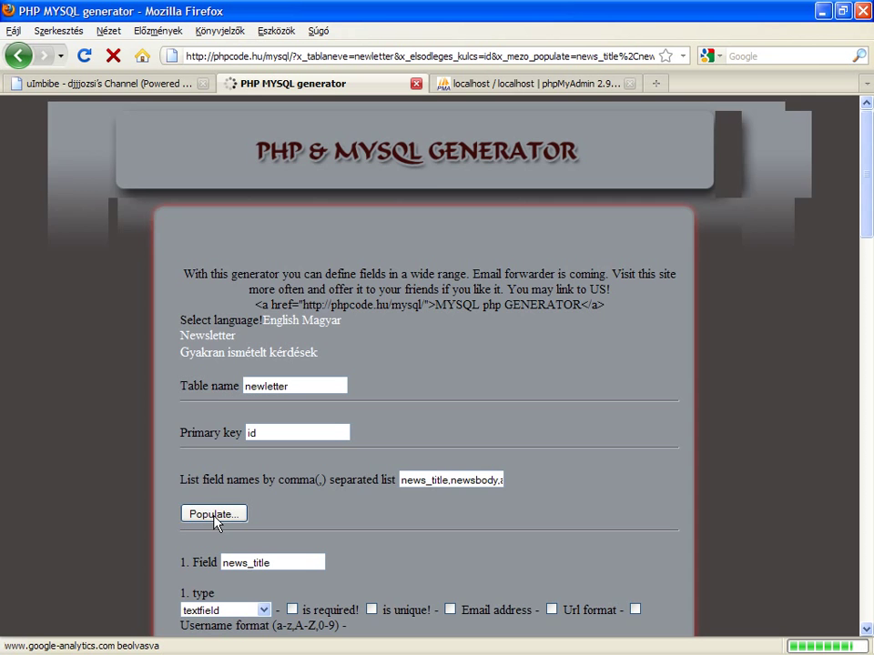
scroll(down, 3)
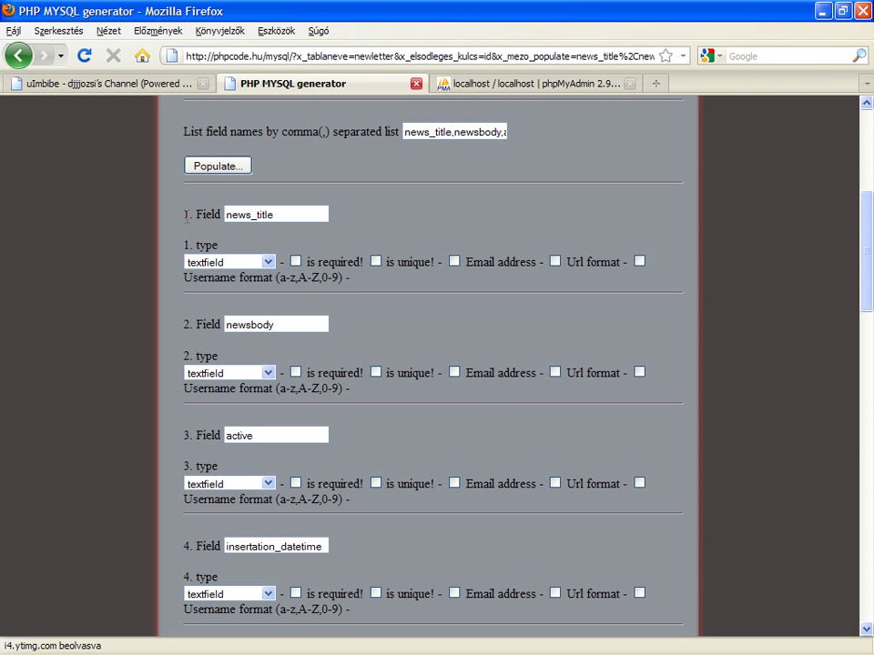
scroll(down, 3)
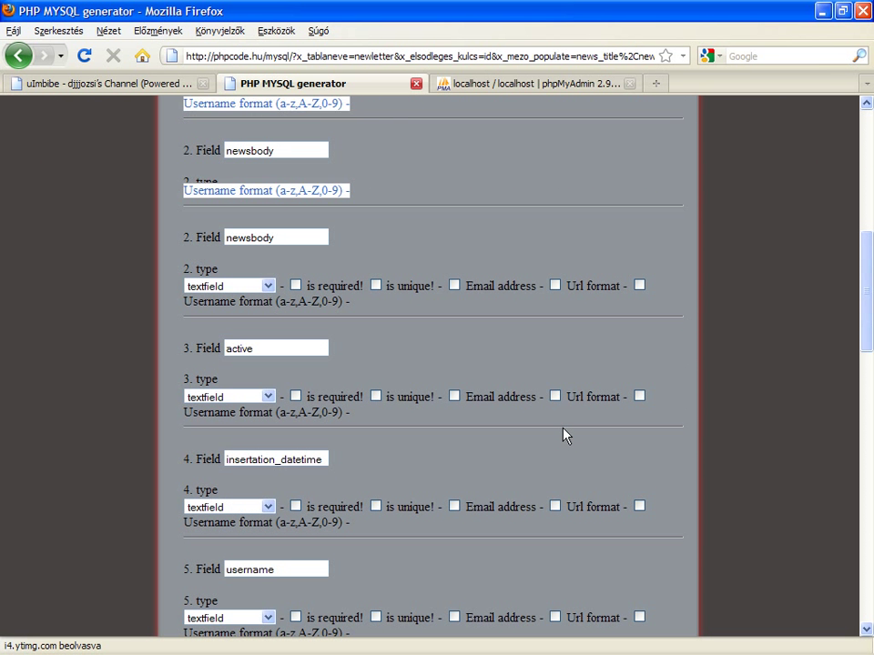
scroll(up, 3)
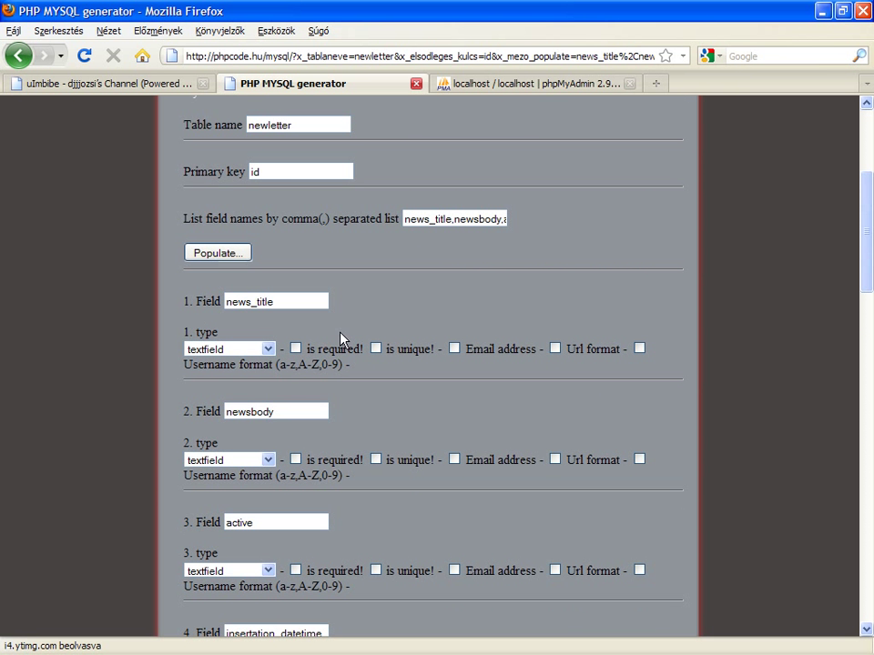
scroll(down, 3)
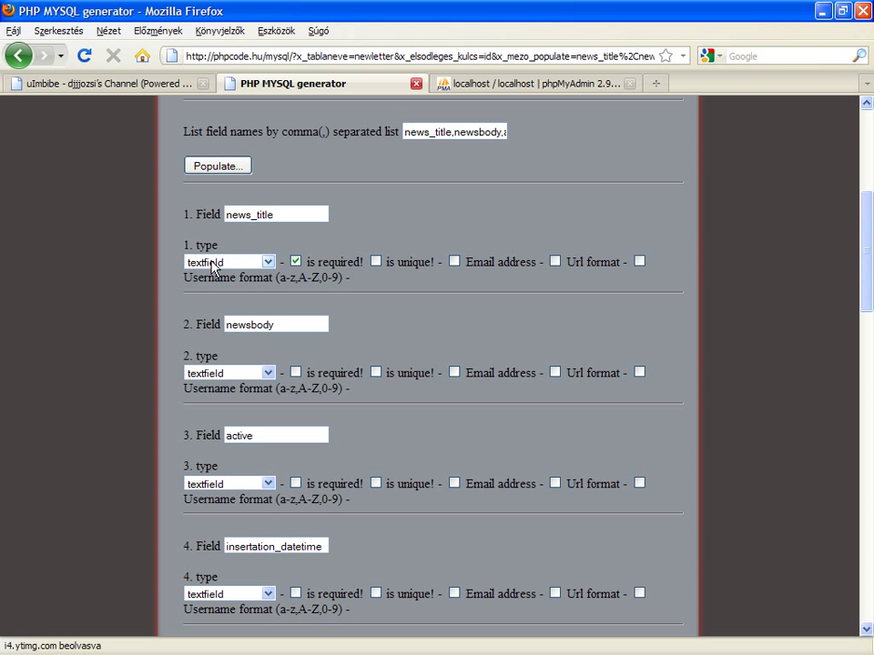
mouse_move(177, 319)
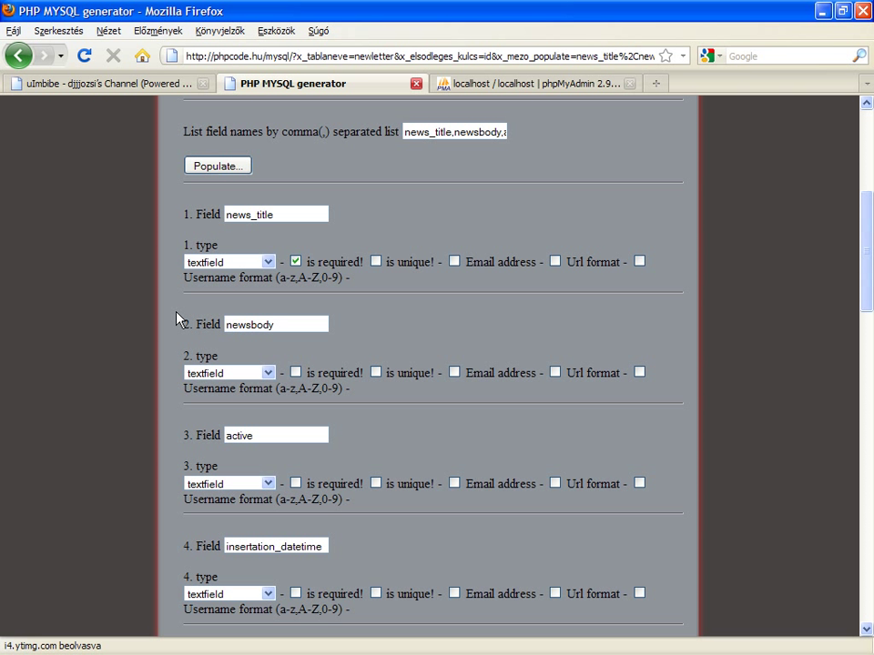
Step: Make newsbody a Password type field and mark it required
click(230, 372)
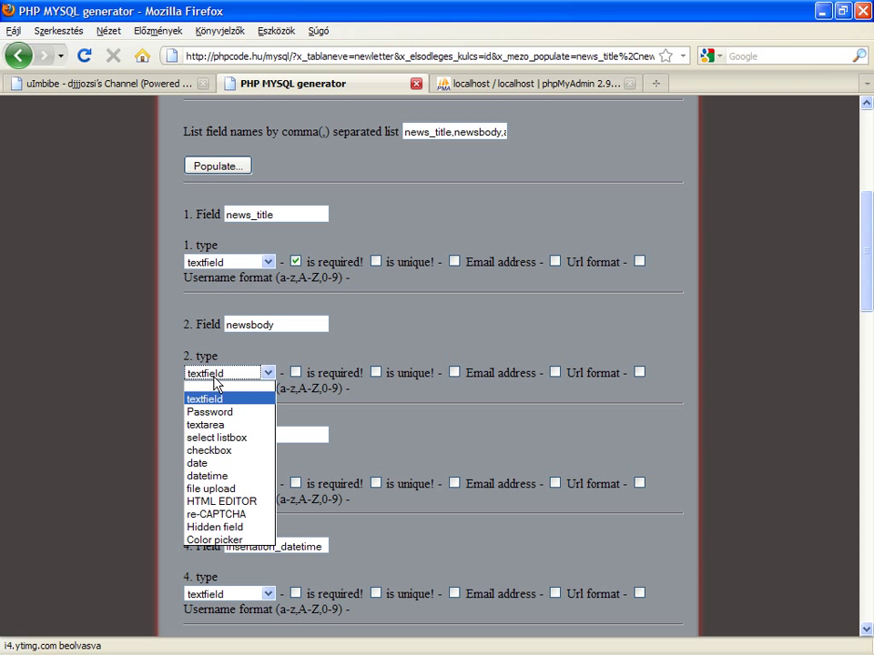
mouse_move(208, 424)
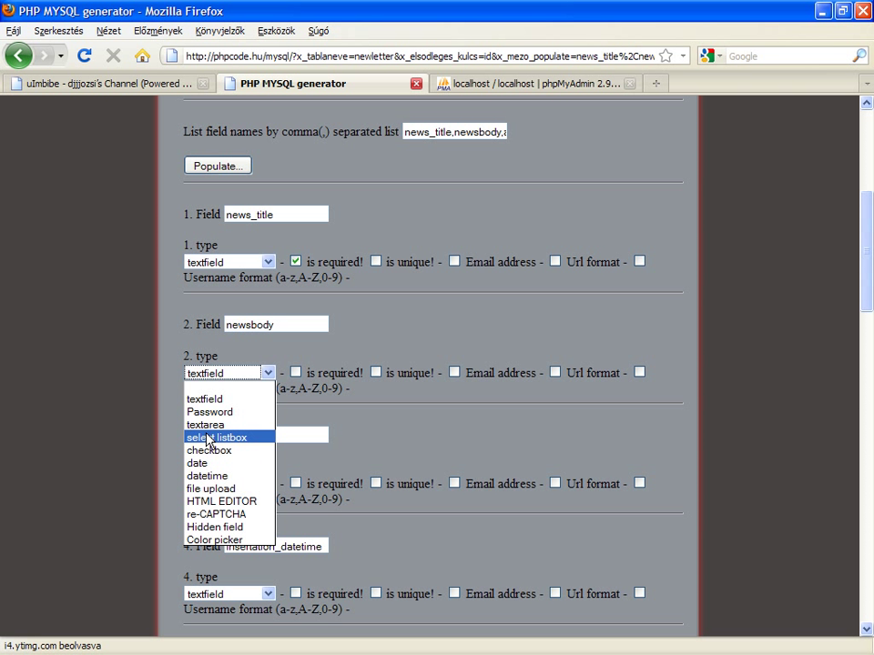
mouse_move(204, 399)
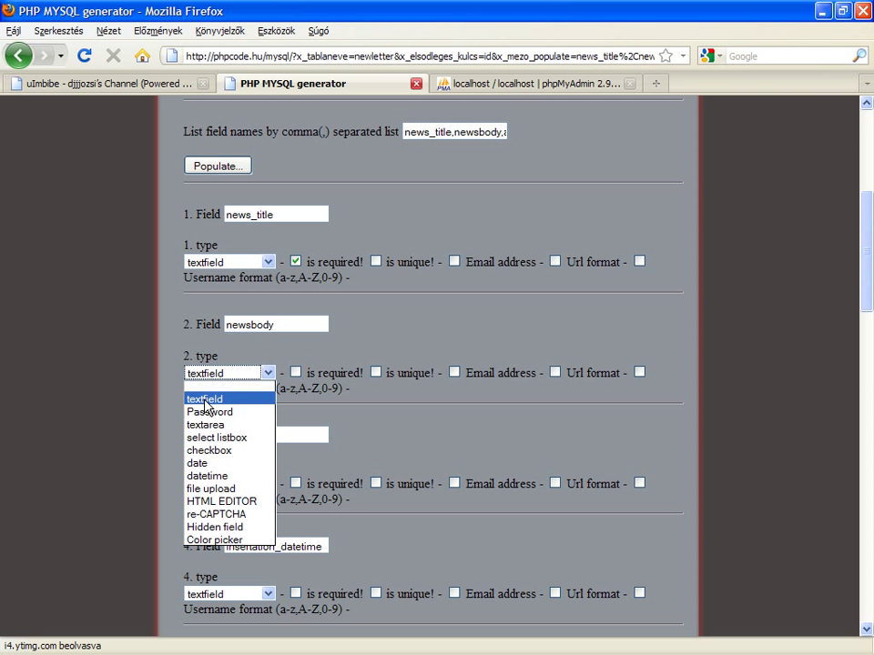
mouse_move(210, 411)
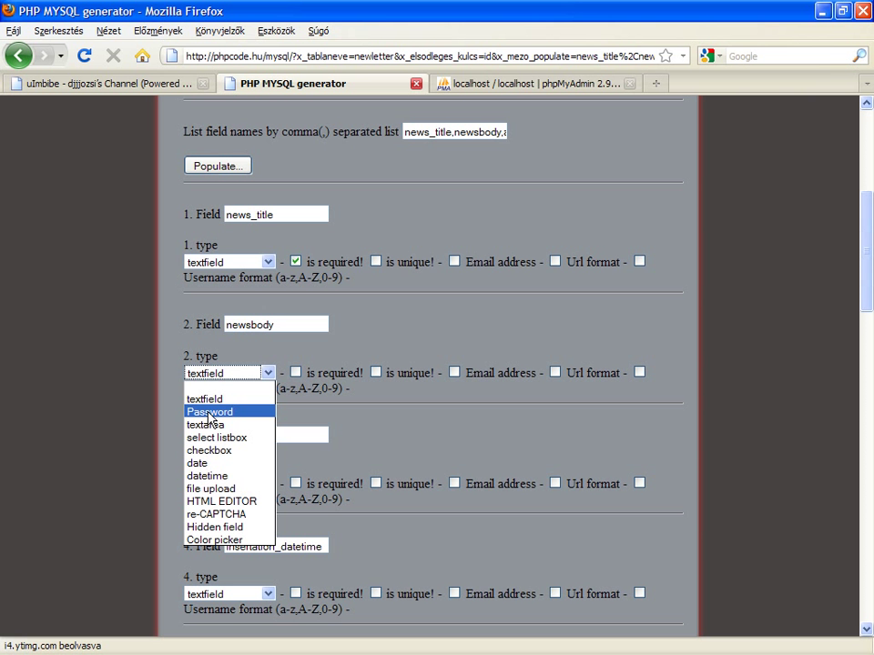
click(209, 411)
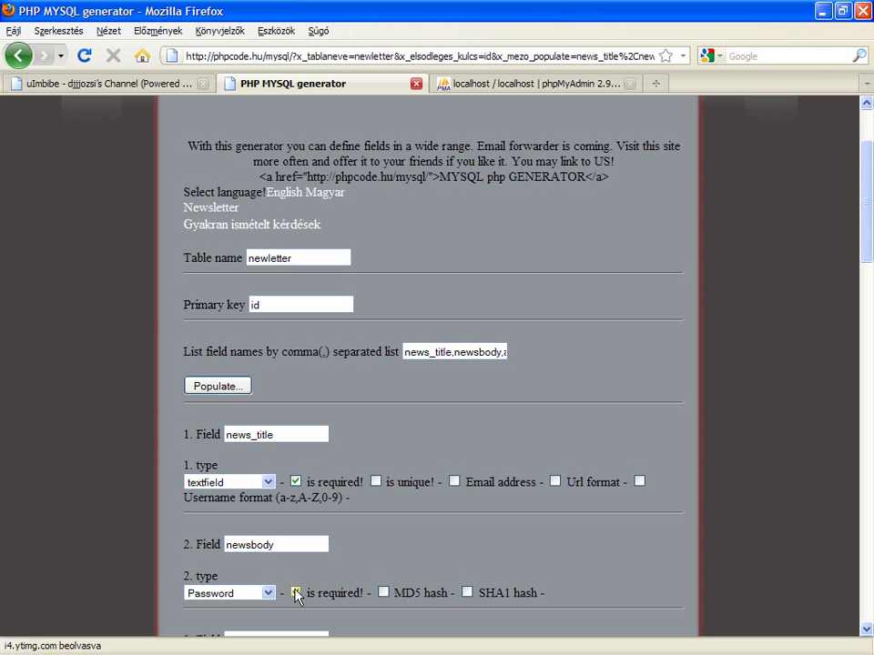
click(297, 592)
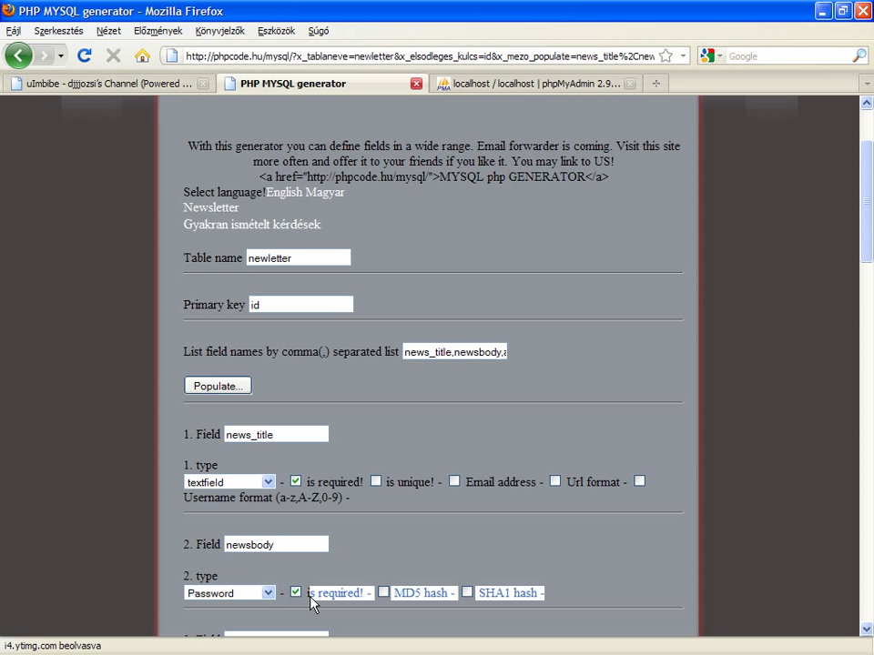
scroll(down, 3)
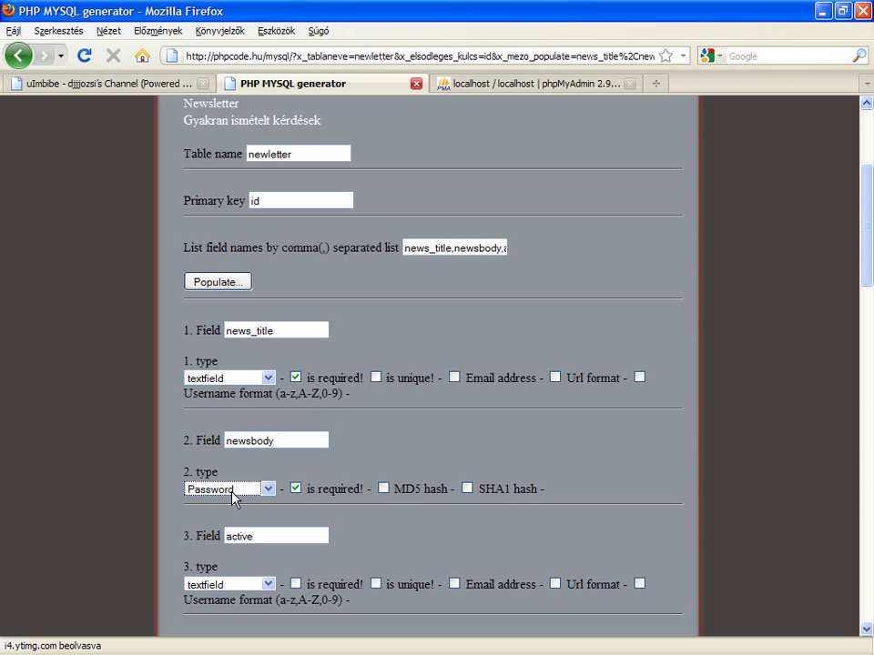
mouse_move(166, 452)
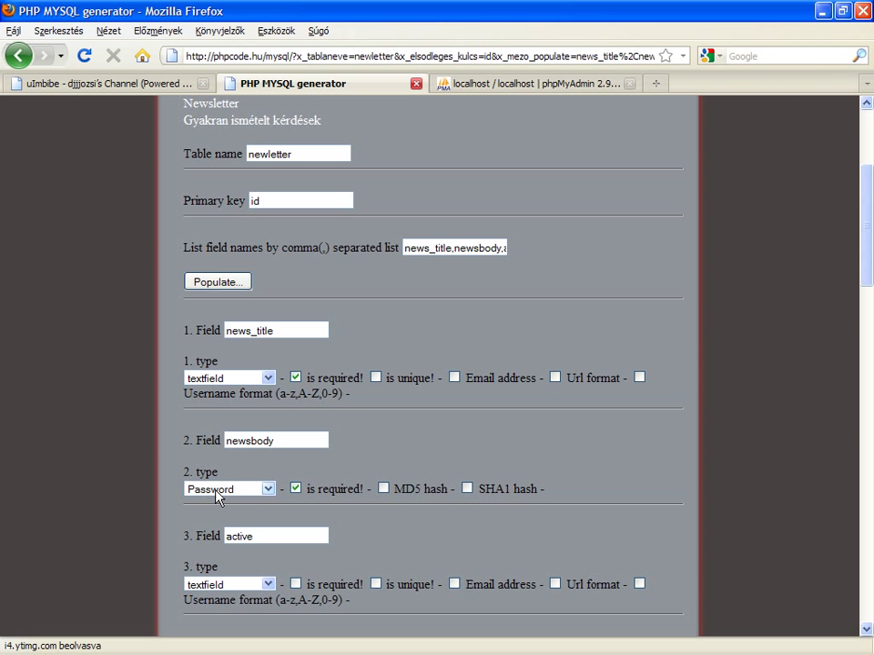
Step: Change newsbody to a textarea and set the active field's type to checkbox
click(228, 487)
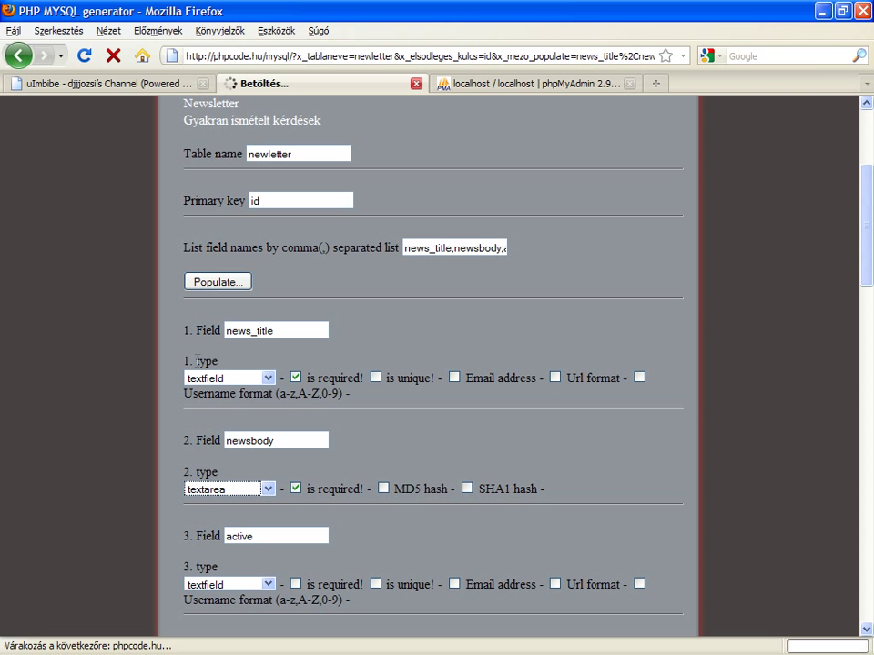
scroll(down, 3)
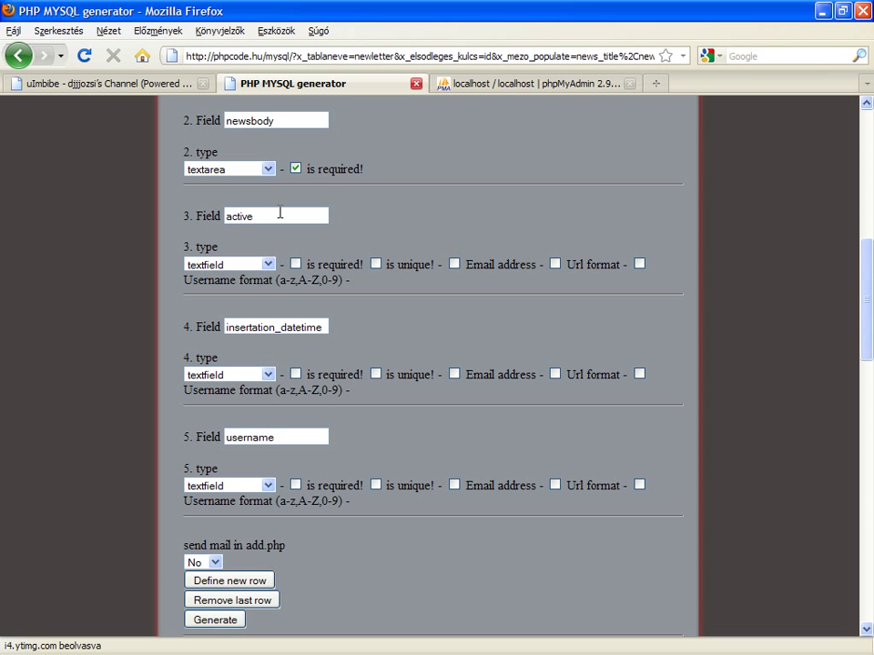
click(228, 264)
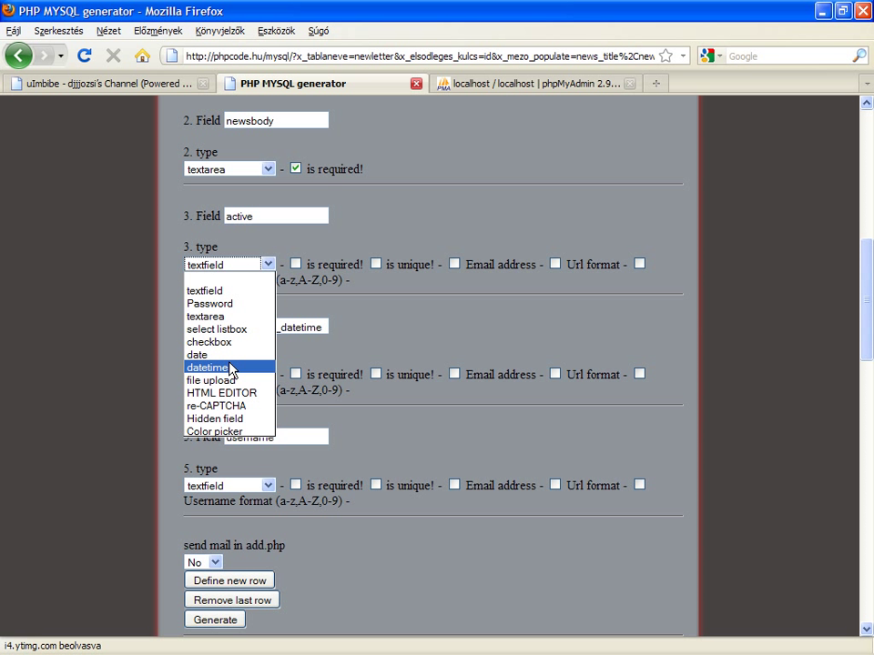
mouse_move(223, 308)
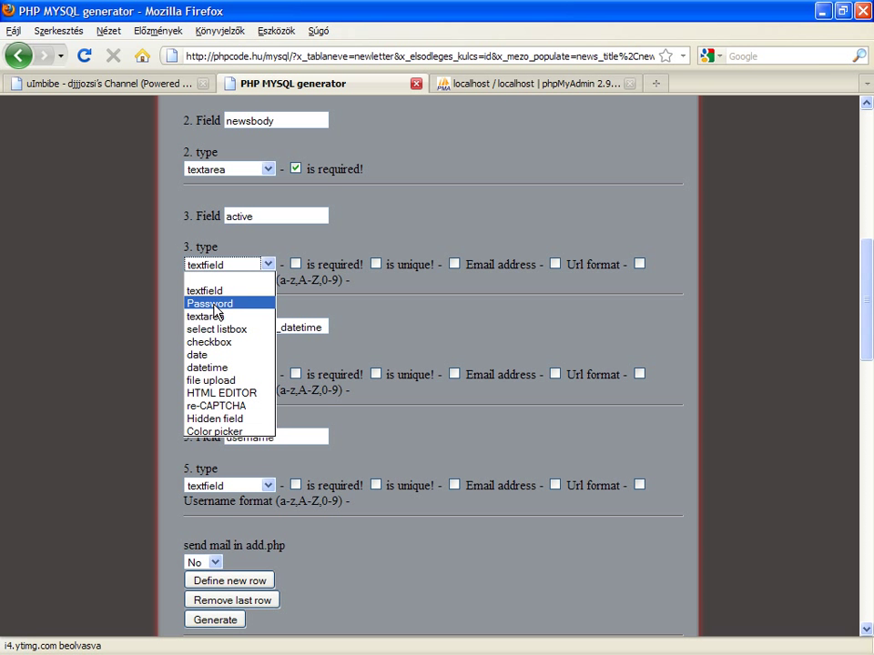
mouse_move(217, 327)
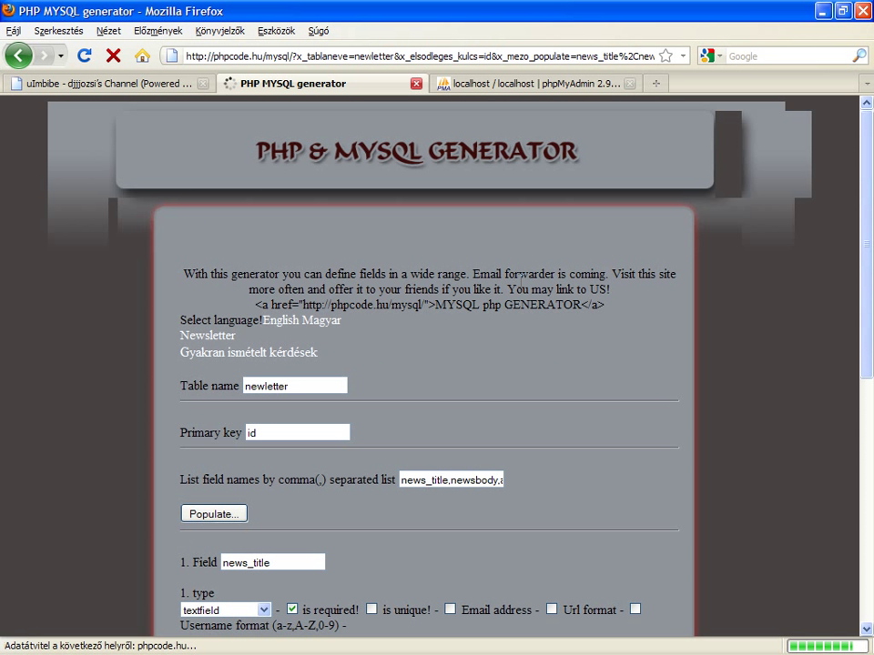
scroll(down, 3)
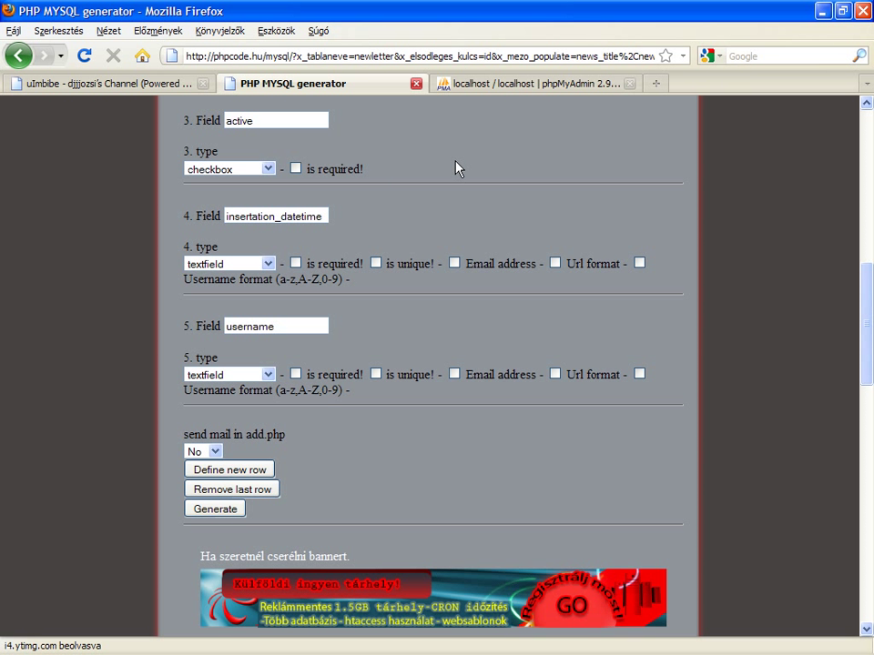
mouse_move(397, 175)
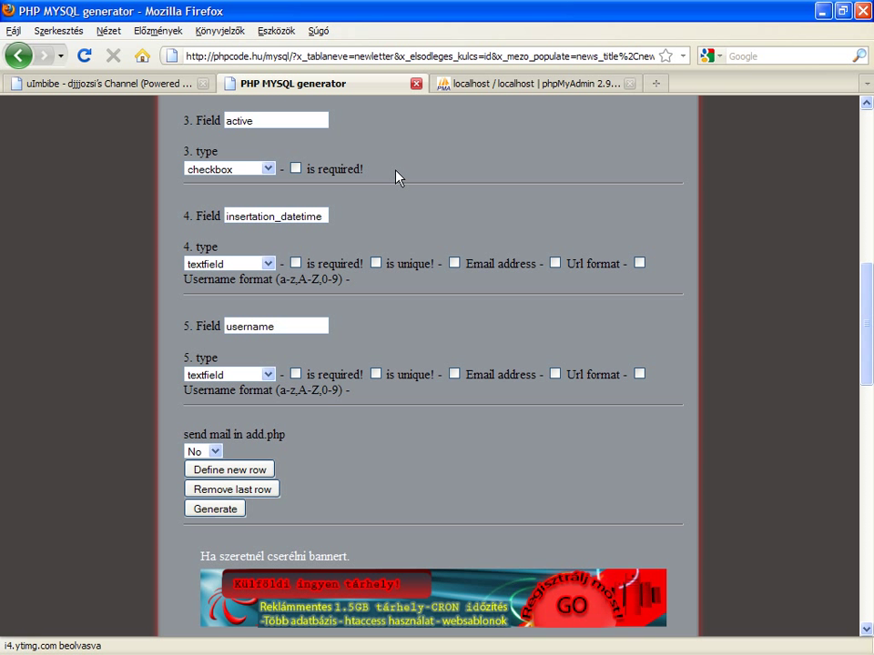
mouse_move(383, 179)
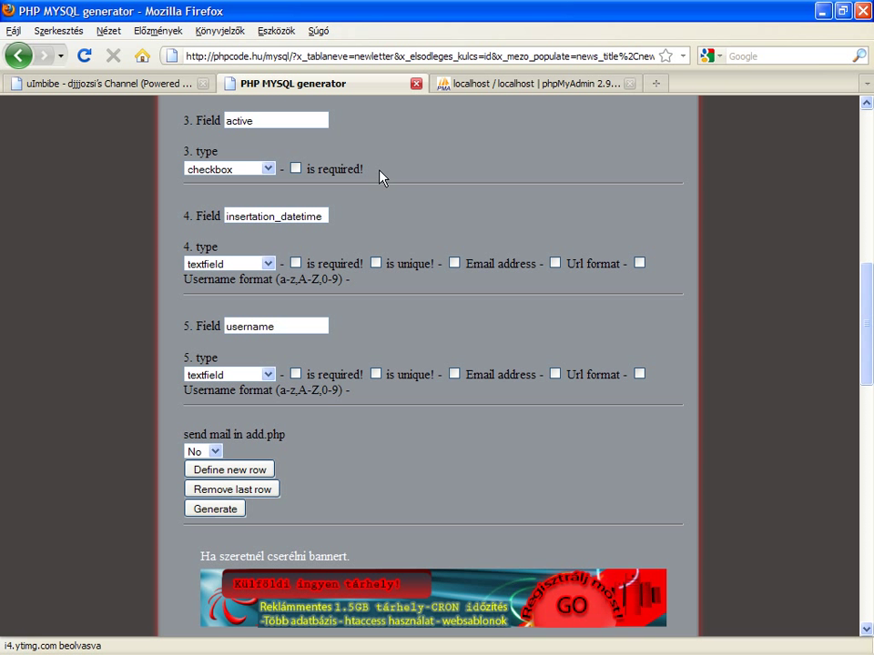
mouse_move(393, 182)
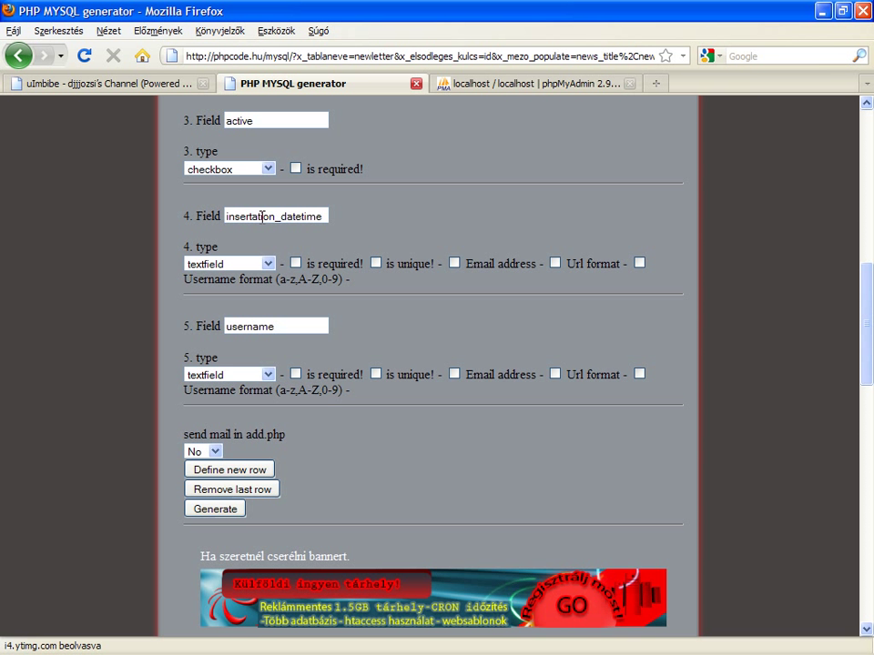
Step: Make insertation_datetime a datetime field with Actual time on insert left at Yes
click(229, 264)
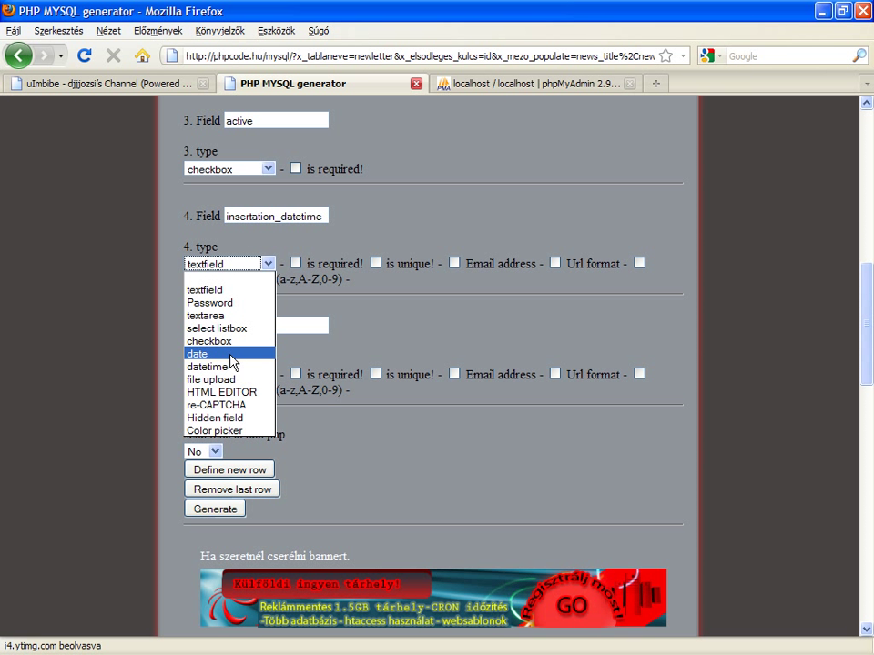
mouse_move(182, 368)
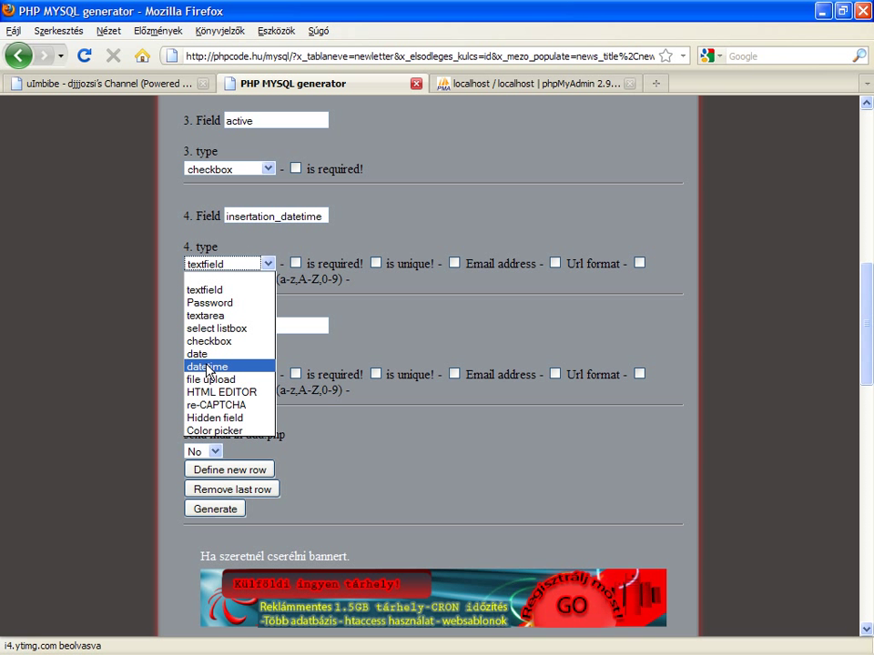
click(206, 368)
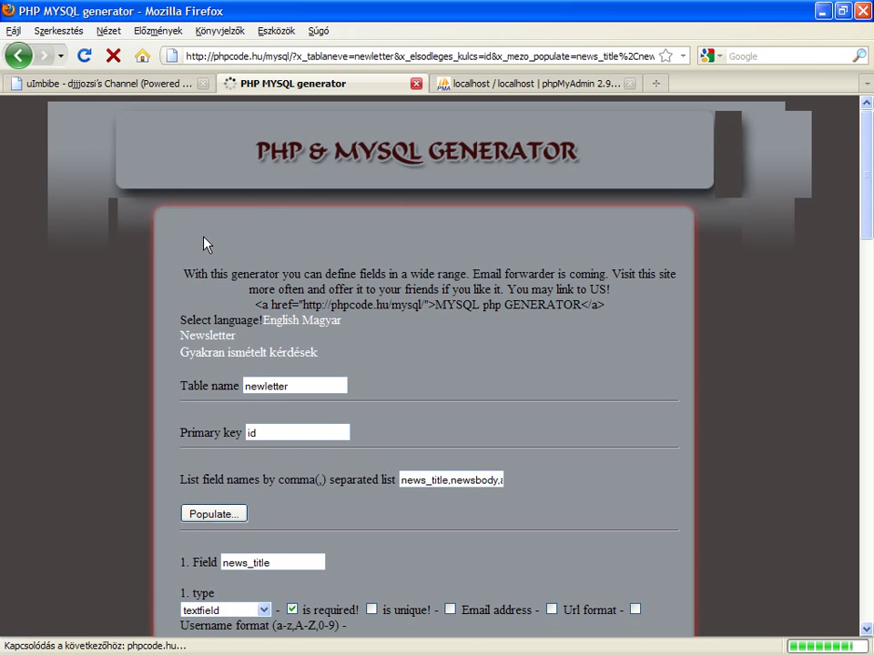
scroll(down, 3)
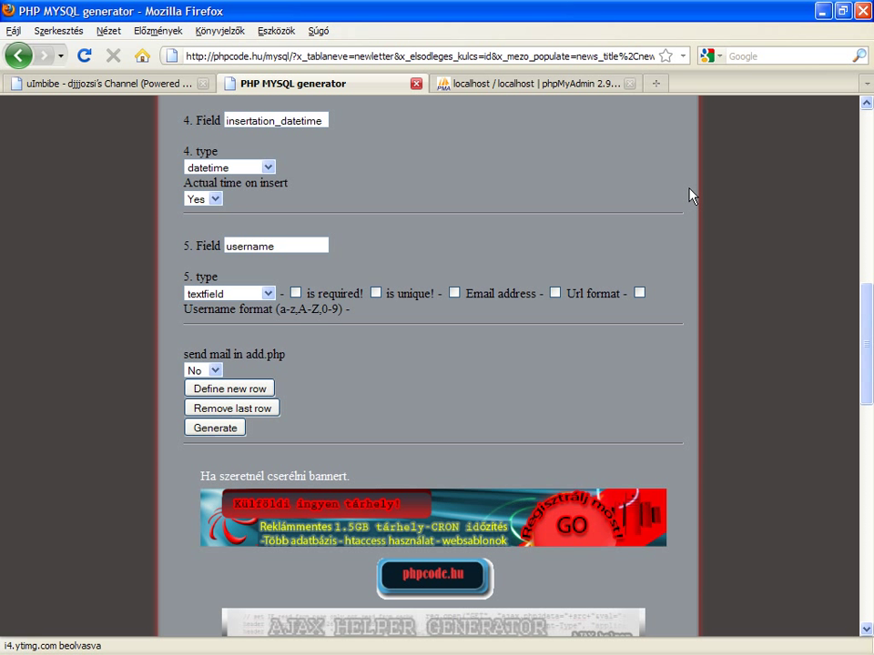
mouse_move(408, 198)
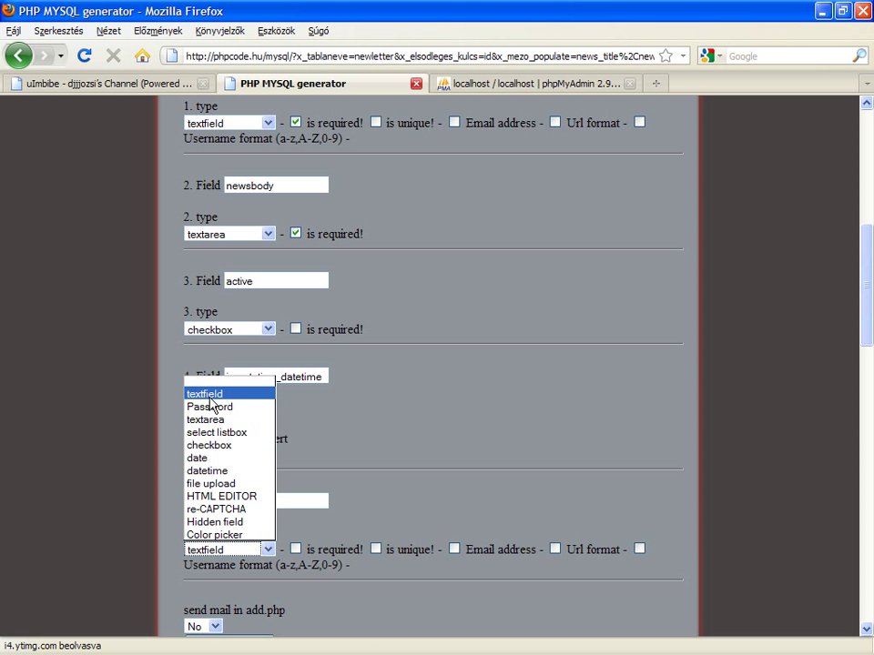
mouse_move(212, 484)
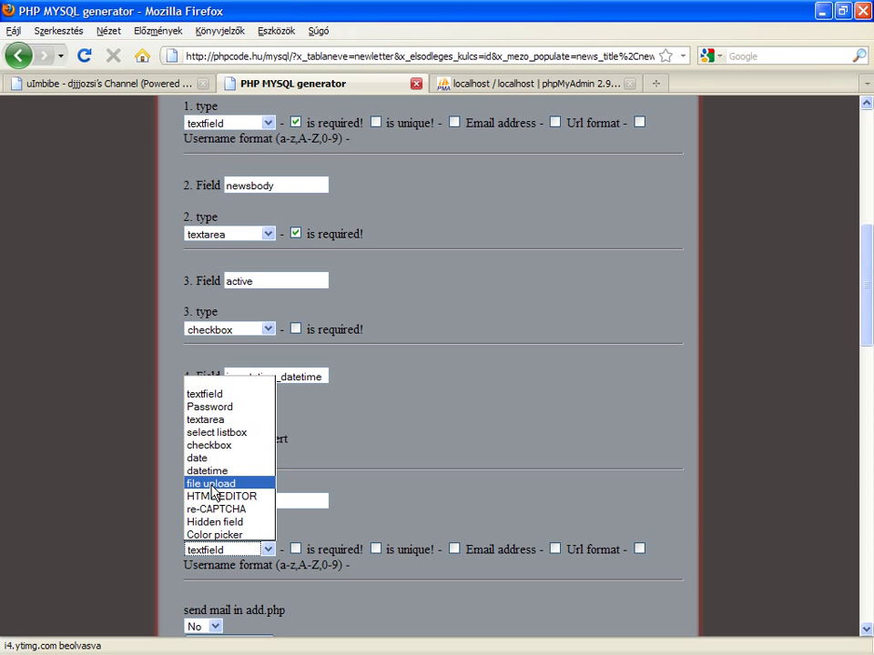
mouse_move(215, 521)
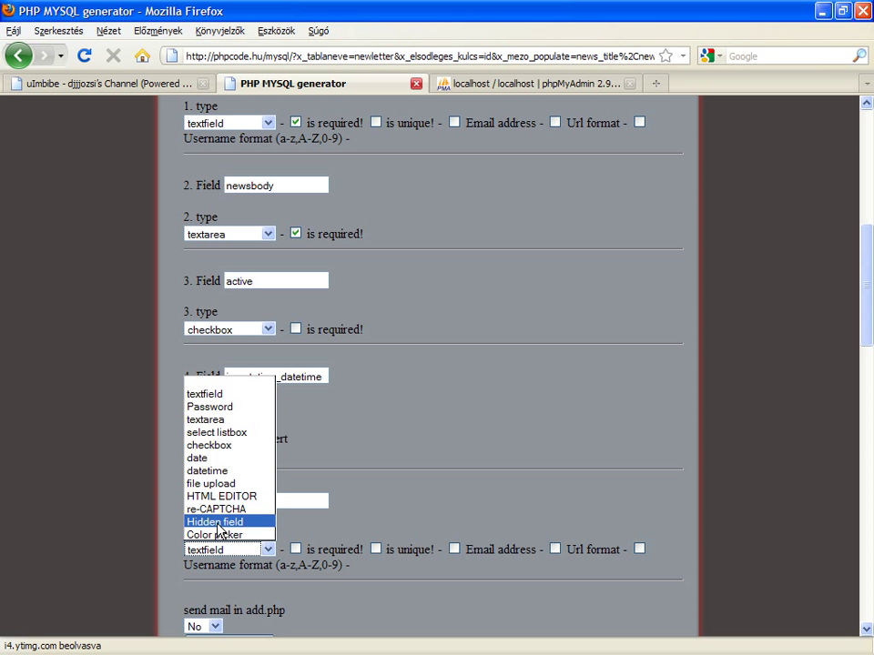
mouse_move(211, 484)
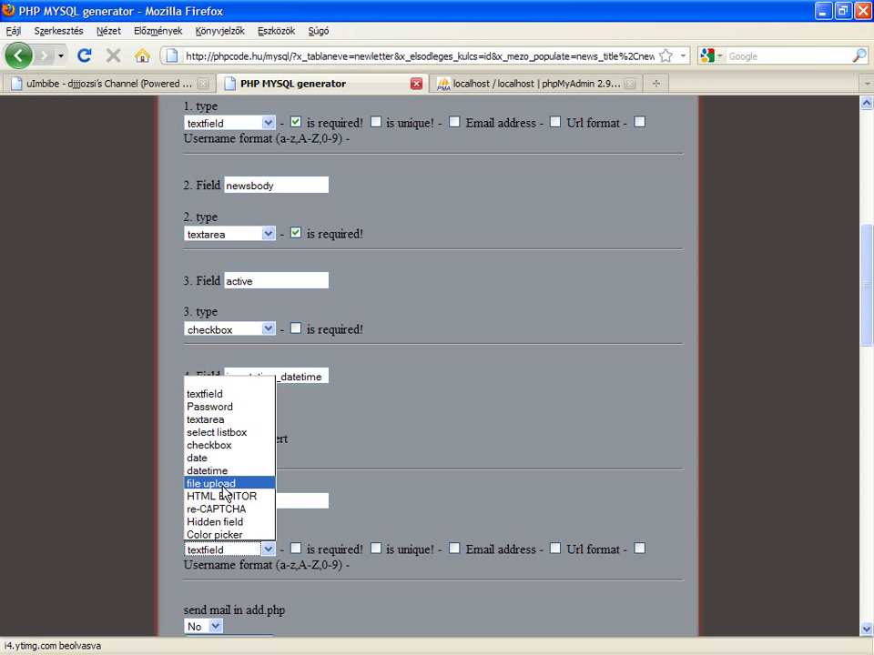
Step: Make username a file upload field into folder uploads, allowing jpg, jpeg, gif, png
click(209, 484)
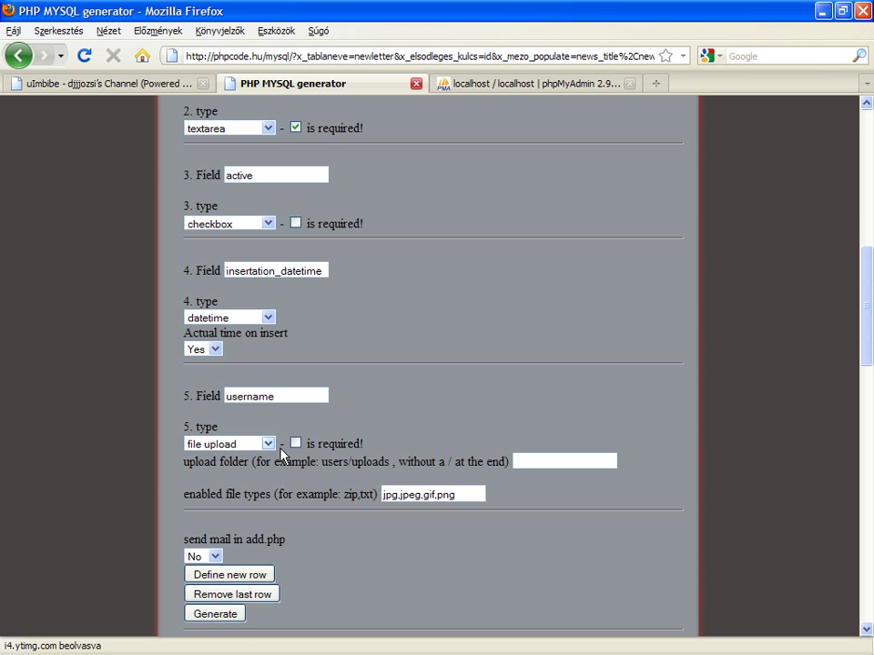
mouse_move(182, 456)
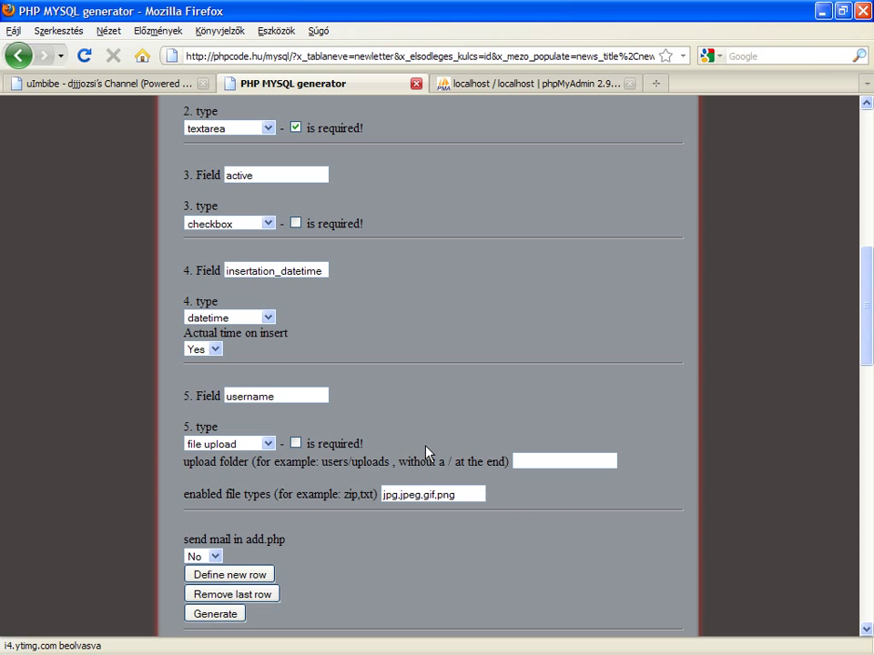
mouse_move(416, 444)
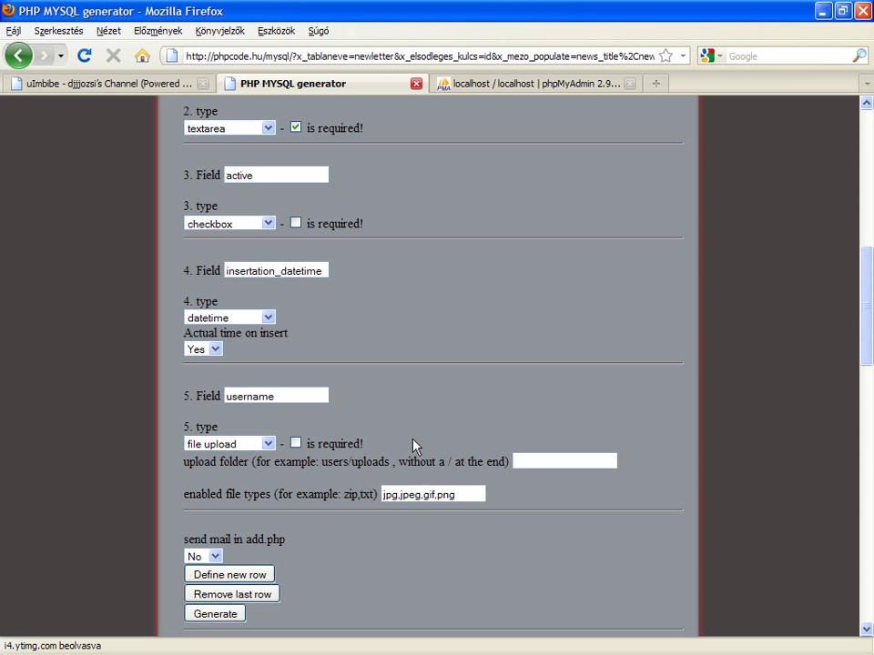
click(564, 460)
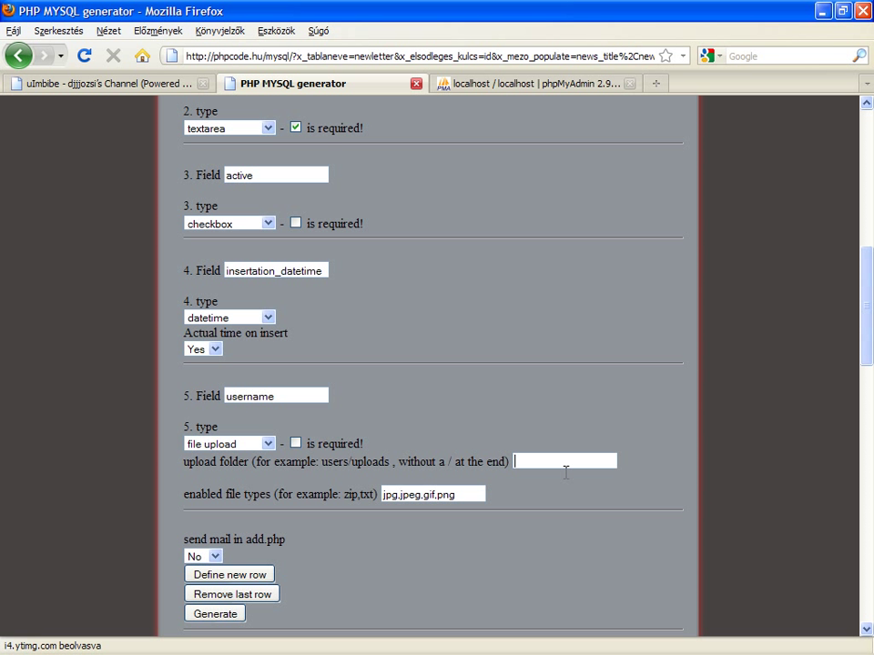
mouse_move(713, 273)
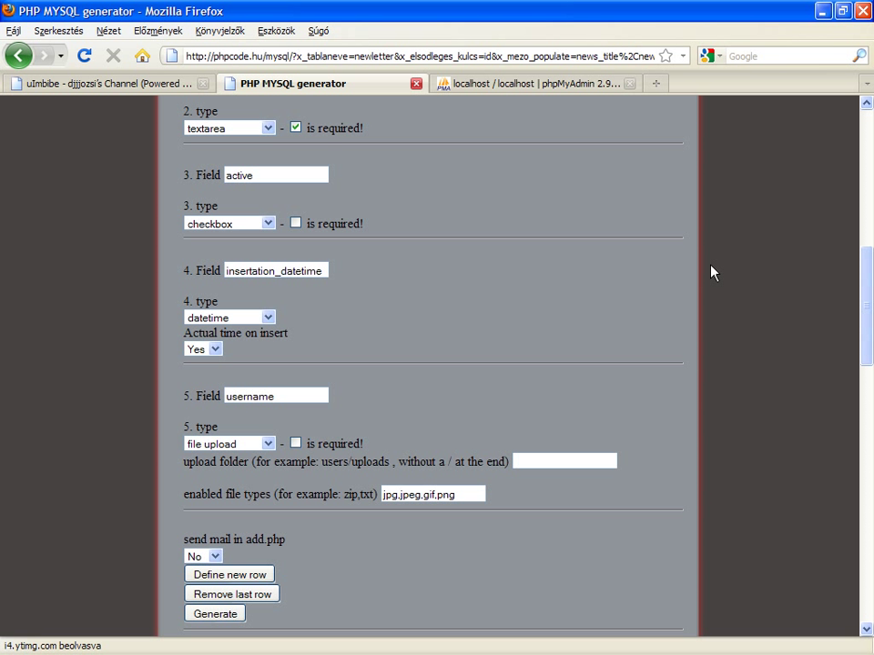
text(uploads)
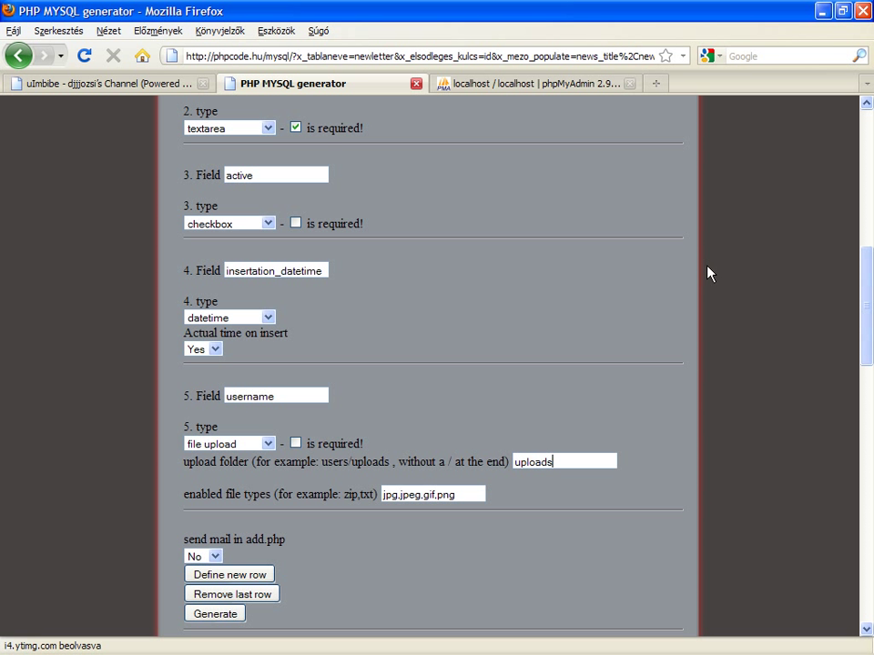
double_click(531, 462)
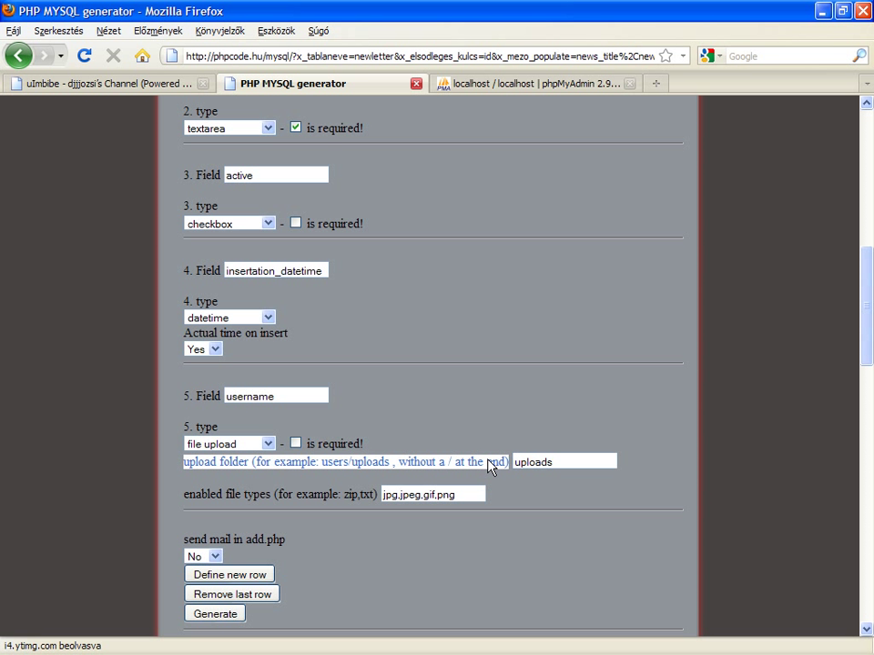
mouse_move(472, 440)
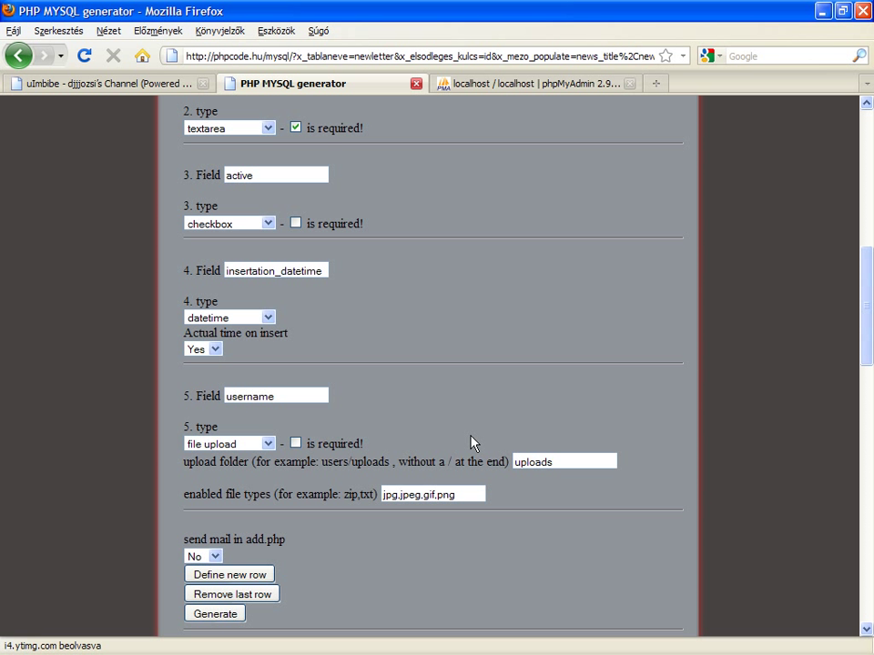
mouse_move(473, 434)
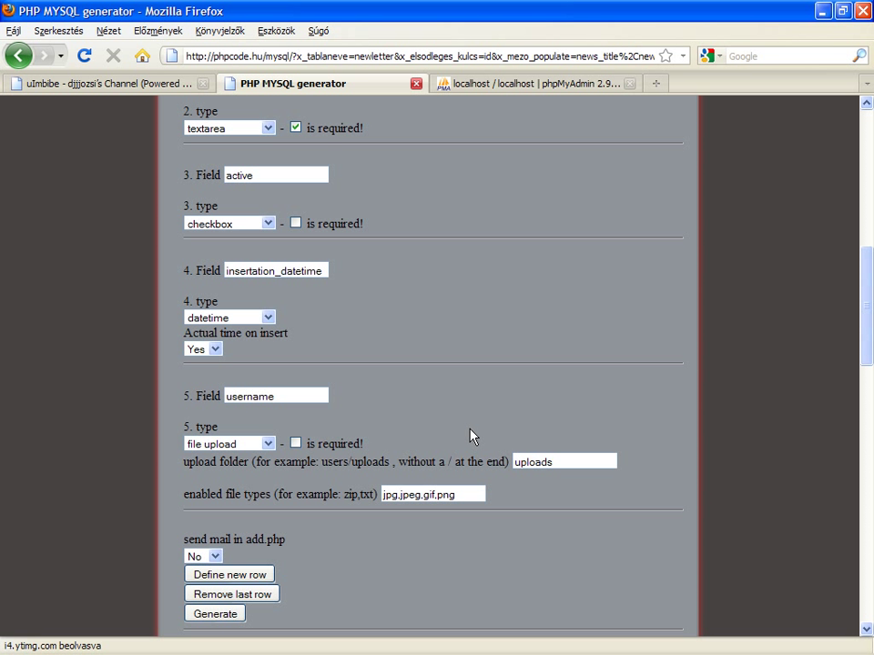
mouse_move(477, 437)
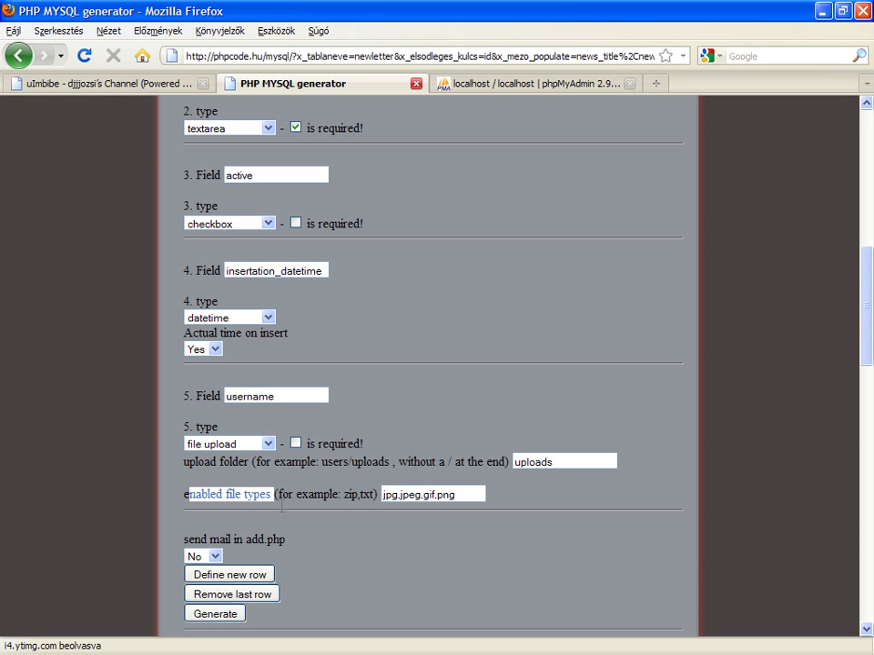
click(434, 493)
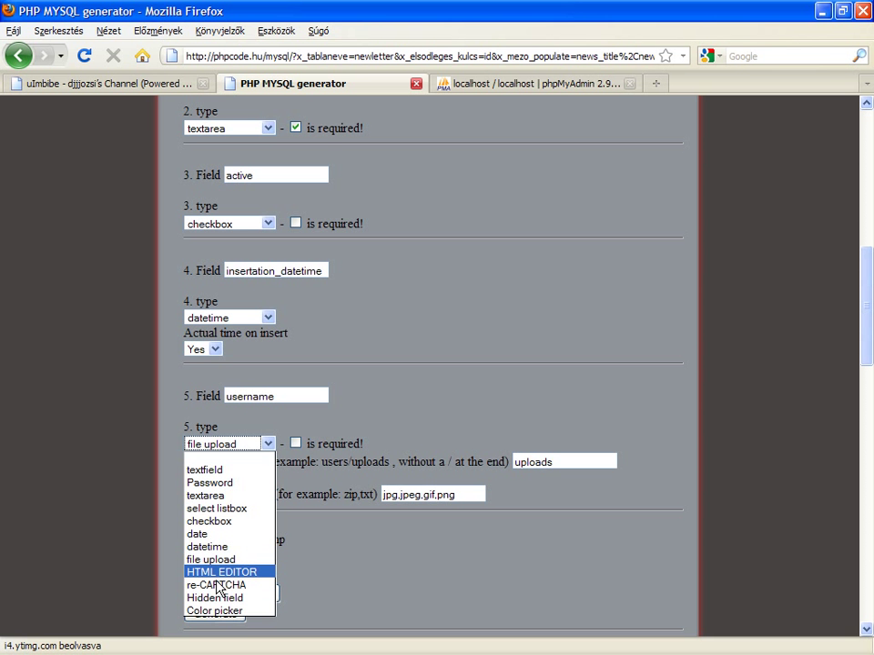
Step: Switch username to a required HTML editor, then to the re-CAPTCHA type
click(219, 571)
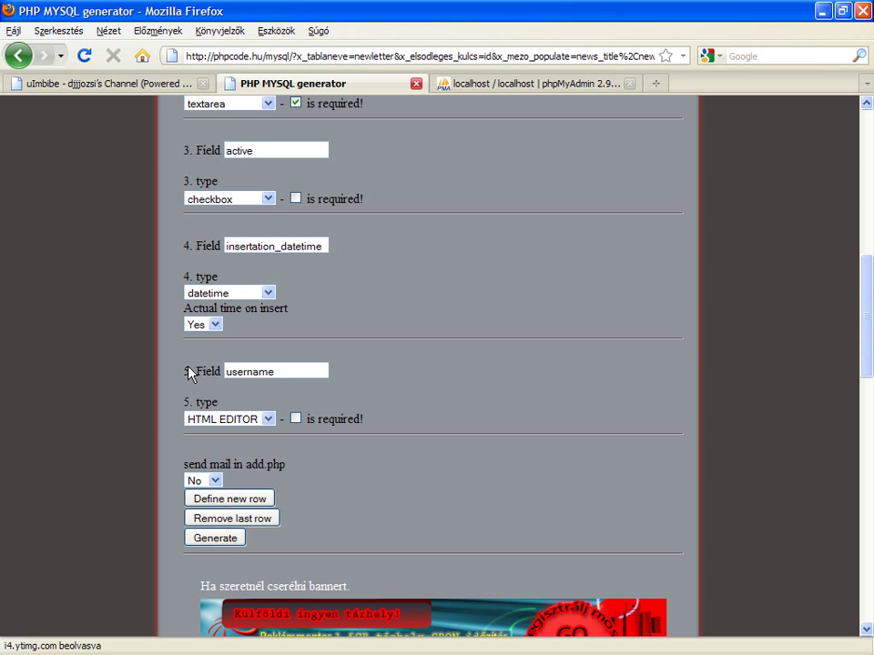
click(295, 419)
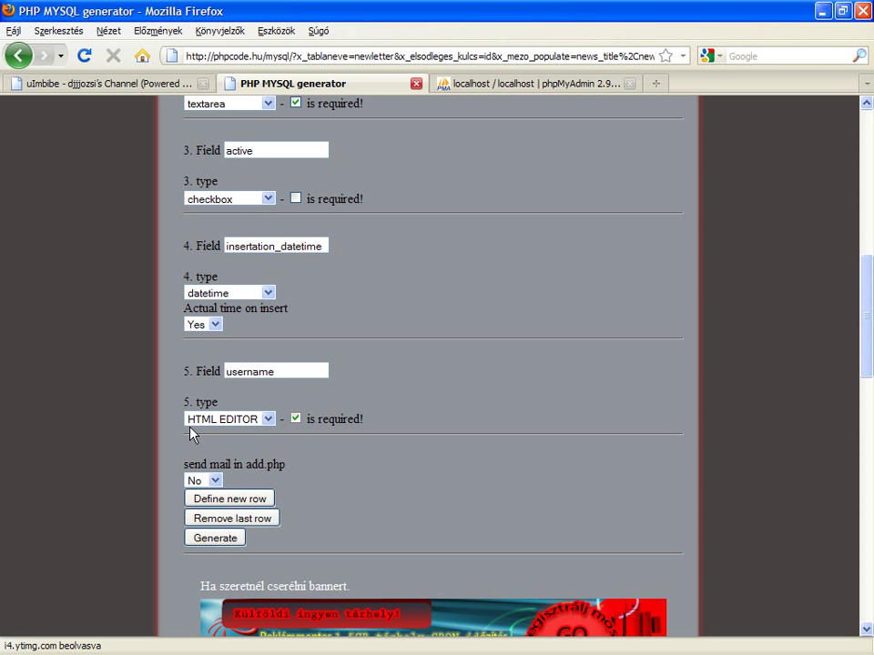
mouse_move(408, 445)
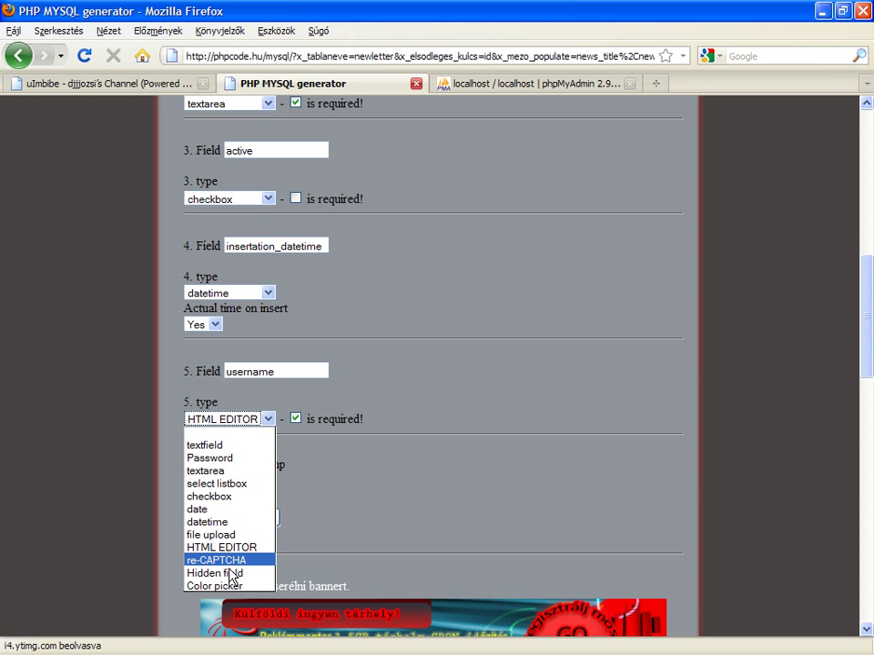
click(215, 561)
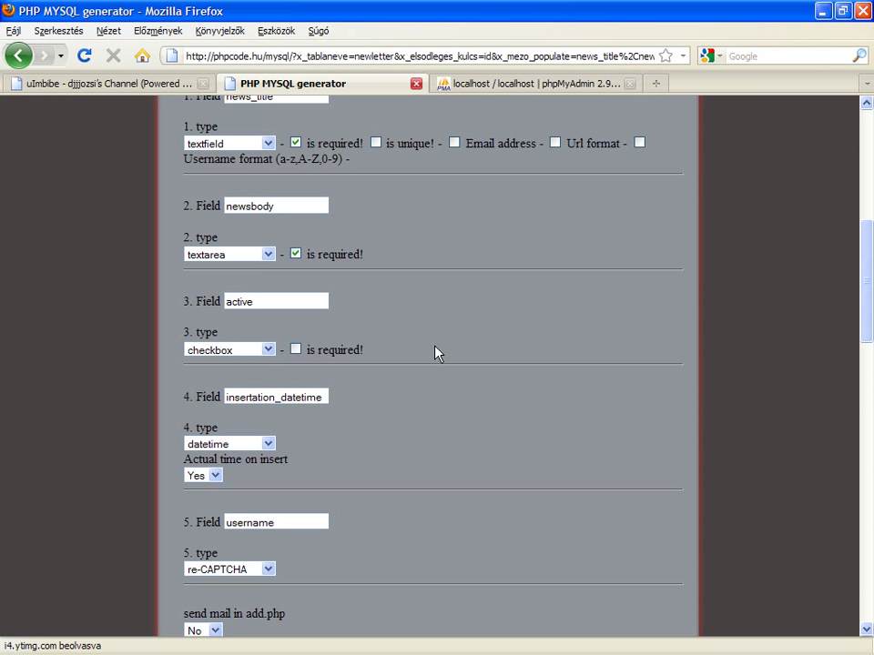
scroll(up, 3)
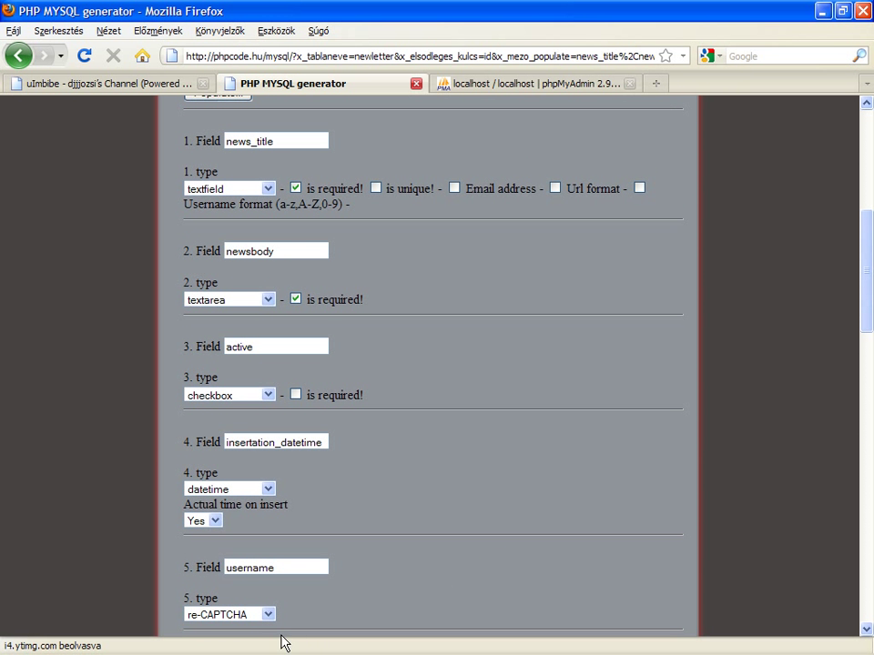
scroll(down, 3)
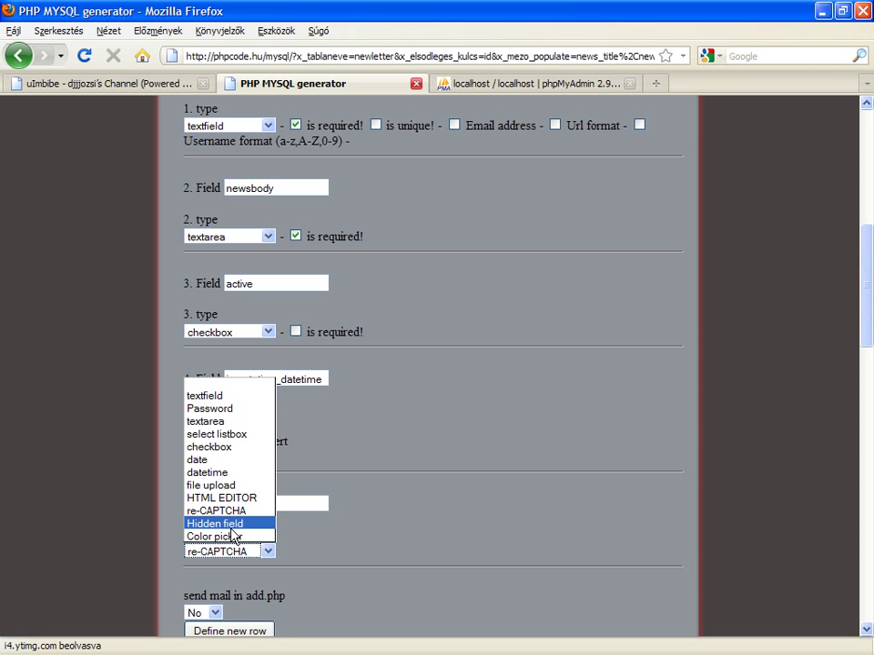
mouse_move(222, 538)
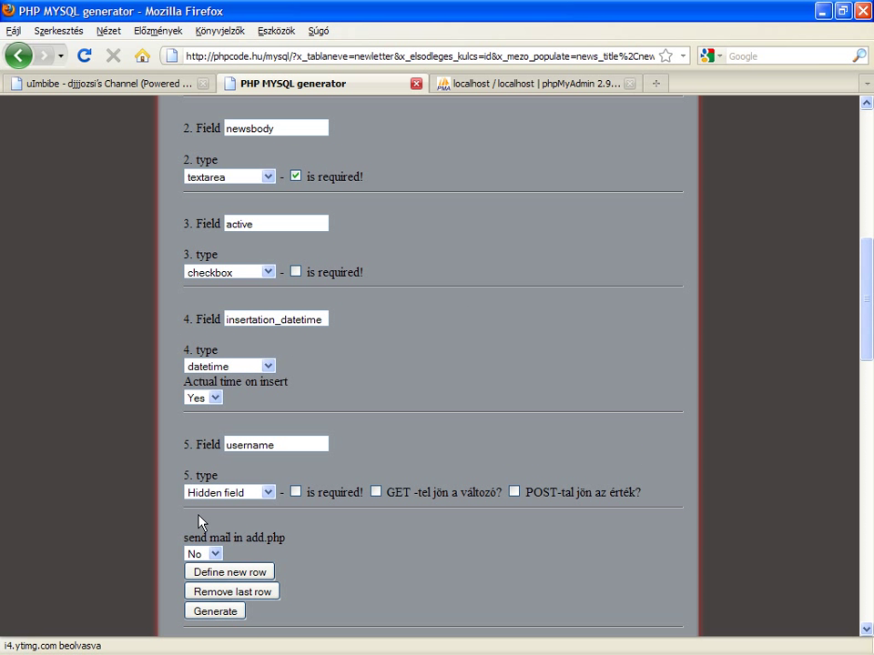
Step: Mark username required as a hidden field, then change its type to Color picker
click(295, 492)
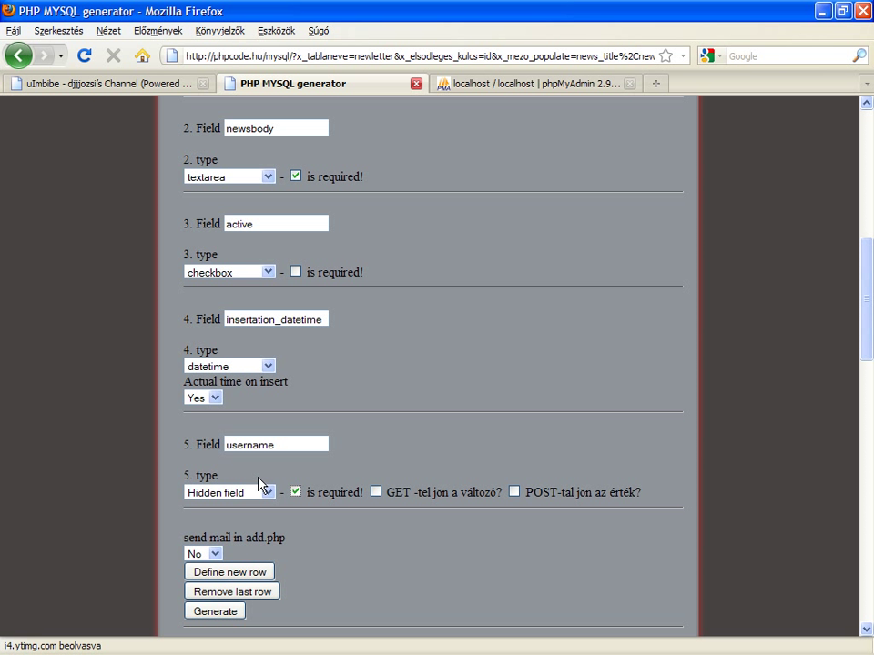
mouse_move(244, 495)
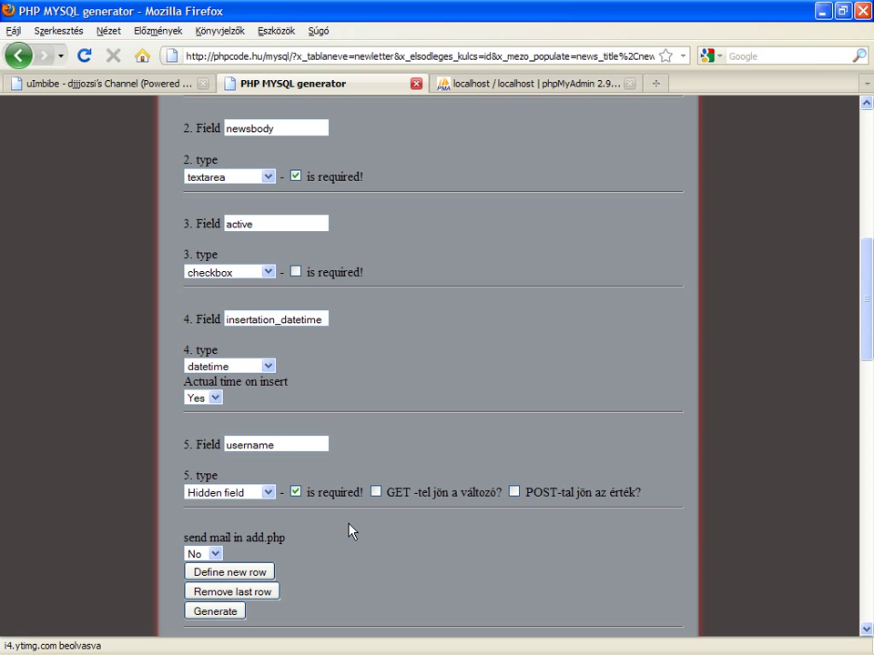
click(375, 491)
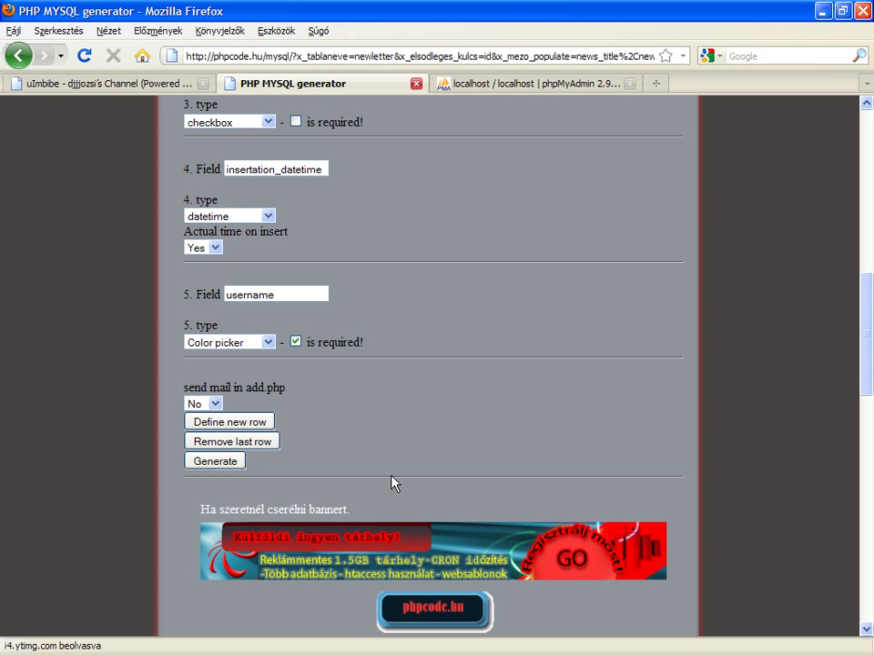
scroll(up, 3)
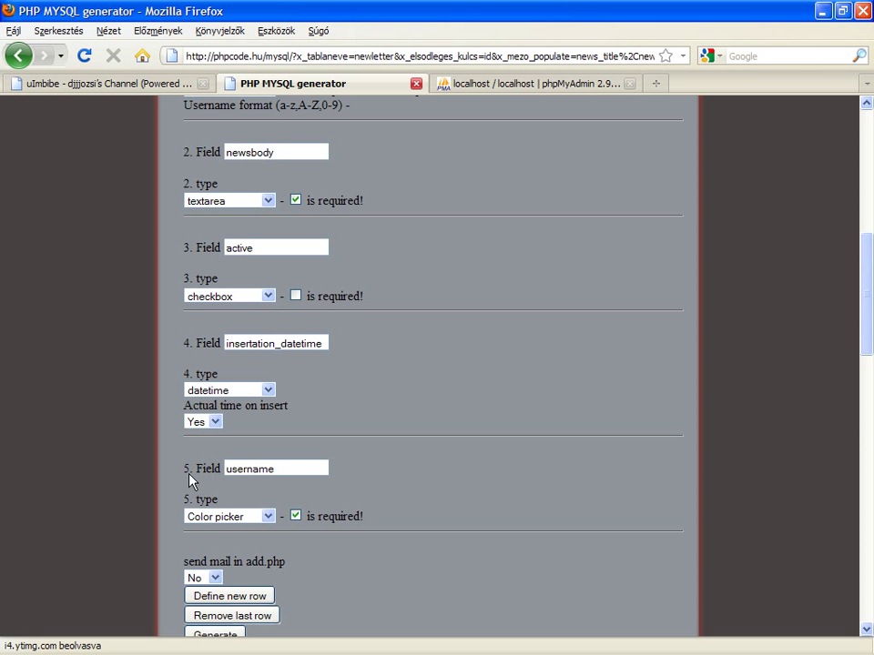
mouse_move(228, 540)
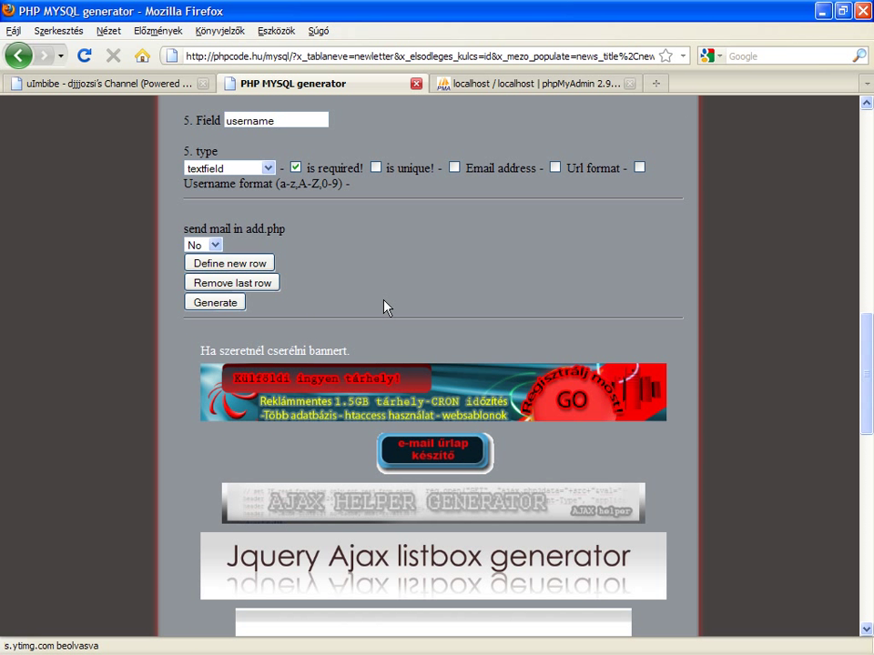
Step: Try the 'is unique' and 'Email address' checks on the username textfield and leave both unchecked
scroll(up, 3)
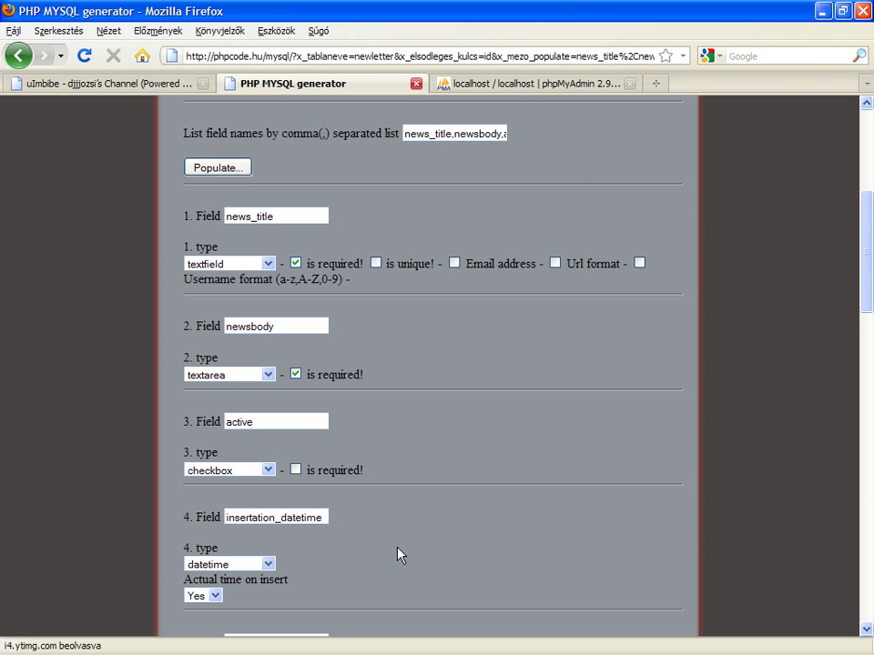
scroll(down, 3)
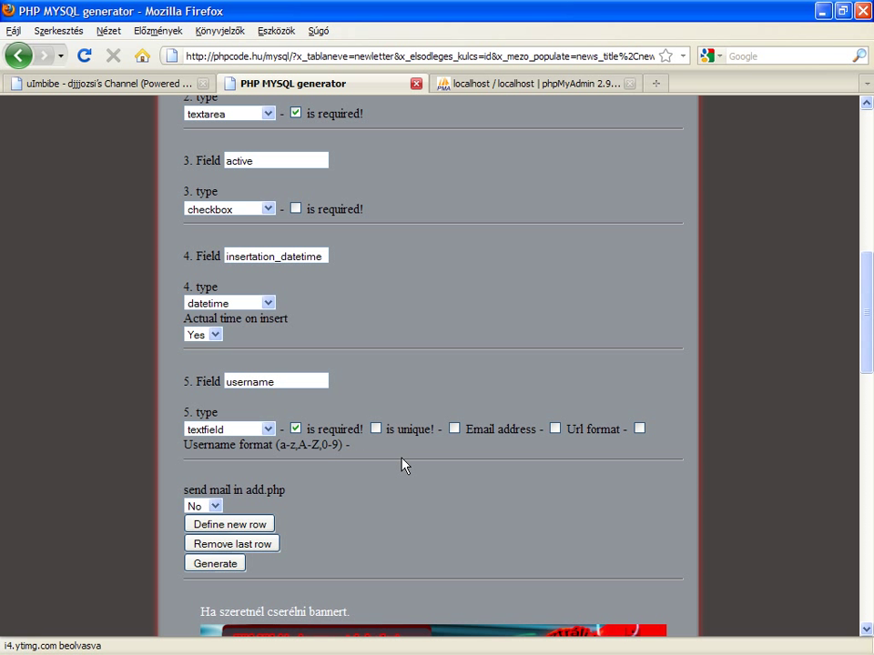
click(375, 430)
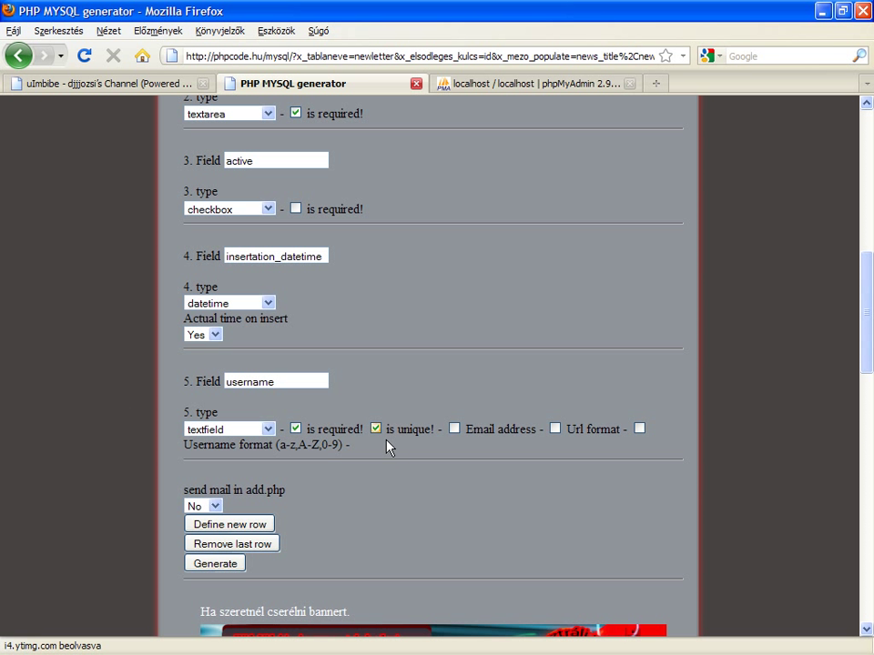
click(375, 429)
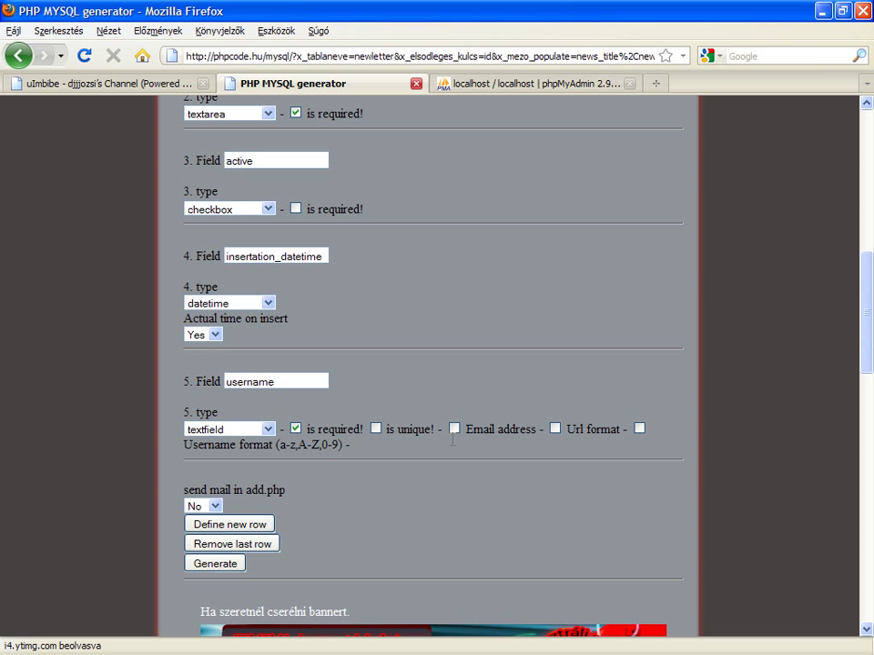
click(452, 430)
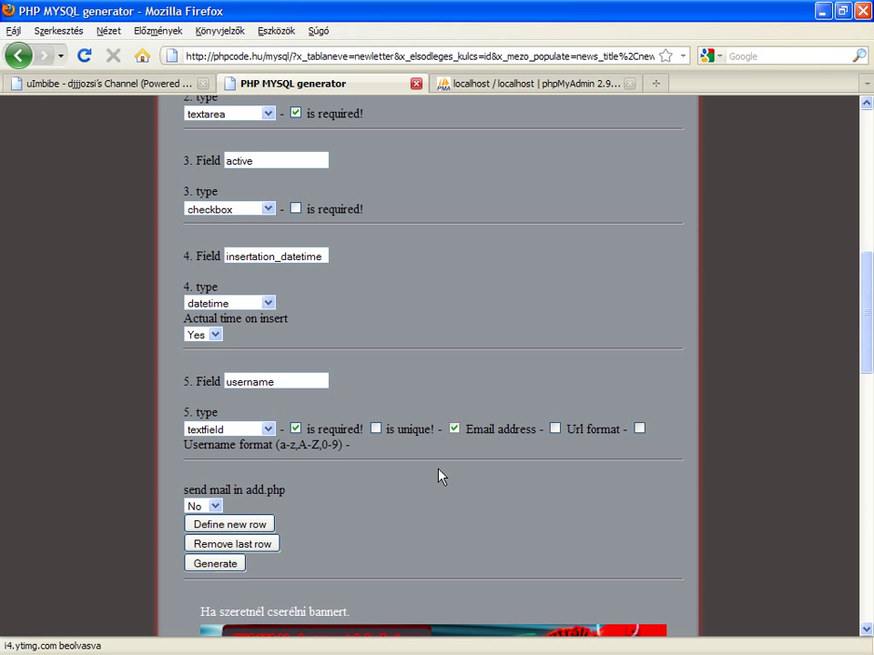
mouse_move(378, 466)
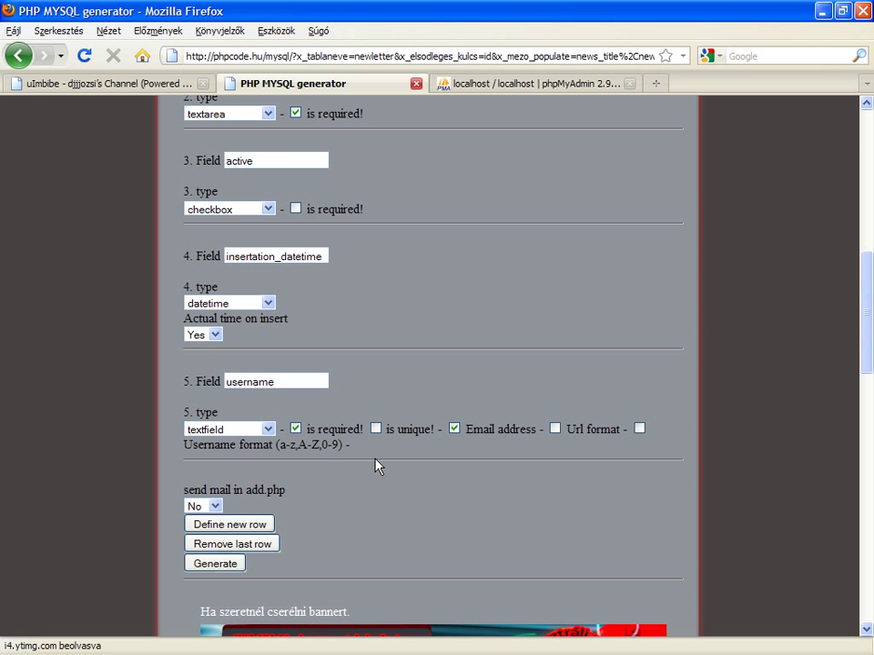
mouse_move(395, 474)
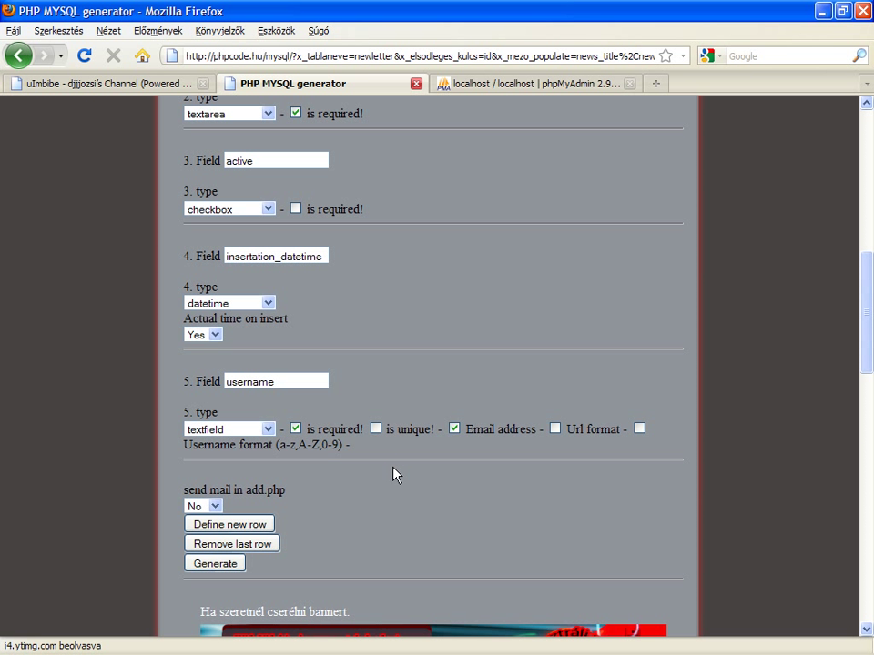
click(455, 429)
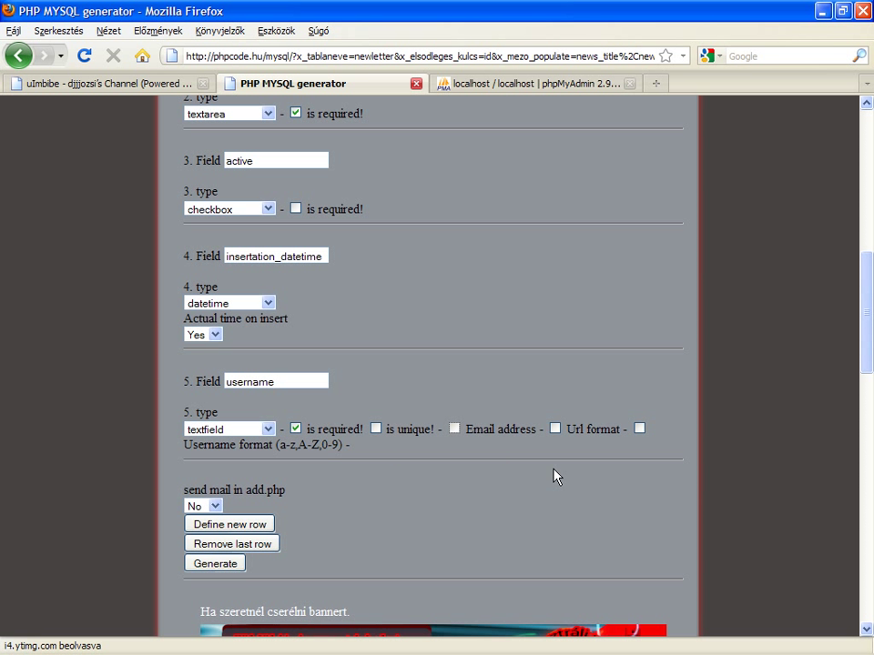
mouse_move(575, 448)
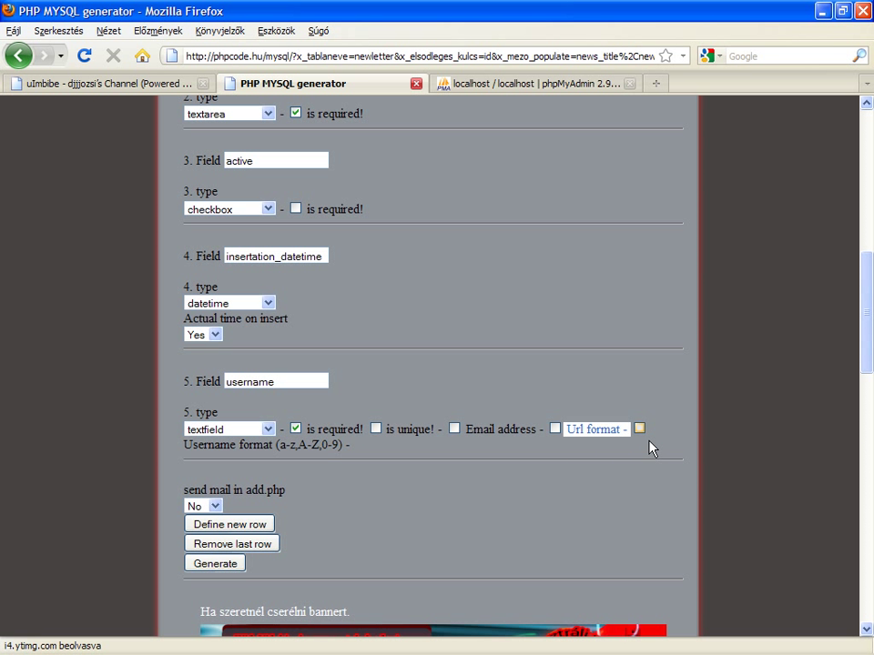
mouse_move(592, 455)
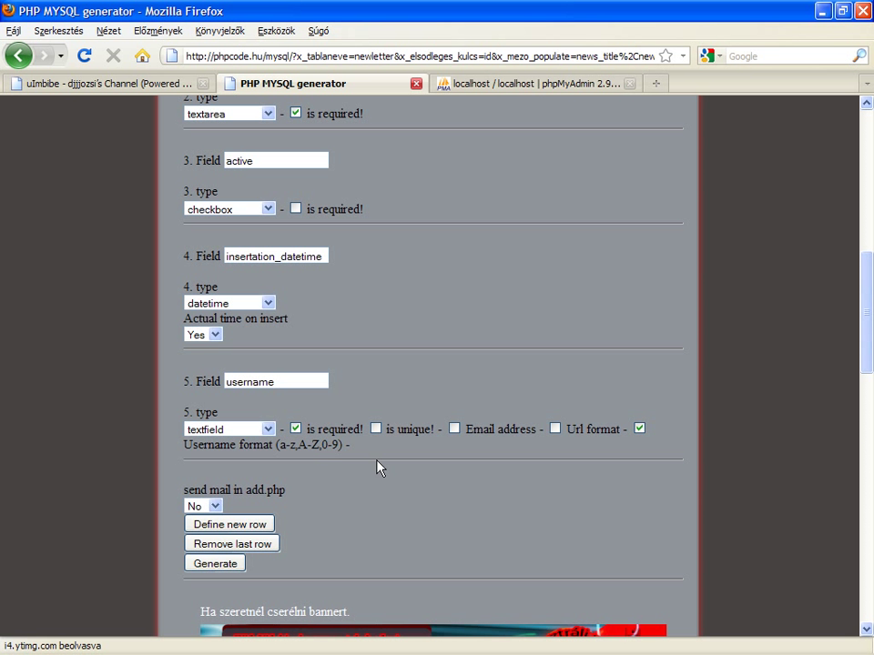
mouse_move(235, 590)
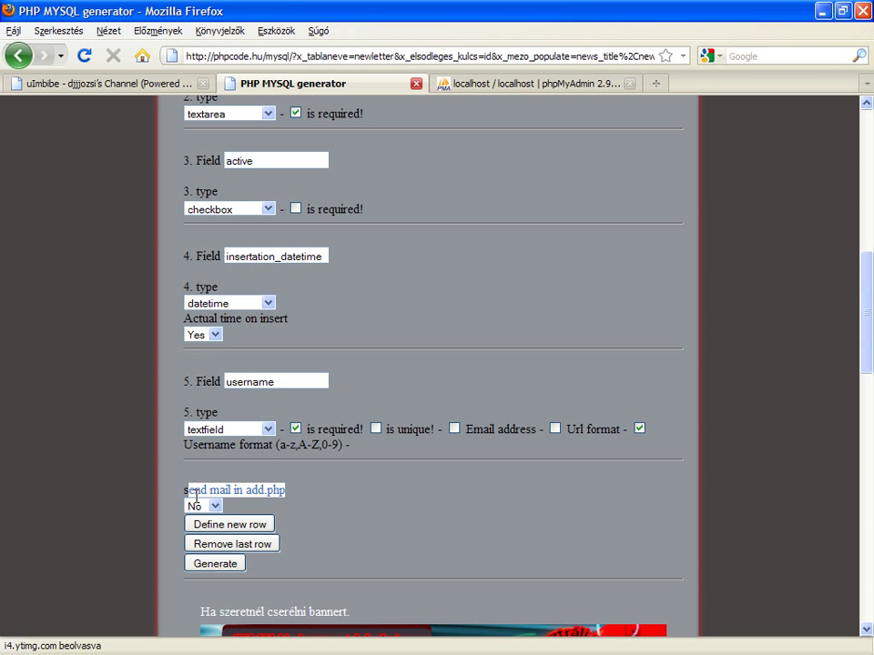
Step: Set the 'send mail in add.php' option to Yes for the newsletter form
scroll(up, 3)
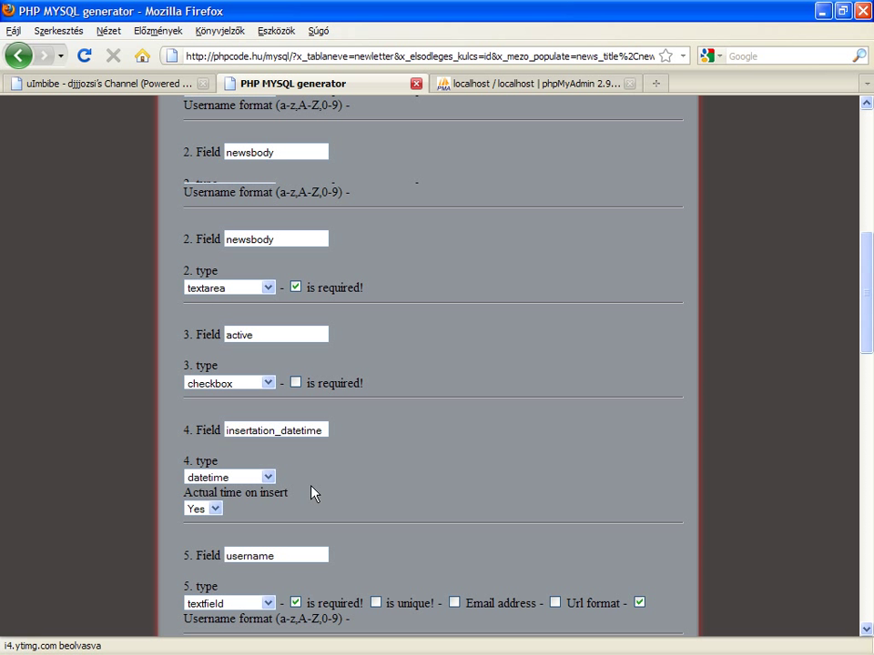
scroll(up, 3)
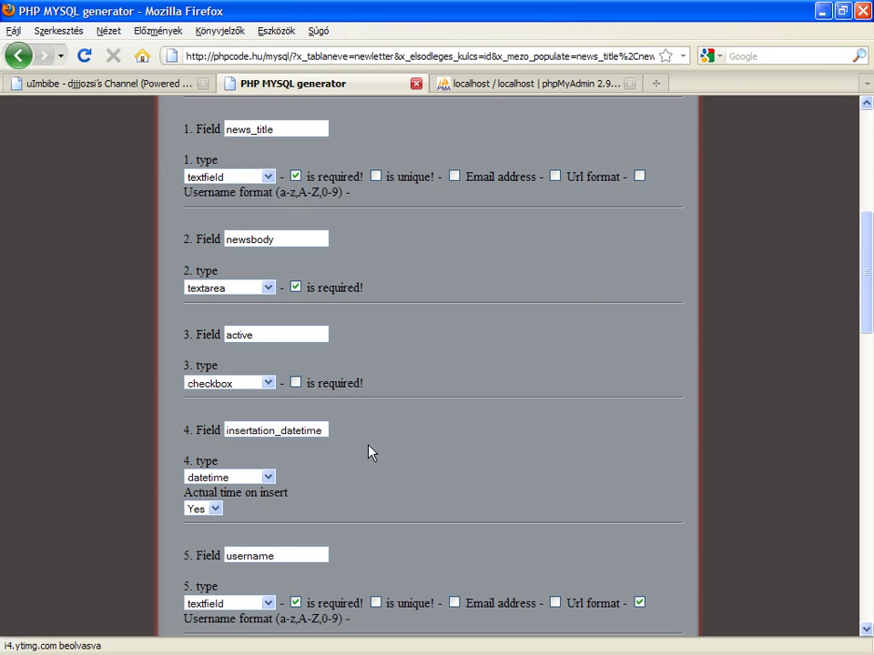
scroll(down, 3)
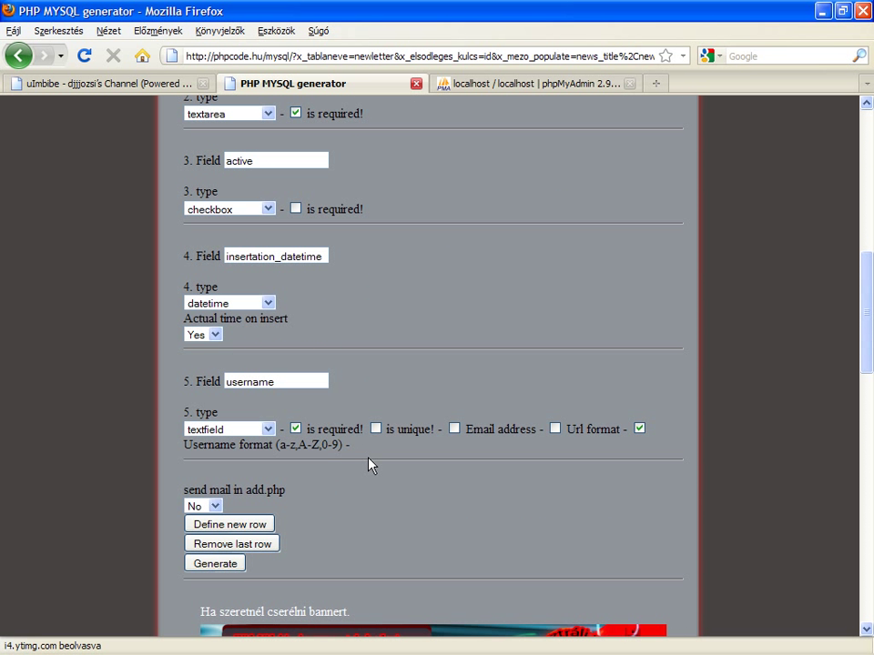
mouse_move(422, 458)
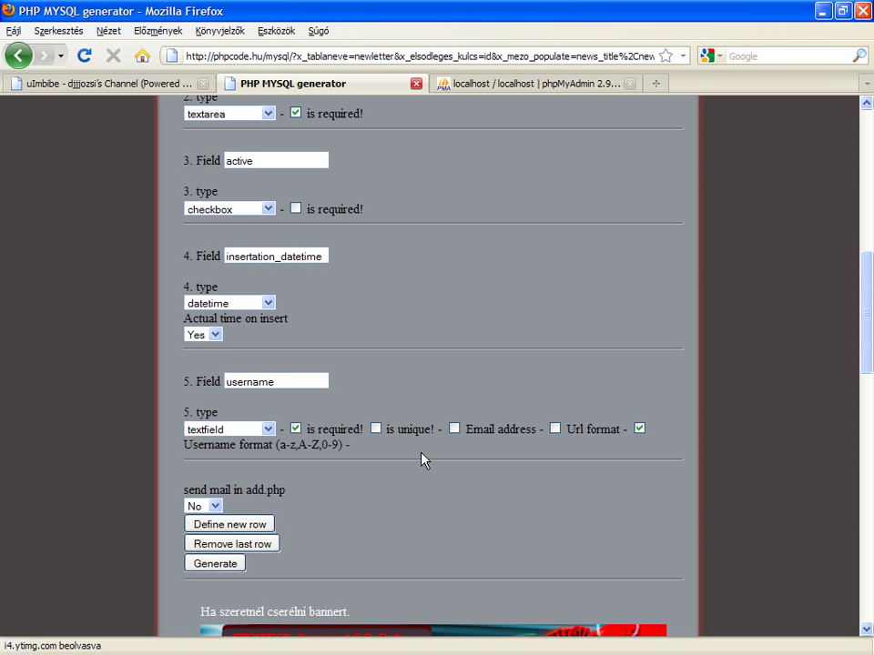
scroll(down, 3)
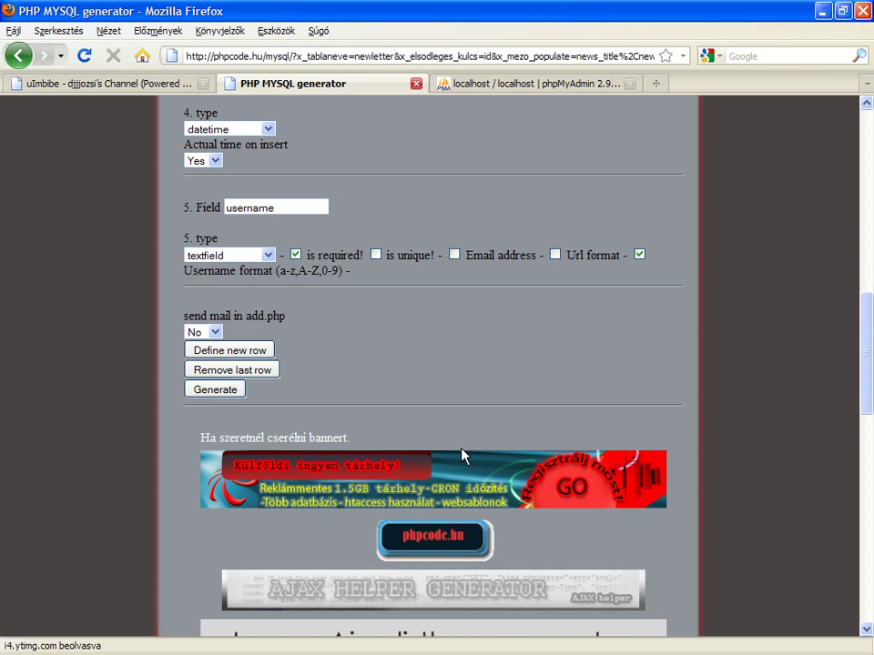
scroll(up, 3)
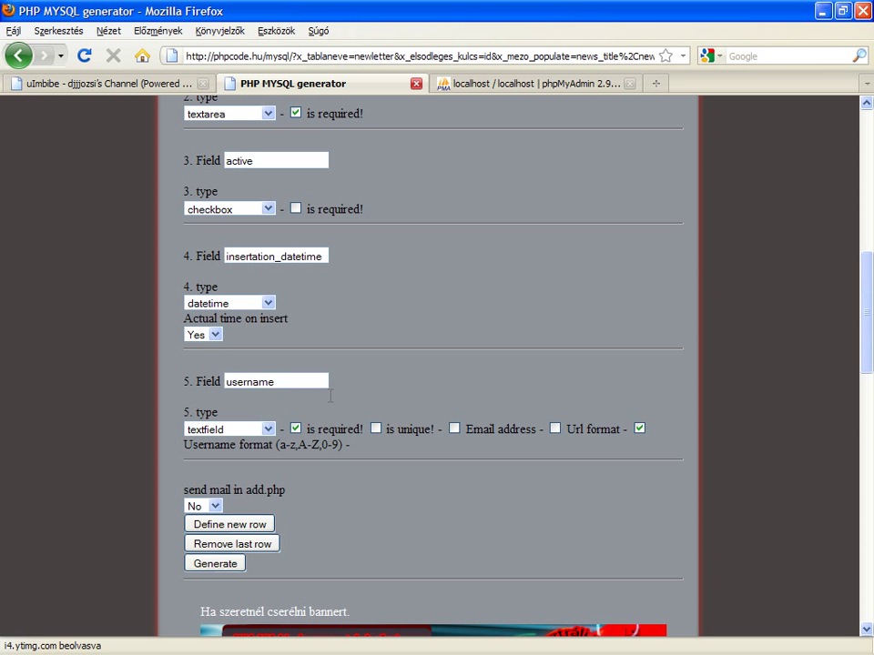
mouse_move(461, 320)
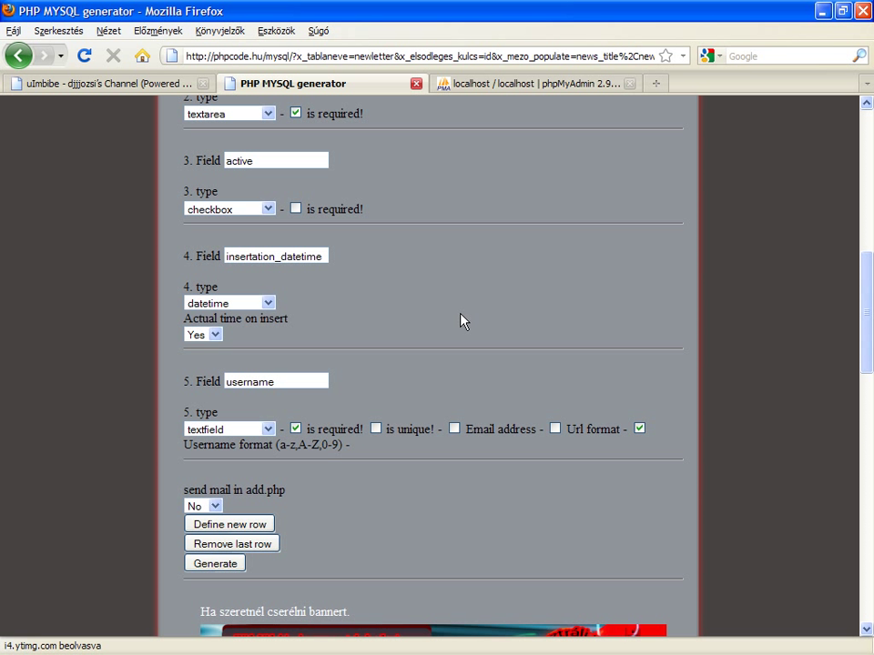
mouse_move(467, 317)
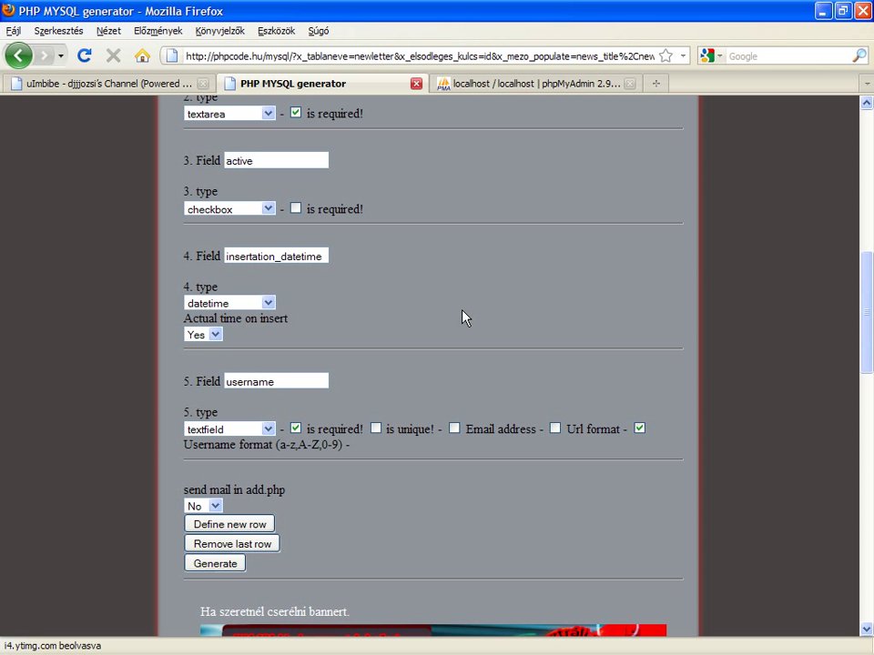
click(202, 506)
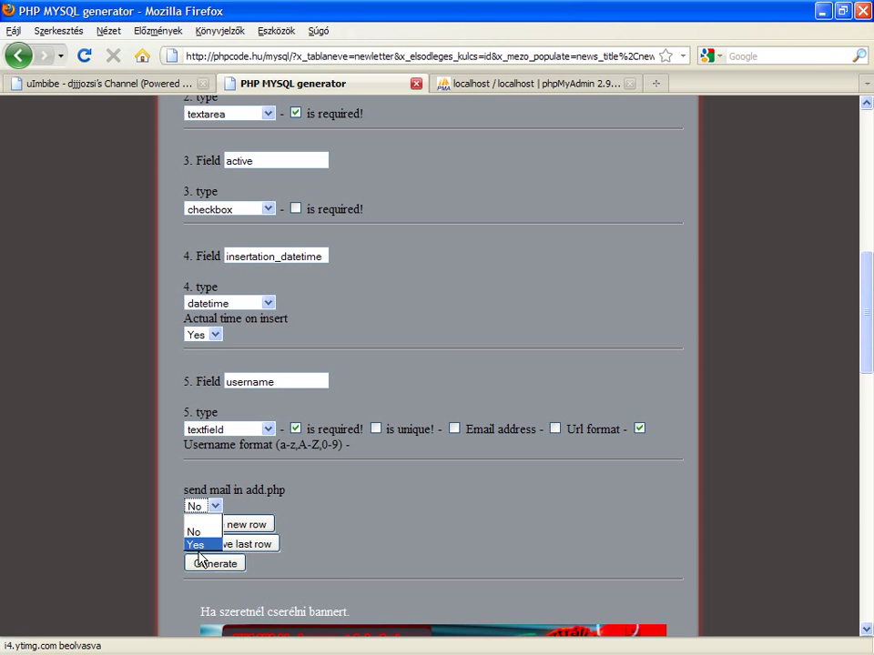
click(193, 544)
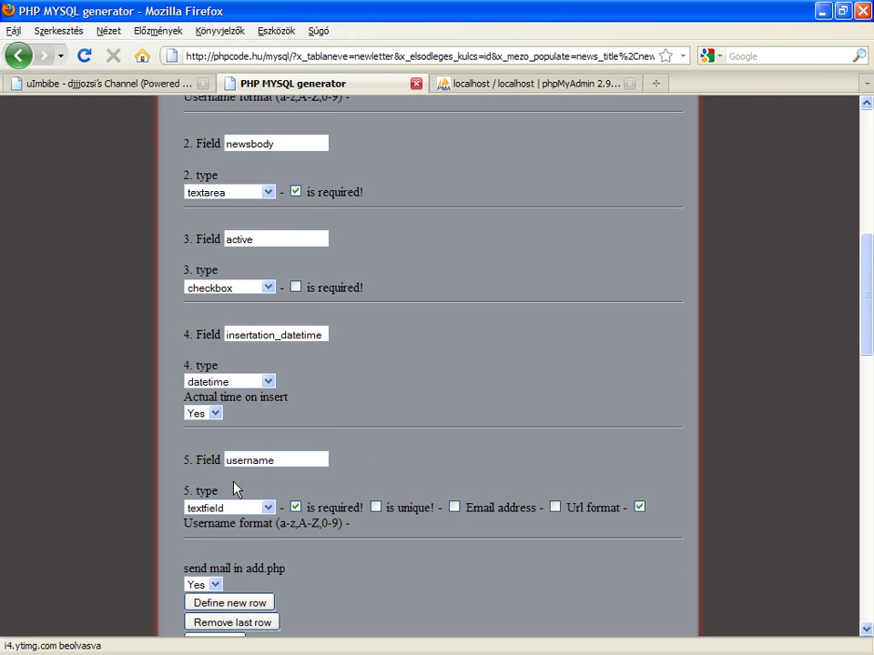
scroll(down, 3)
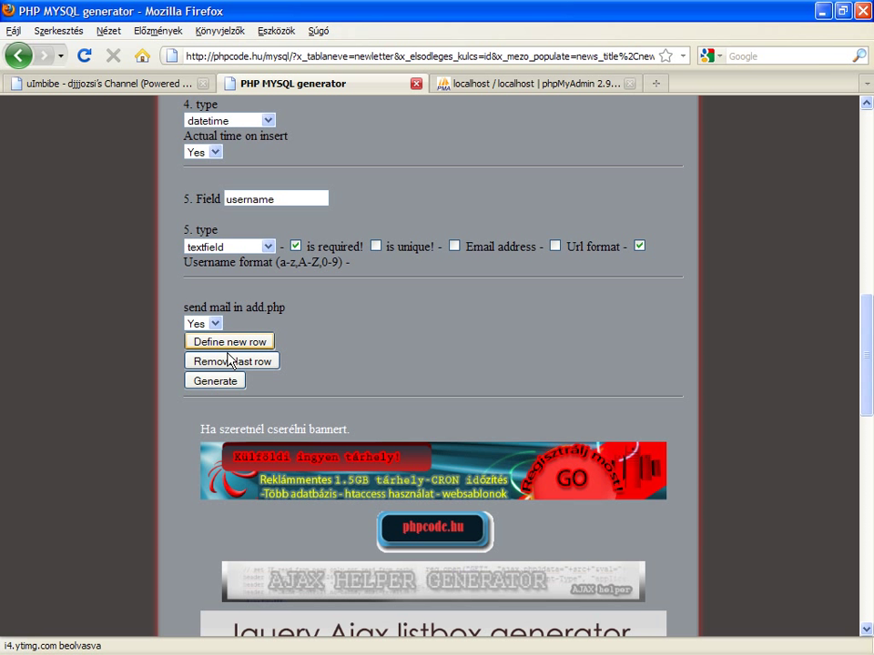
Step: Add a sixth field named email_address and generate the code for the table
click(230, 343)
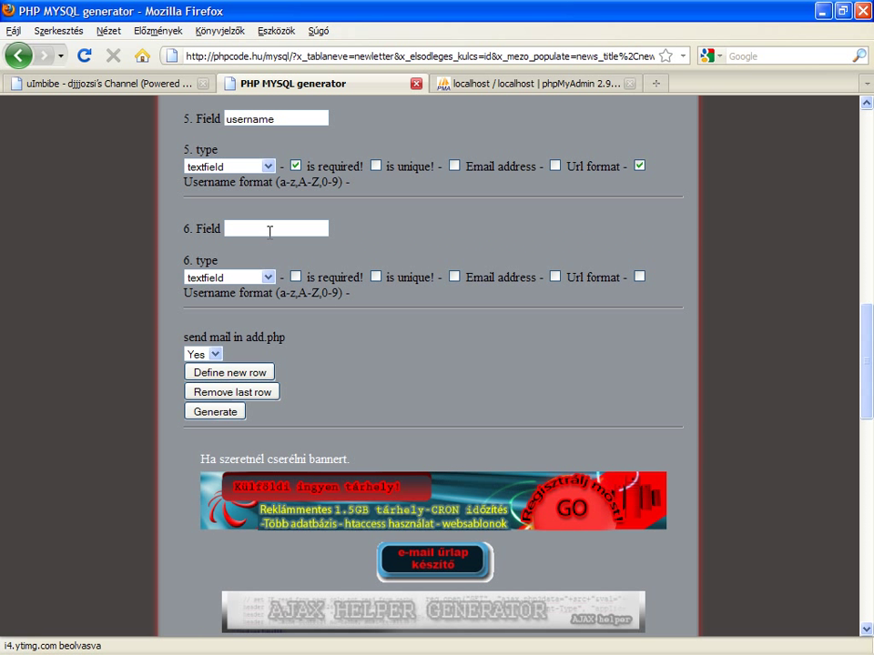
text(email_adres)
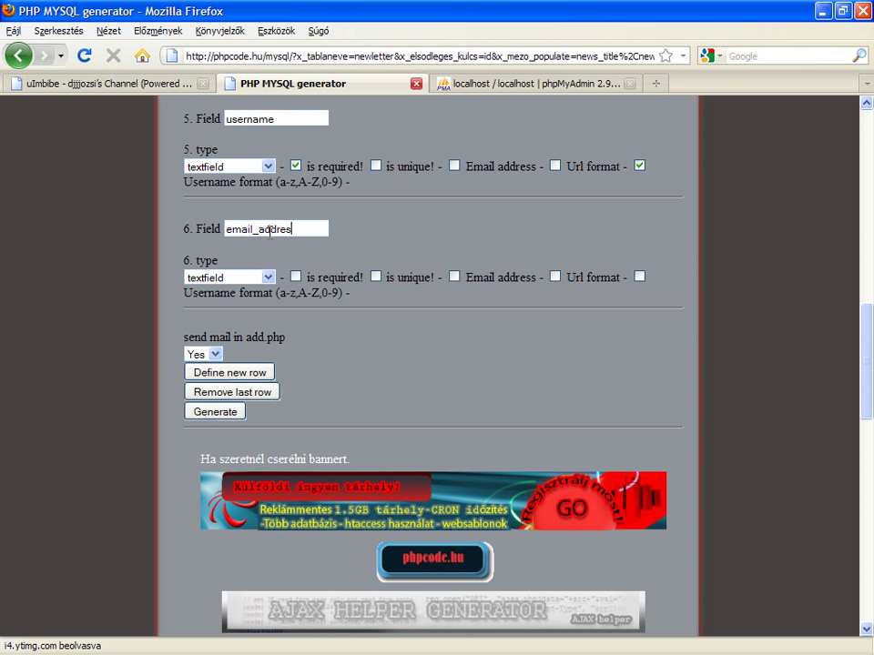
click(295, 277)
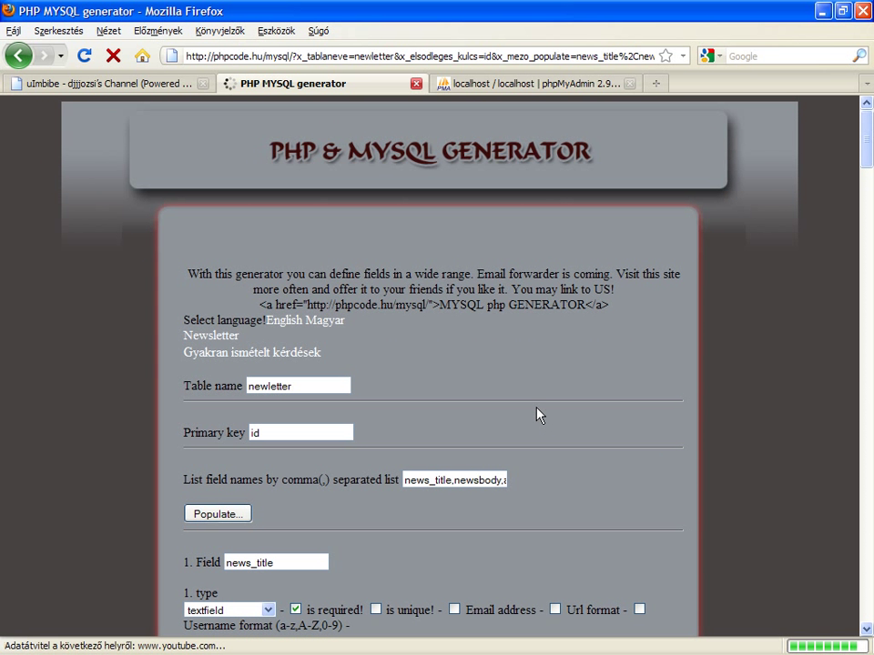
Step: Review the generated connect.php and add.php code and download the generated files archive
scroll(down, 3)
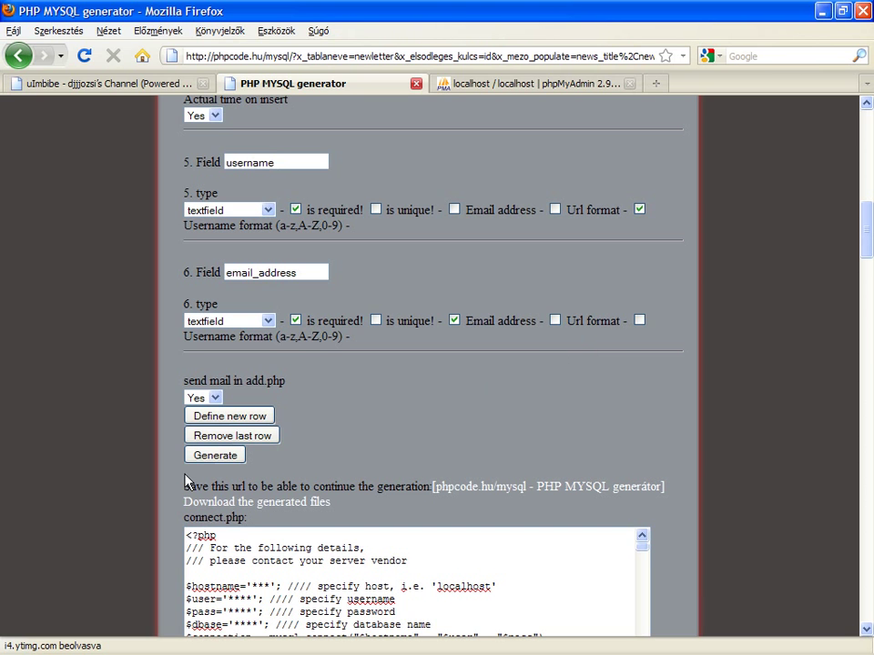
scroll(down, 3)
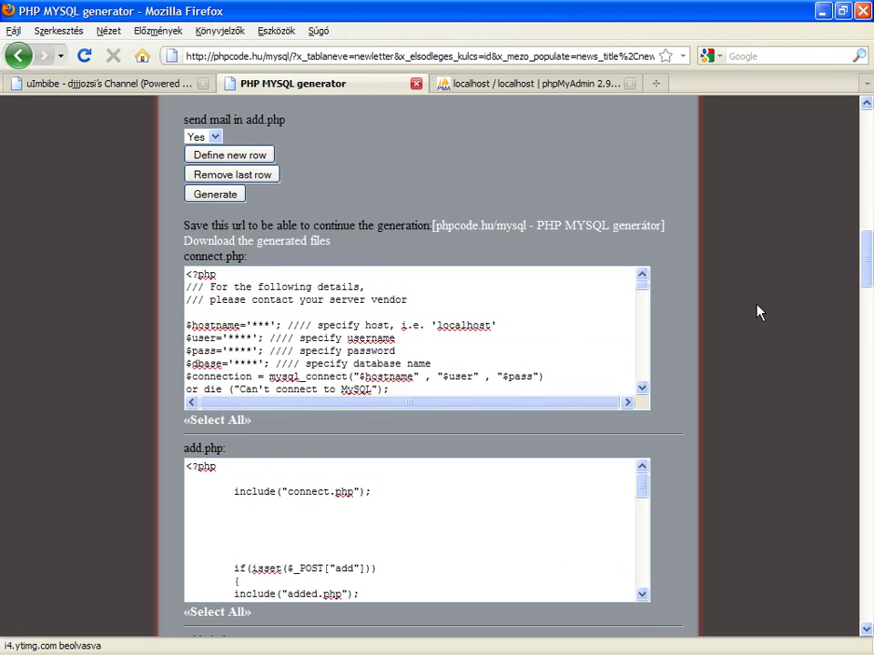
scroll(down, 3)
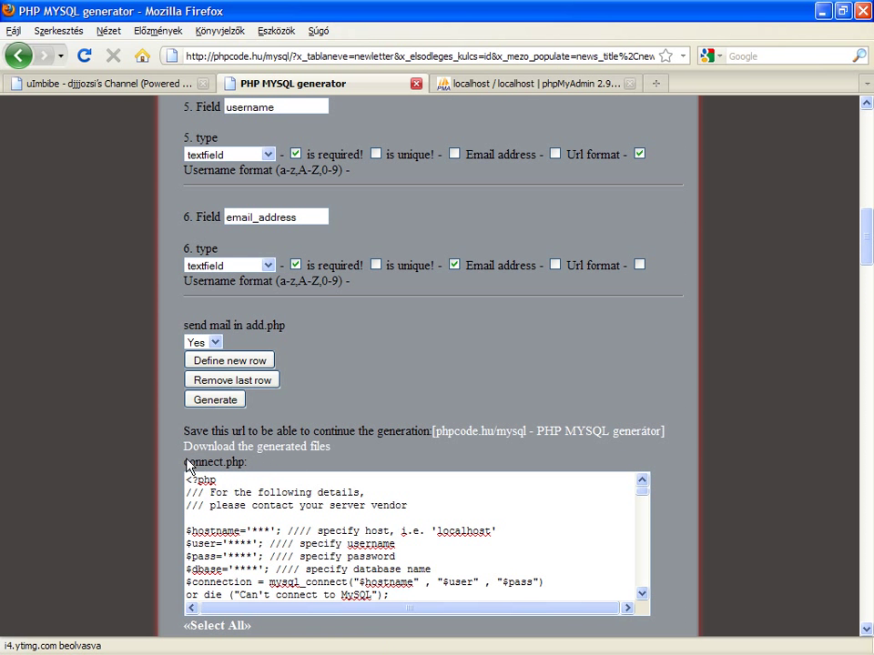
mouse_move(219, 446)
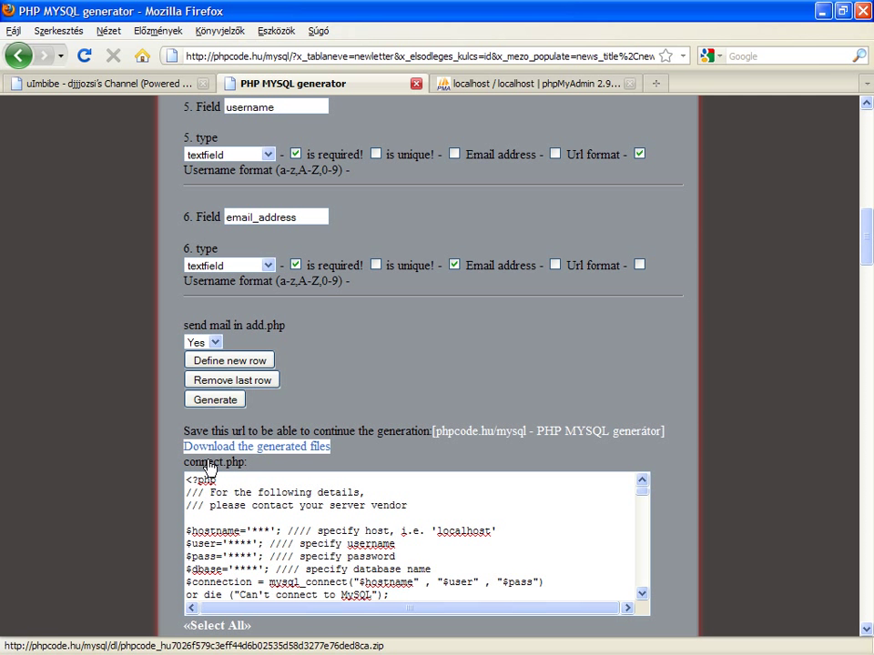
click(254, 446)
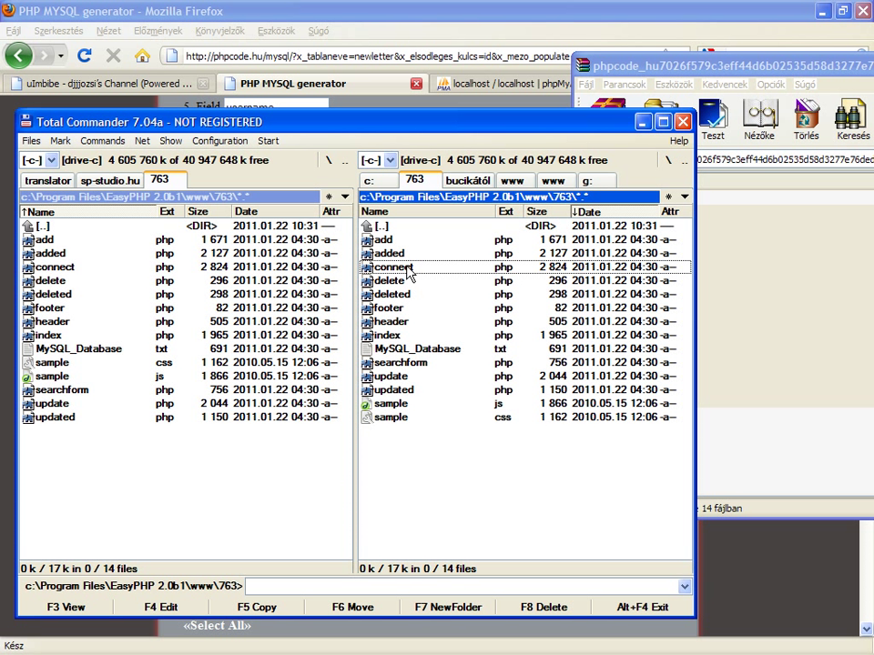
mouse_move(403, 295)
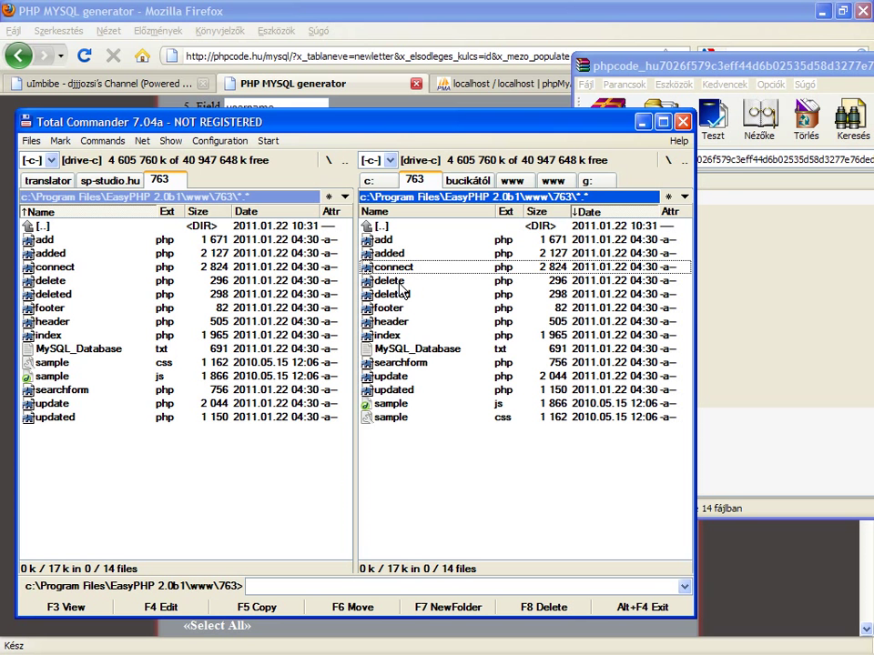
mouse_move(399, 265)
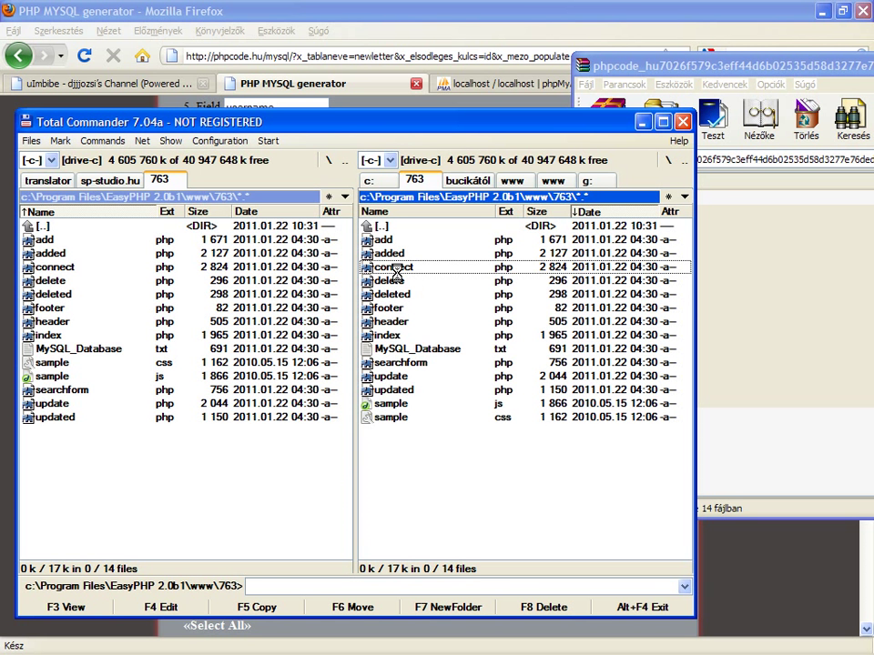
Step: Bring the phpMyAdmin tab back to the front in Firefox
click(525, 84)
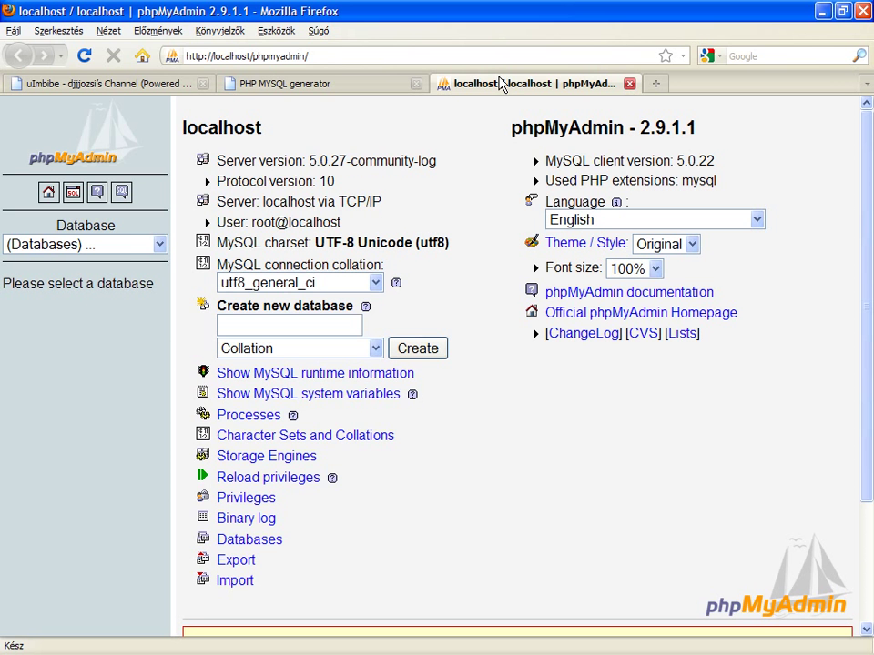
click(81, 244)
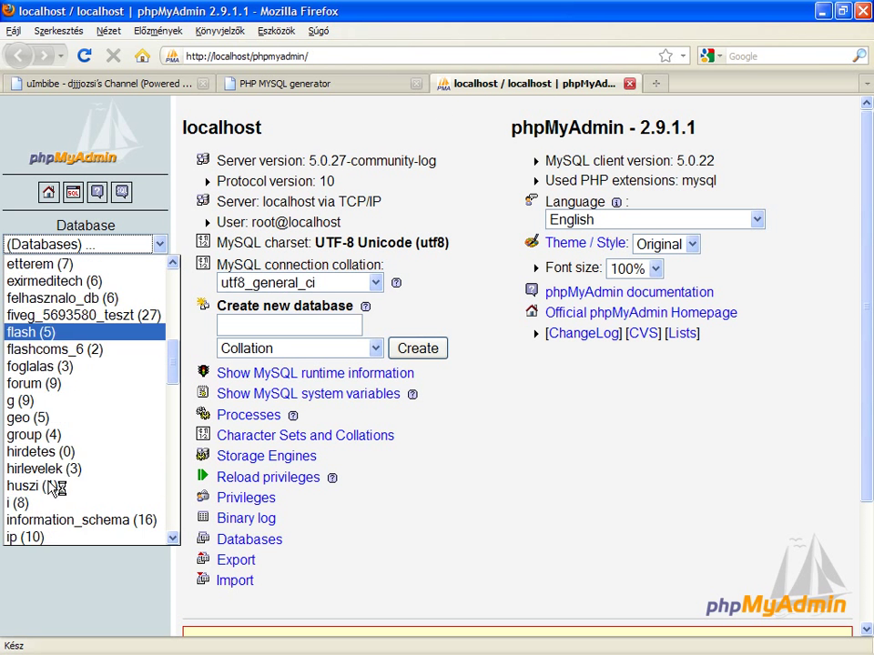
scroll(up, 3)
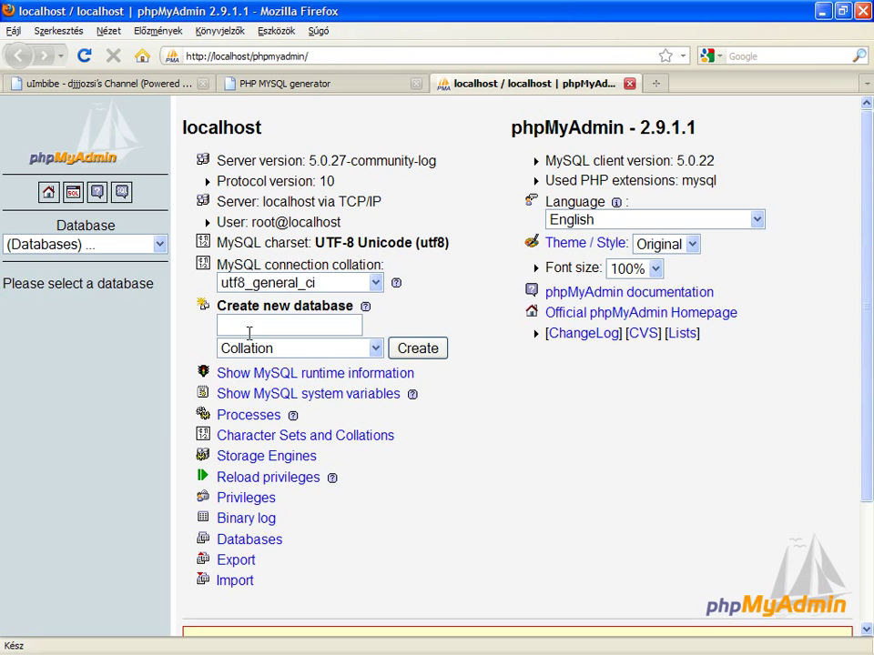
click(419, 347)
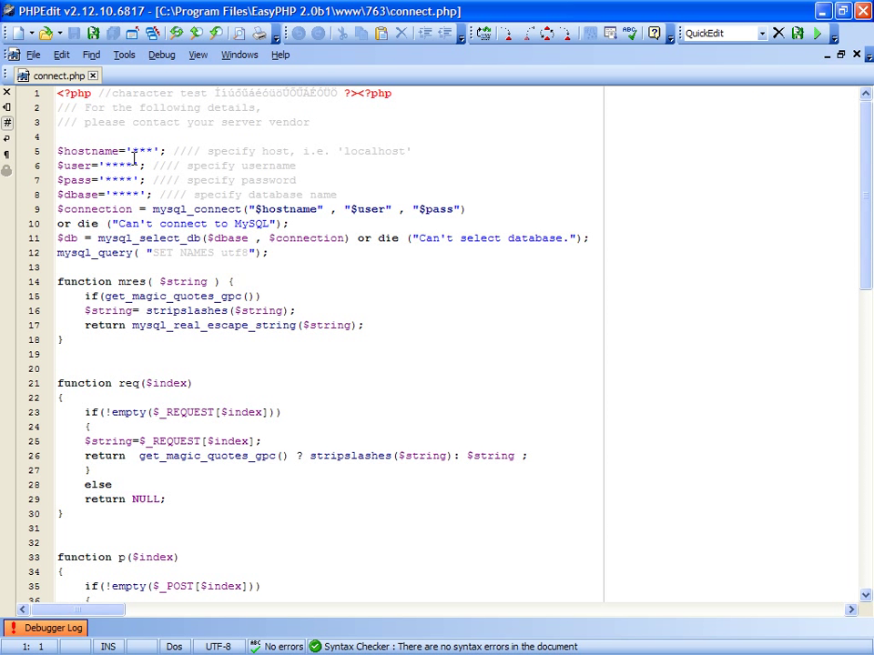
Step: Set connect.php's hostname to localhost and user to root
text(localhost)
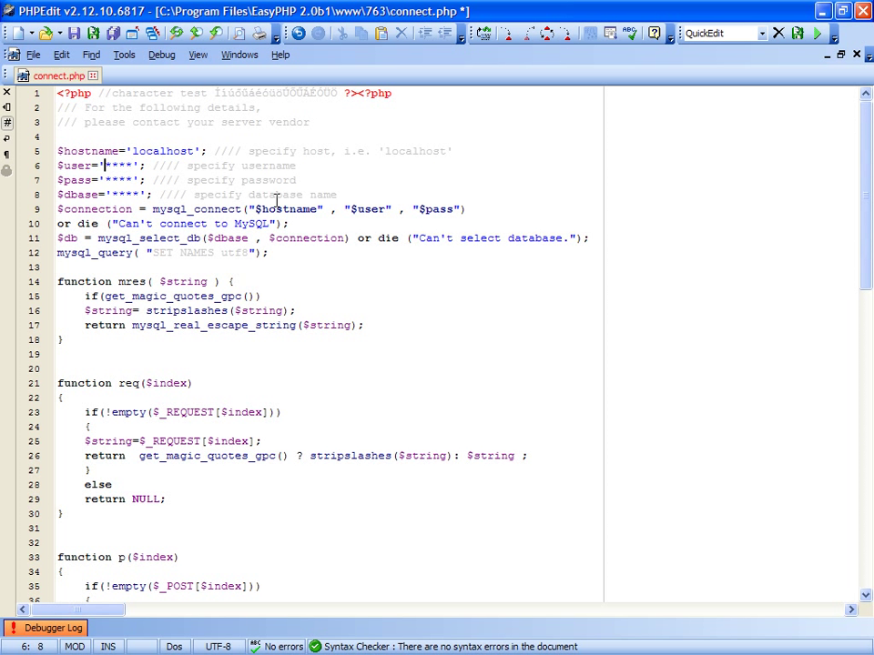
text(root)
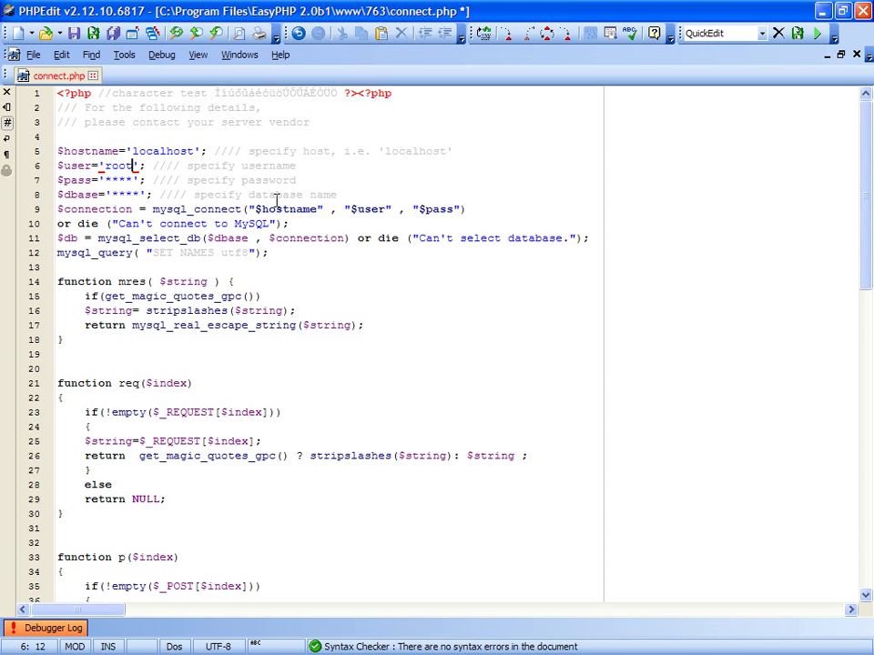
double_click(118, 181)
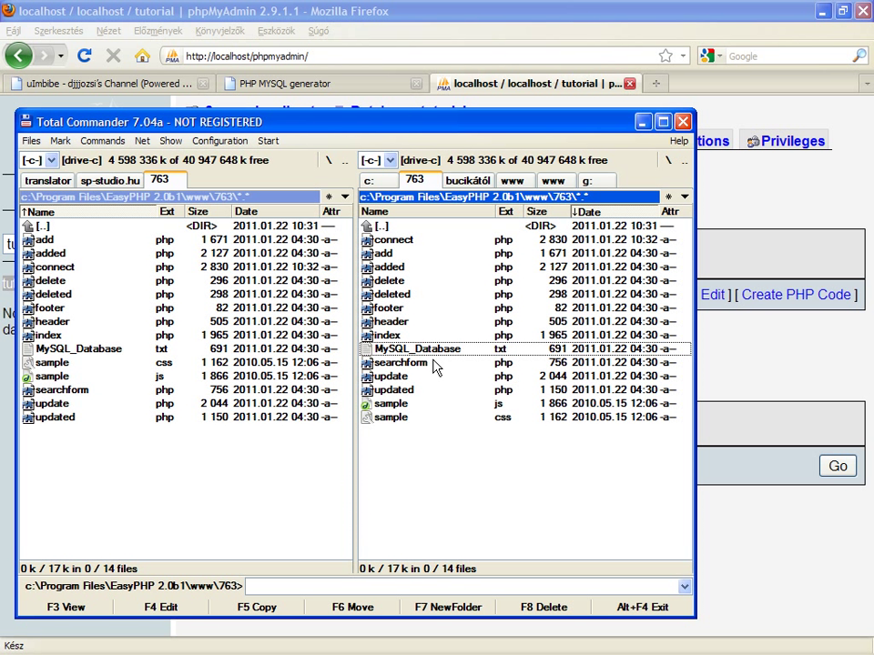
mouse_move(401, 369)
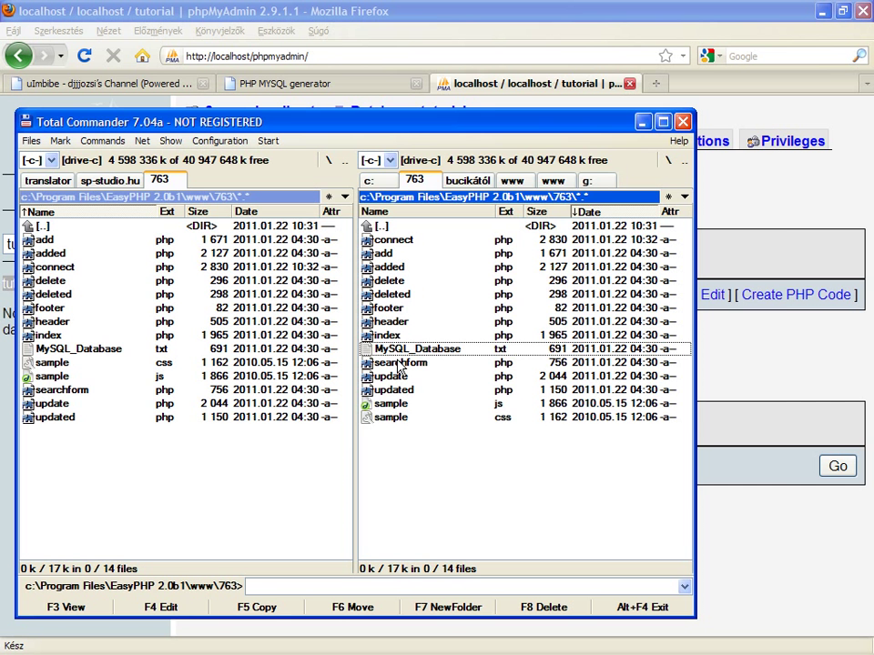
Step: Open MySQL_Database.txt with the newletter table definition from the 763 folder
double_click(417, 350)
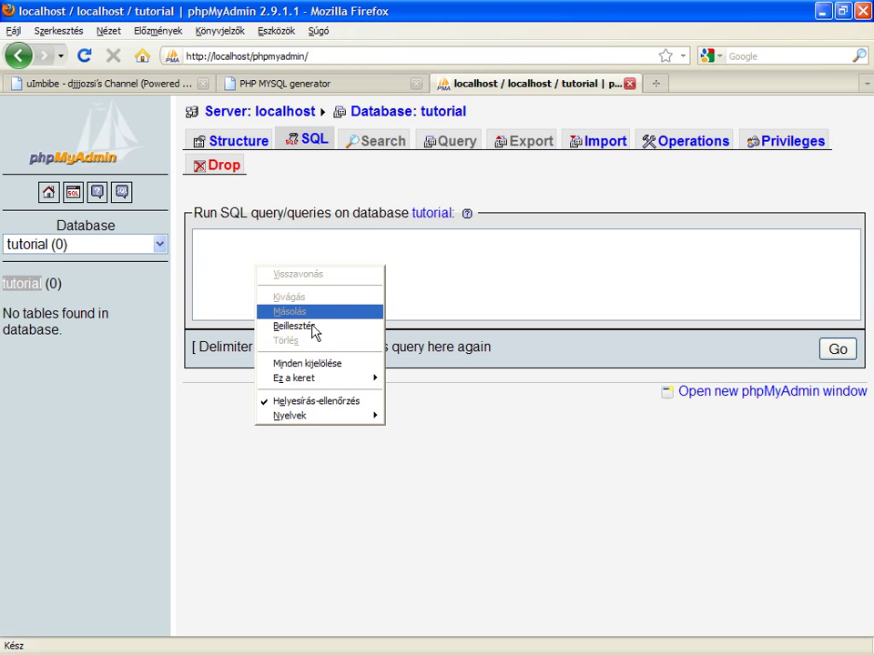
Step: Run the pasted CREATE TABLE query, view the newletter table, and load localhost/763
click(293, 326)
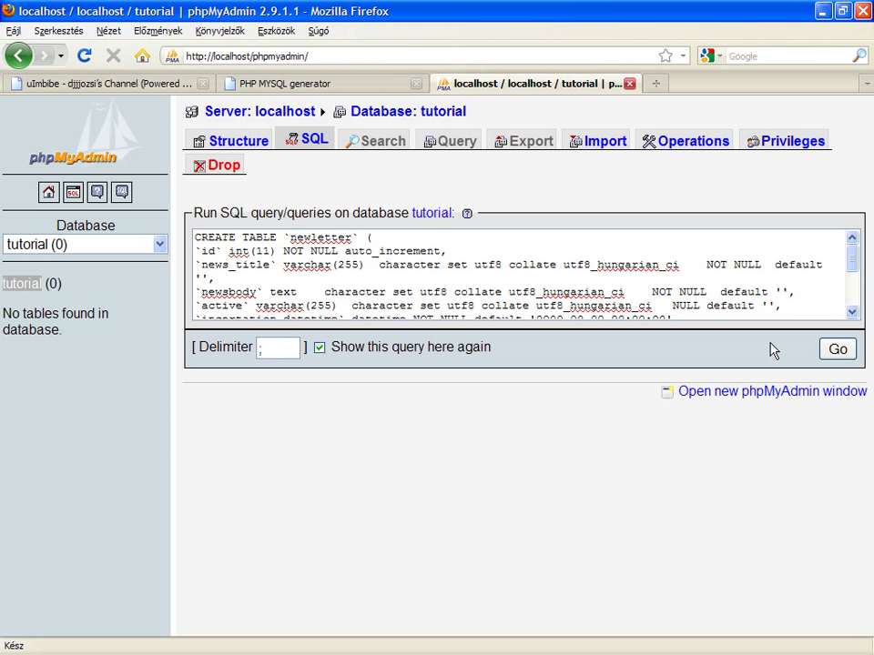
click(837, 350)
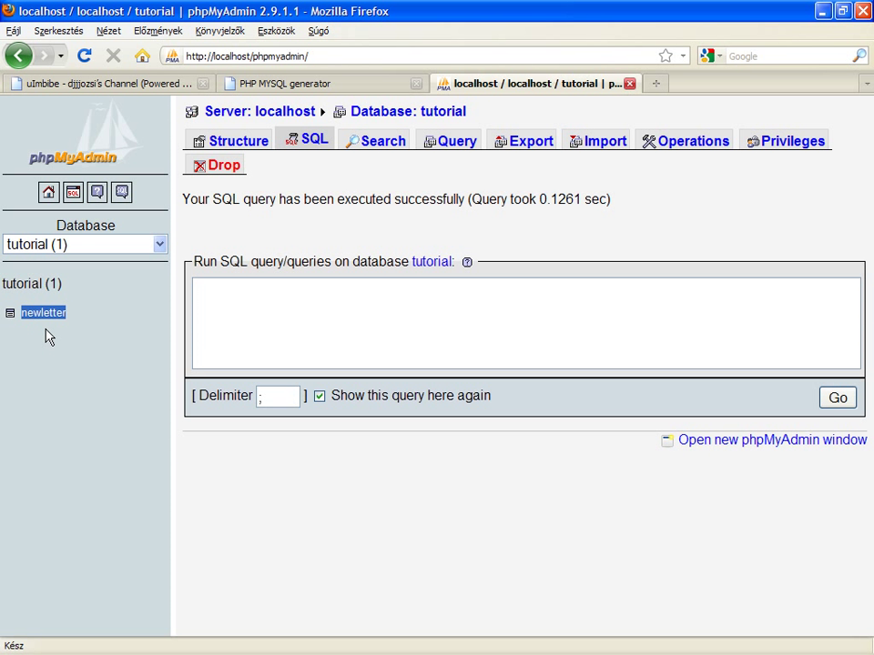
click(43, 313)
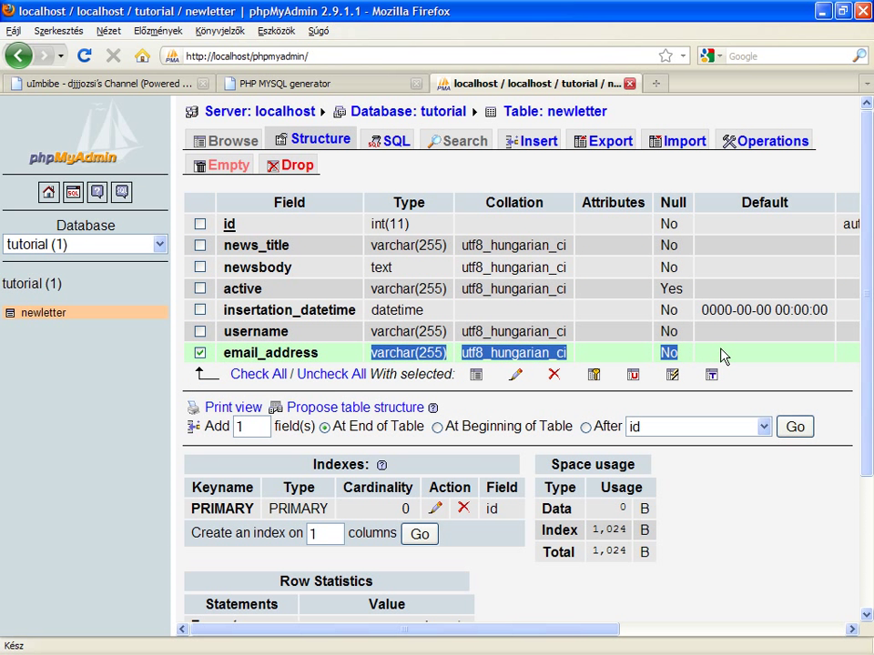
click(201, 331)
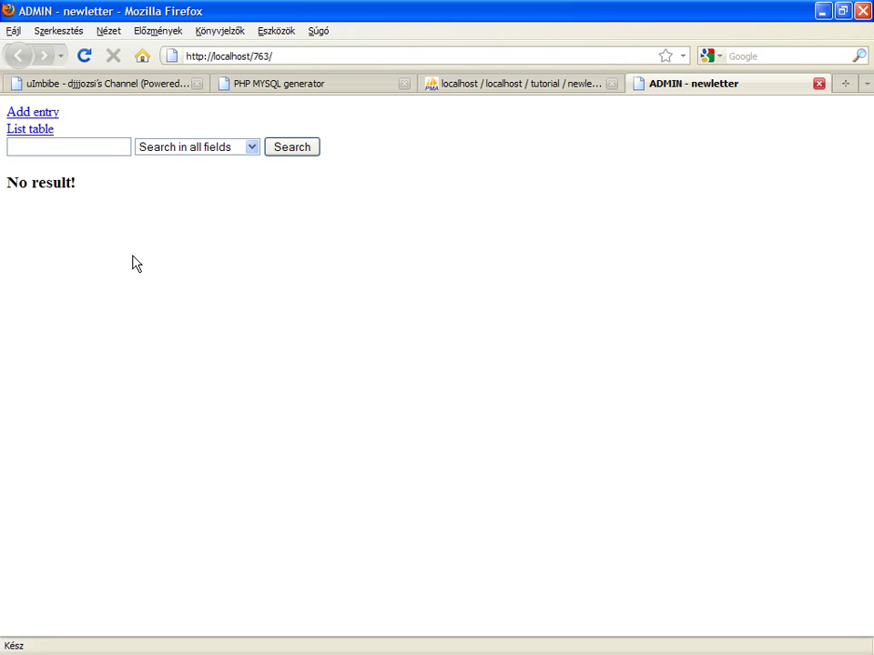
mouse_move(190, 265)
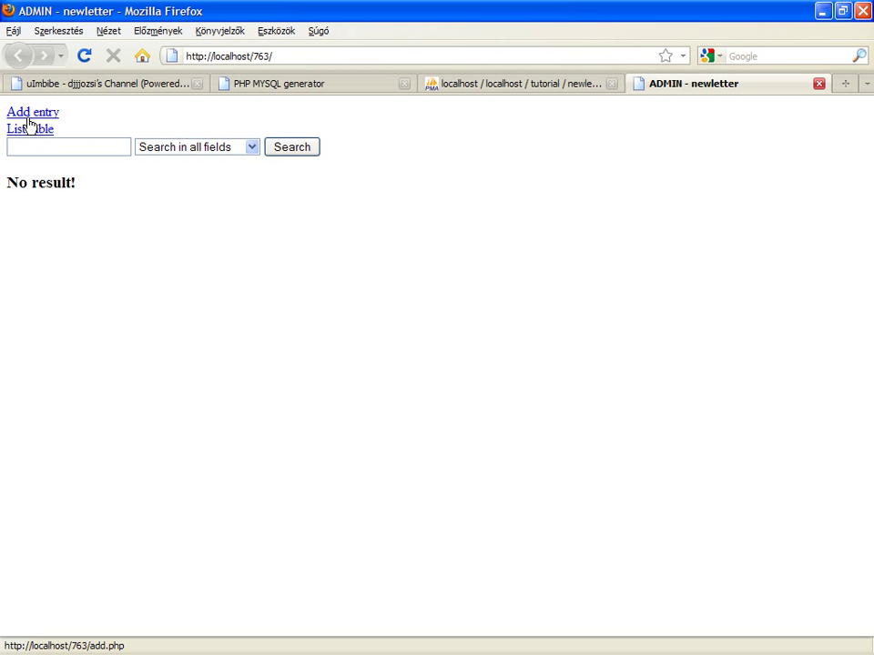
Step: Add an entry titled 'First lessons' by djjjozsi with a gmail address and newsbody text, and submit it
click(29, 113)
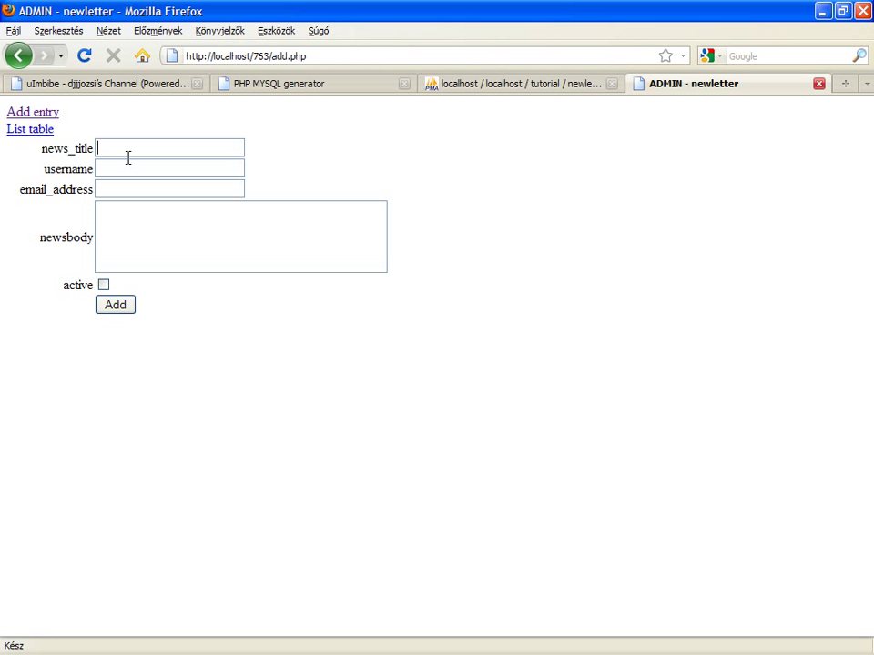
text(First lessons)
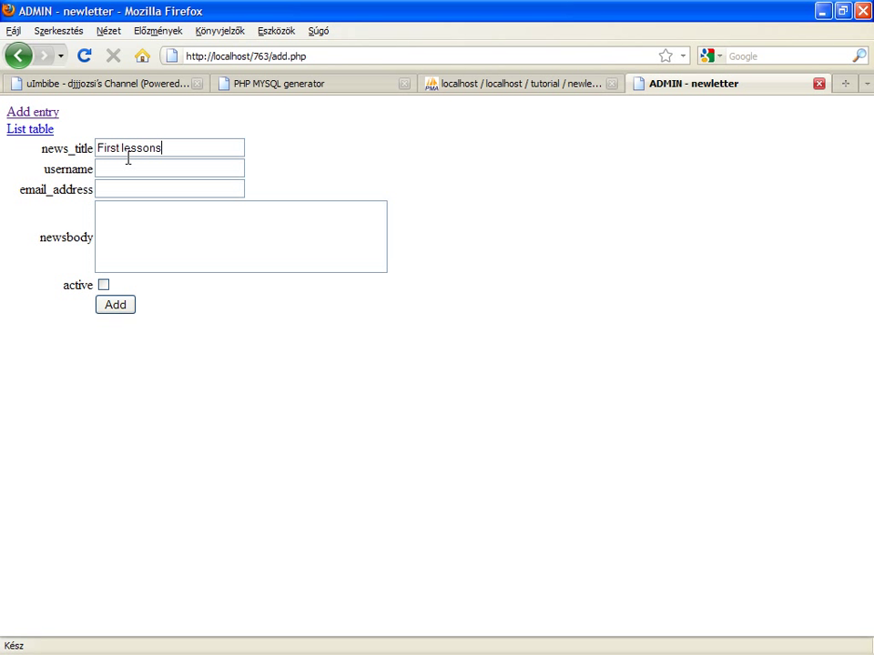
text(djjjozsi)
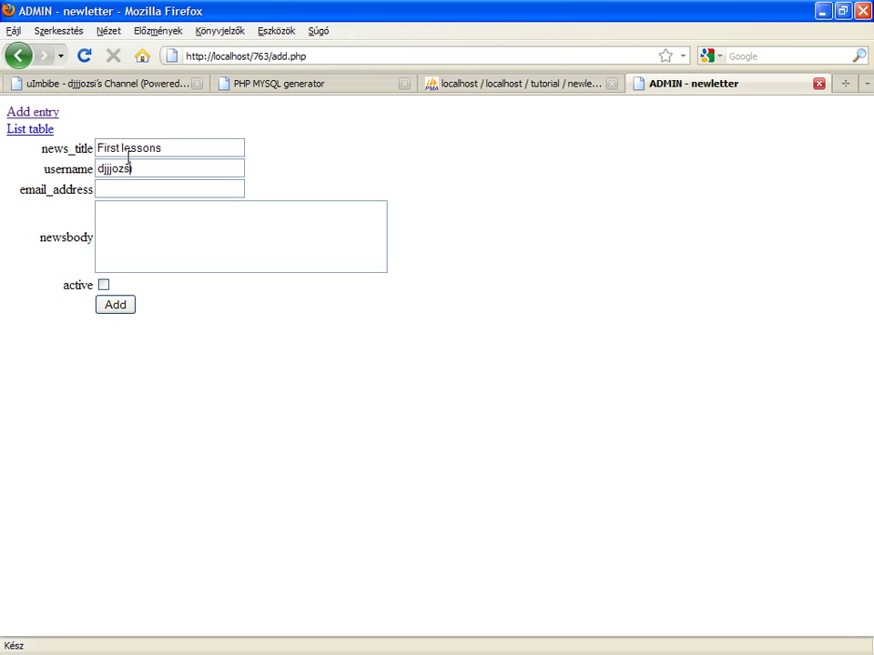
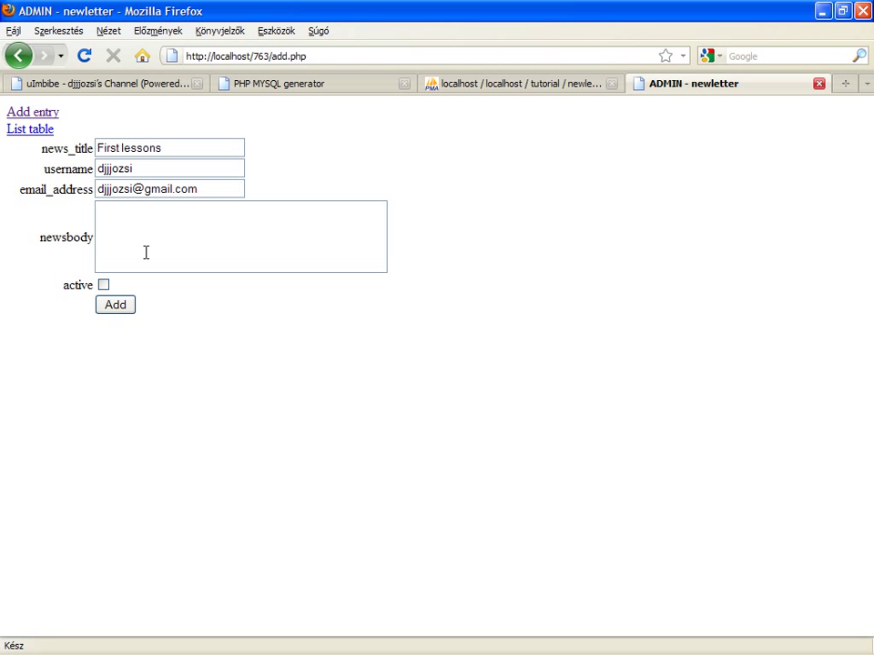
text(asdlkjycpouiqwe)
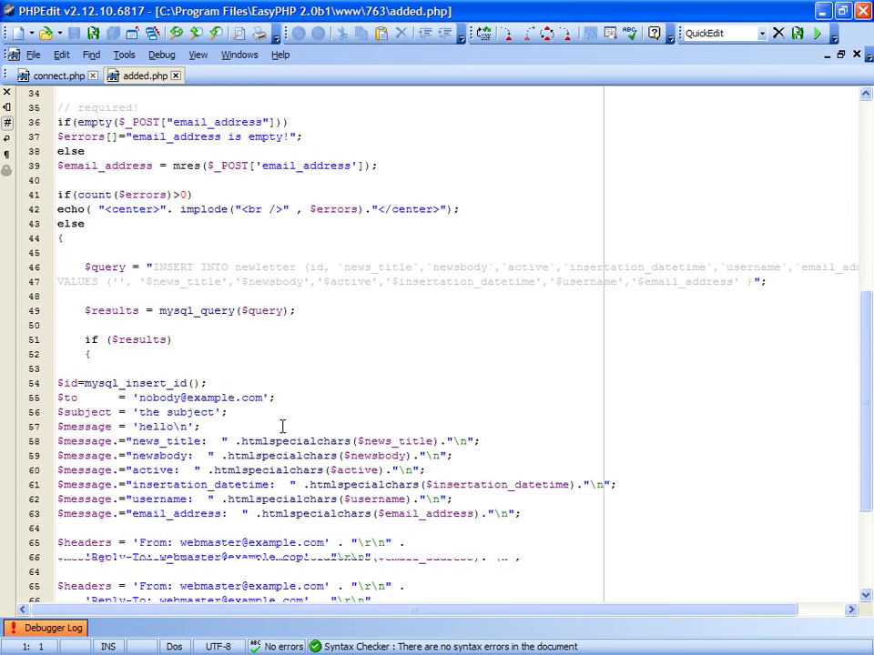
scroll(down, 3)
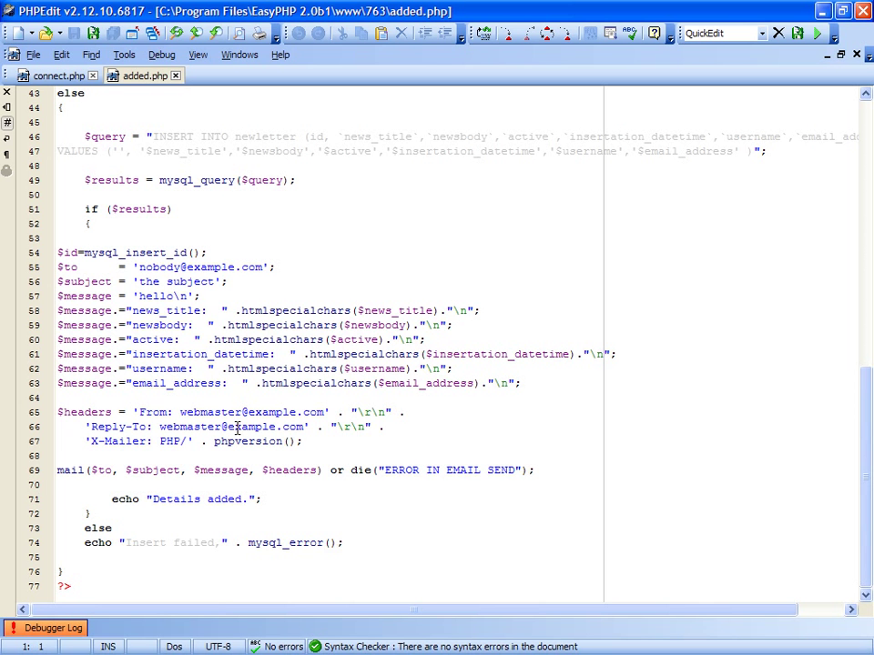
text(//localhost/763/add.php)
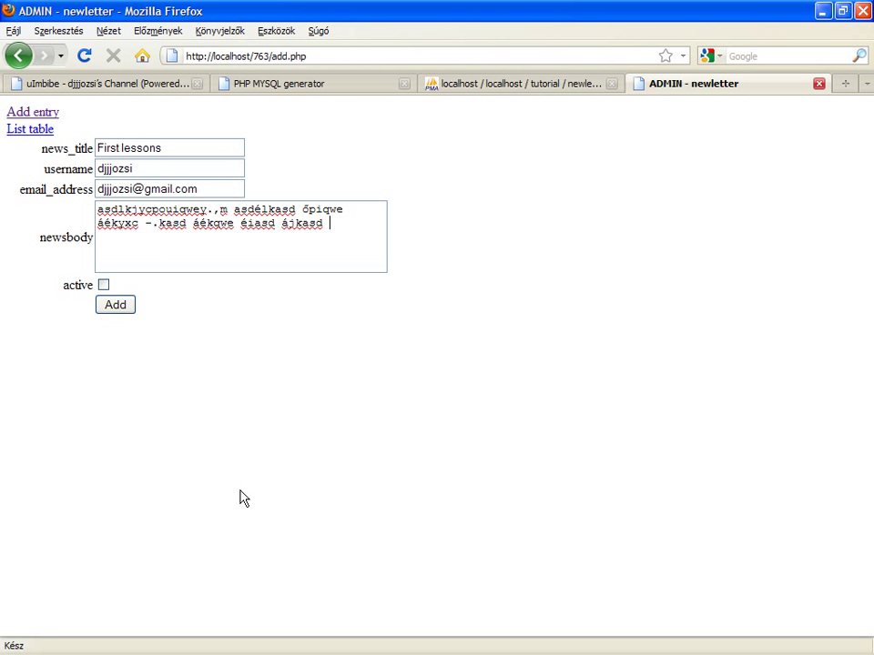
click(115, 304)
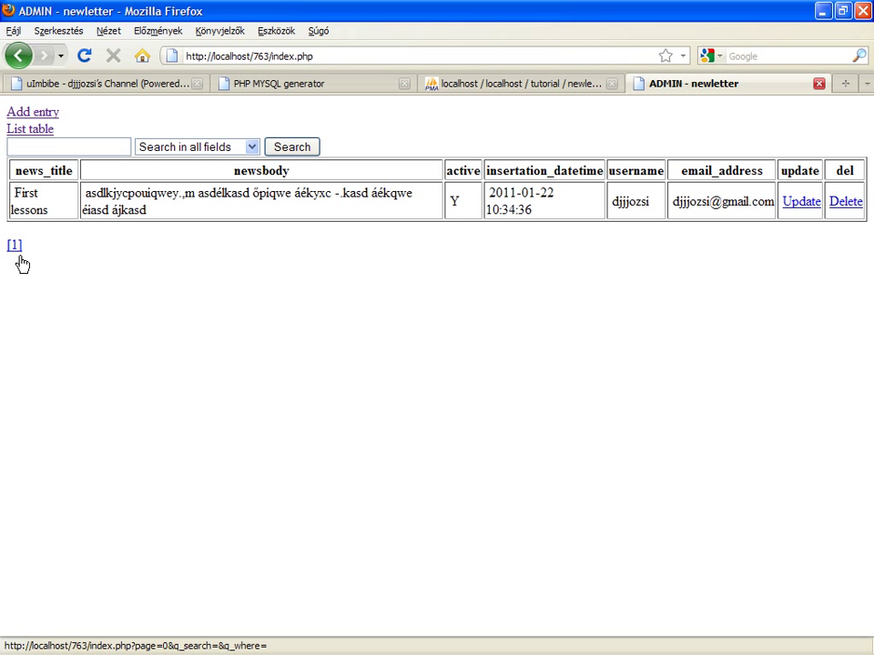
Step: Show page [1] of the entries list with the First lessons entry
click(196, 146)
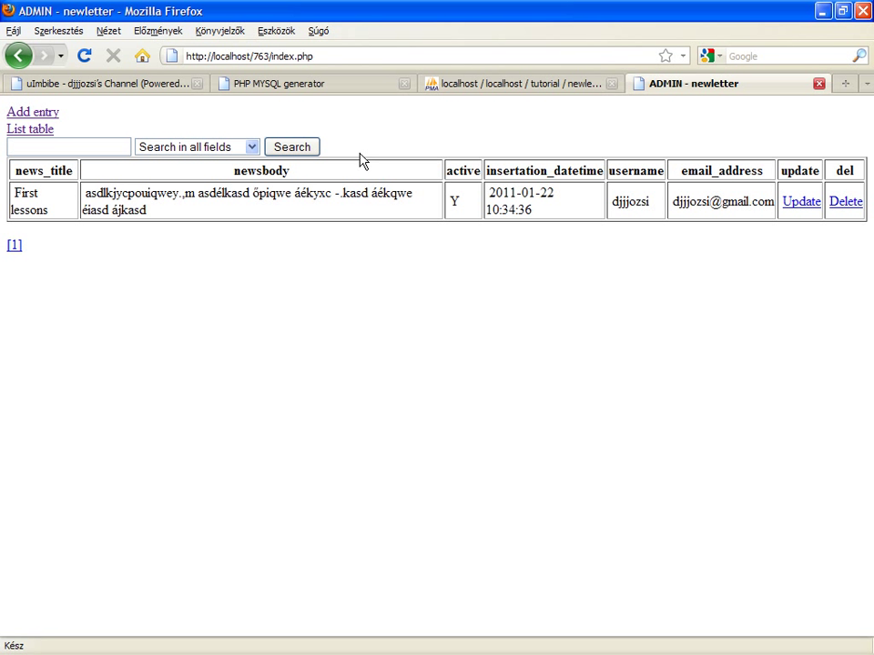
mouse_move(544, 262)
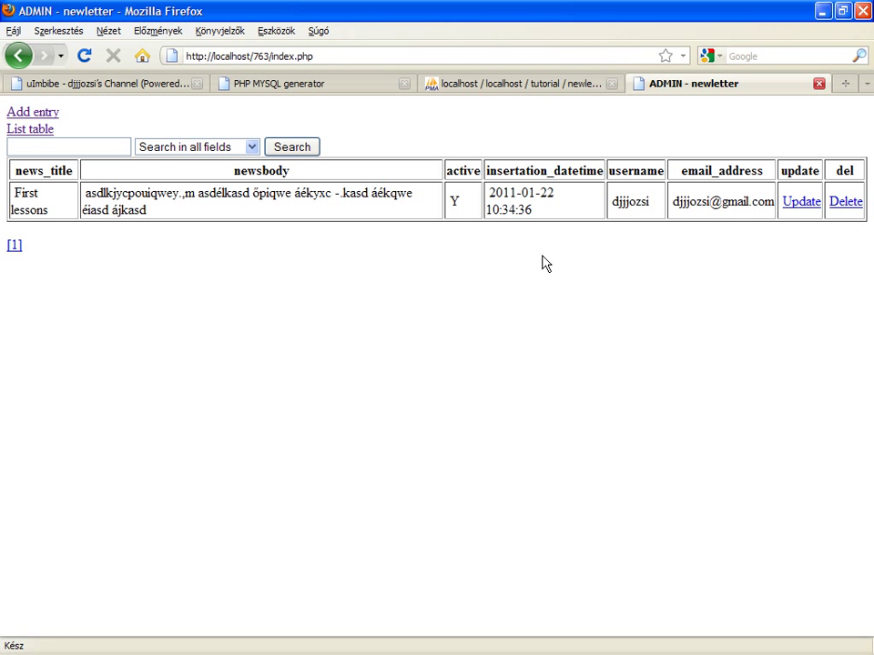
mouse_move(845, 200)
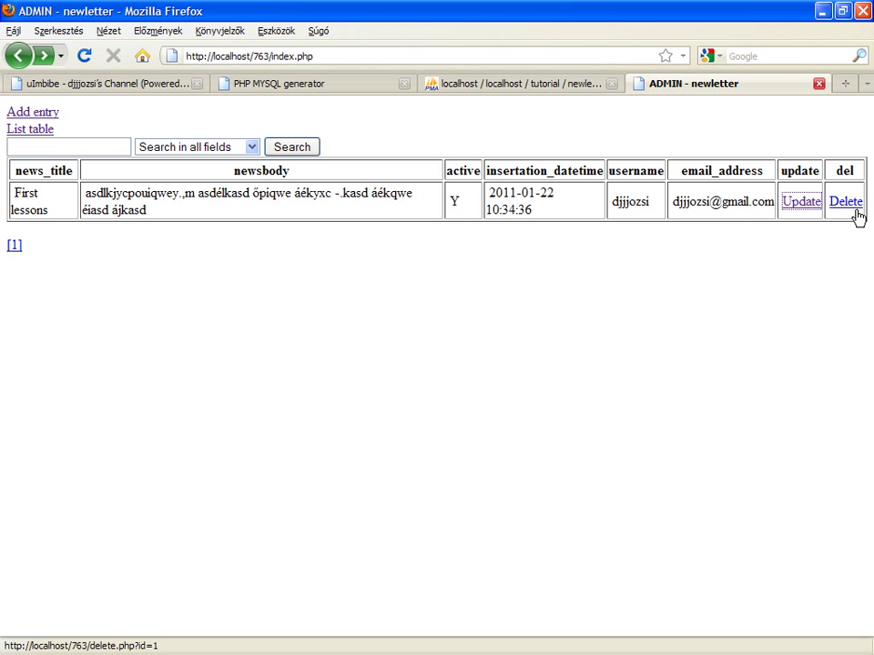
mouse_move(579, 337)
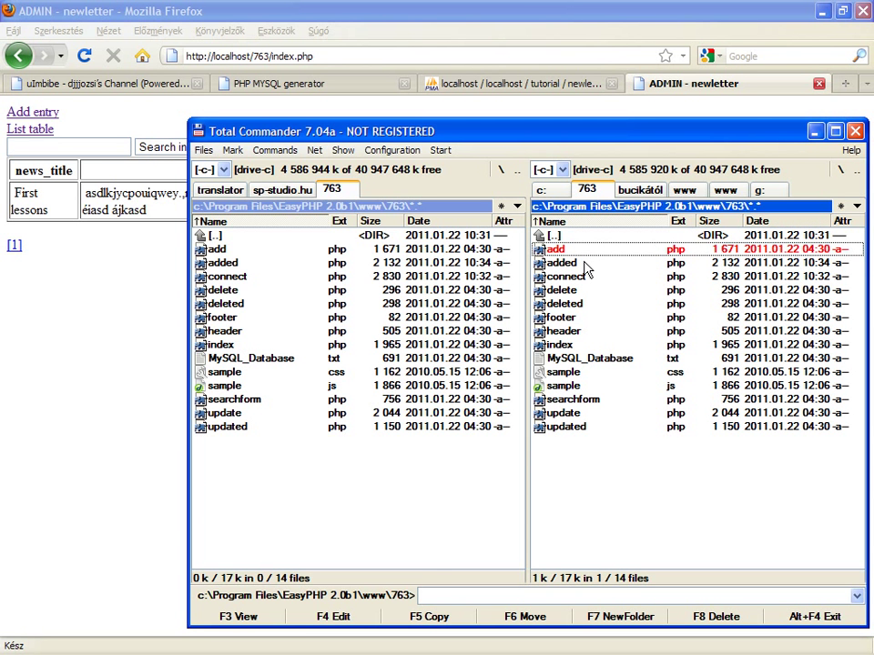
Step: Review add.php's form markup, then read through added.php in the editor
double_click(557, 248)
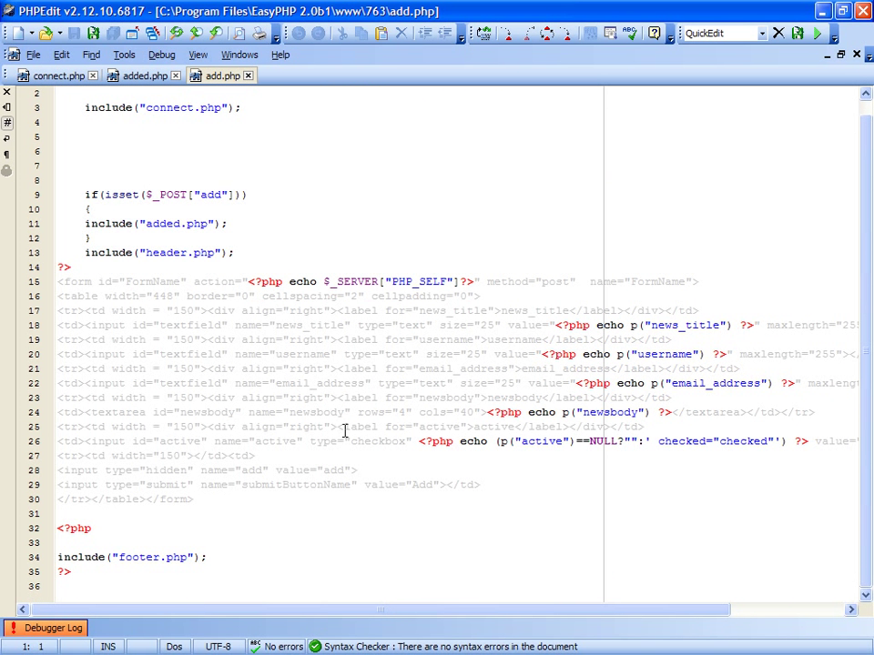
drag(84, 266, 91, 543)
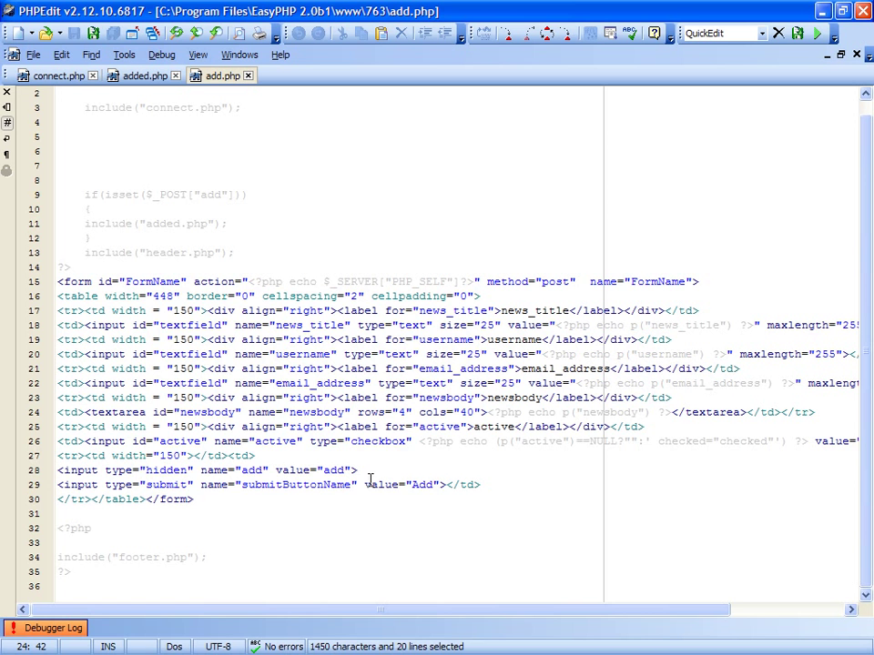
click(127, 76)
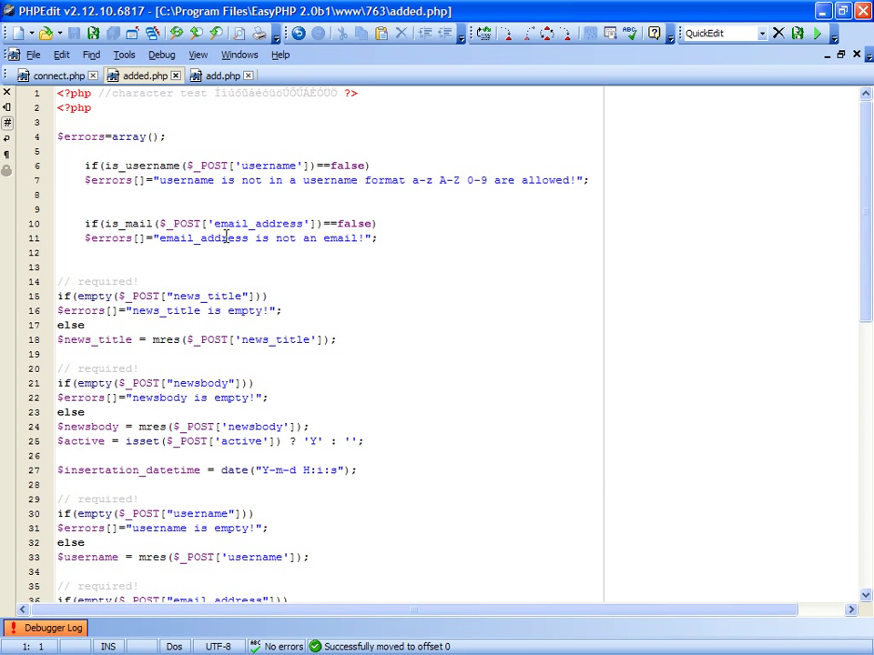
scroll(down, 3)
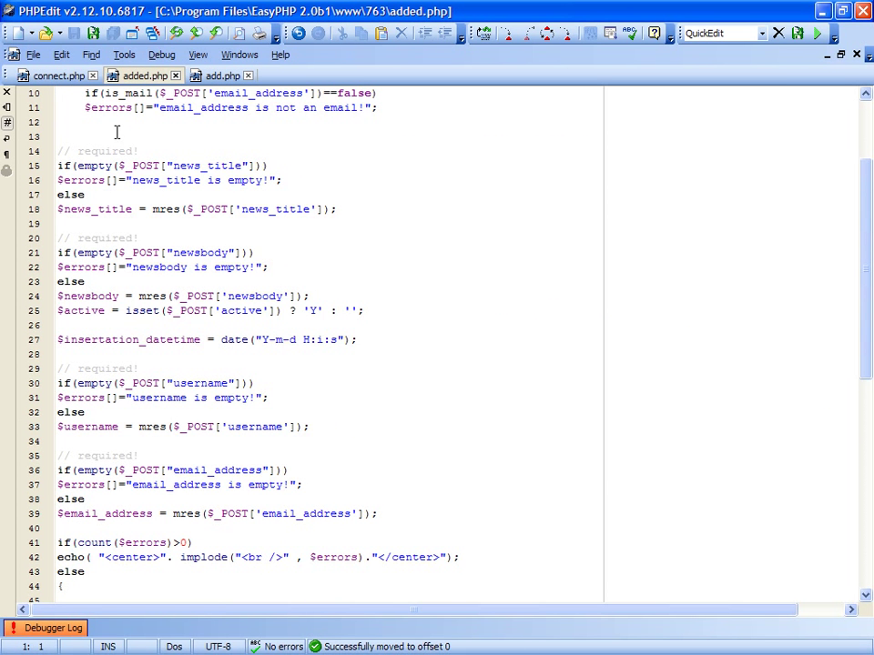
scroll(down, 3)
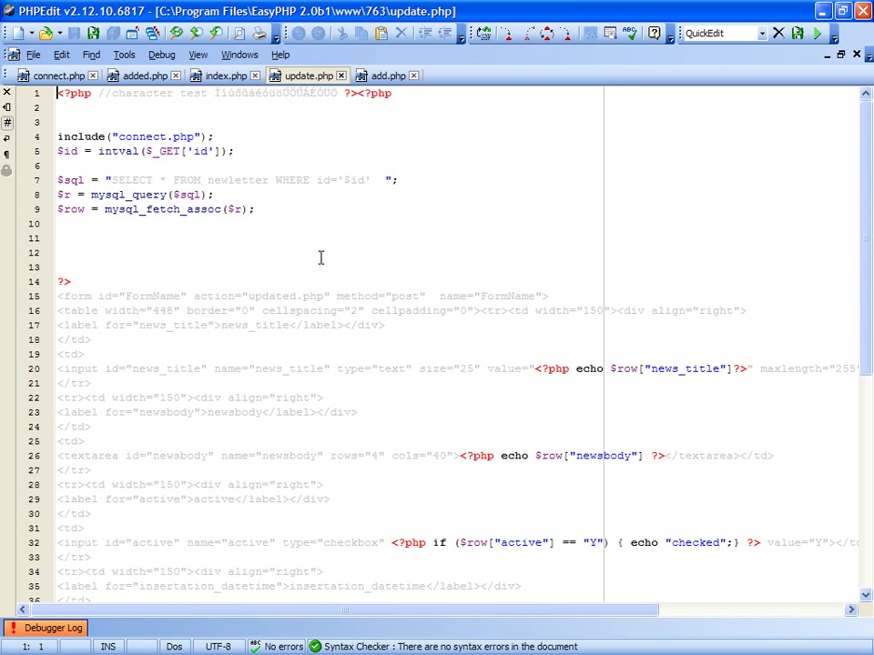
scroll(down, 3)
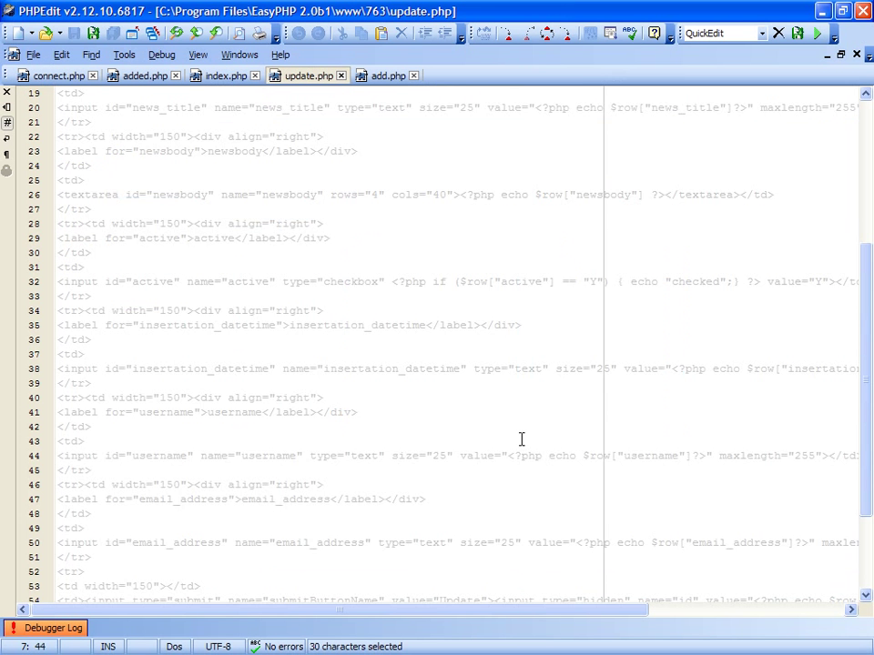
Step: Review update.php, then return to the PHP & MySQL Generator page in Firefox
click(404, 76)
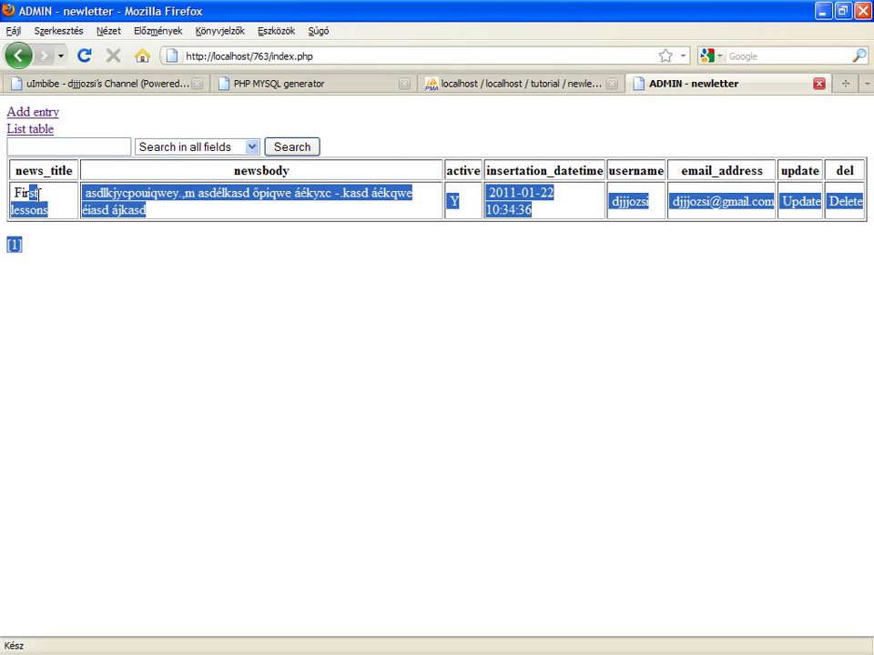
click(80, 255)
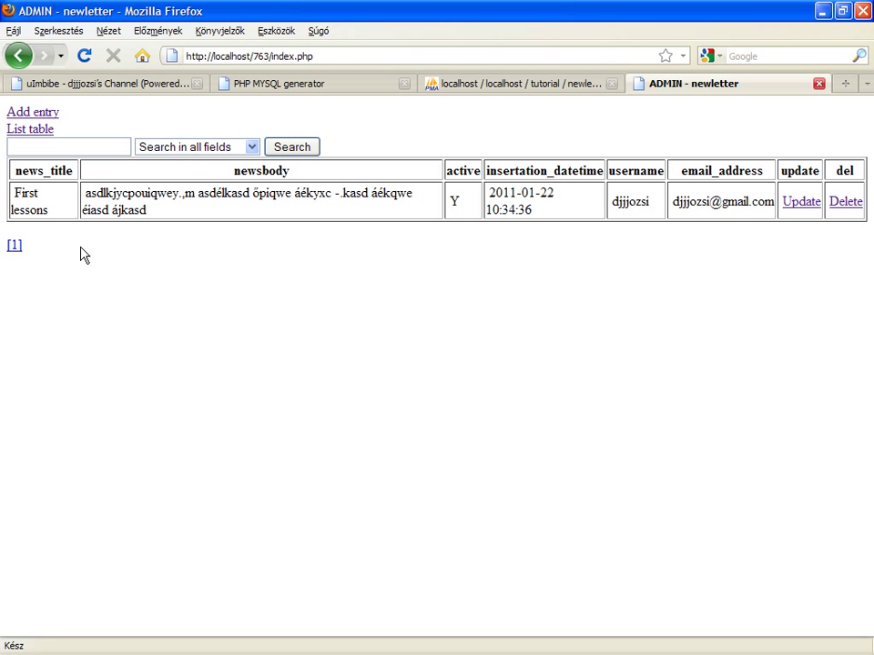
click(273, 83)
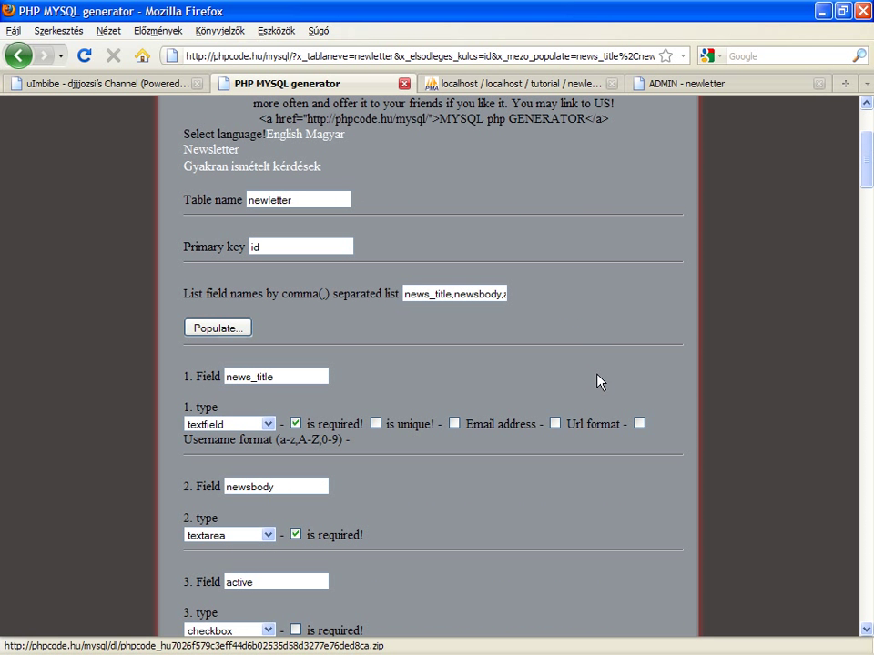
Step: Open updated.php, delete.php and deleted.php from the 763 folder in PHPEdit
scroll(up, 3)
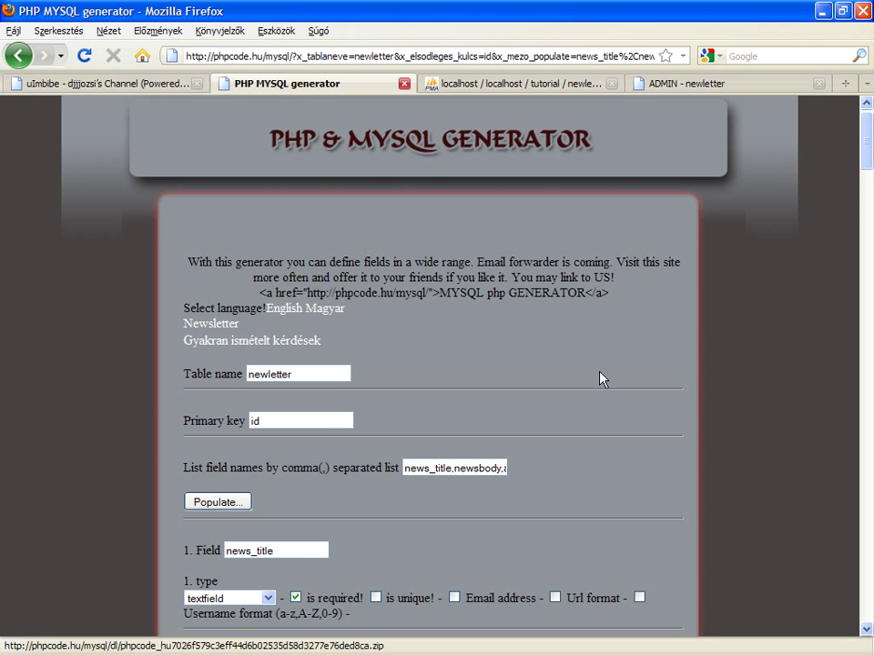
scroll(down, 3)
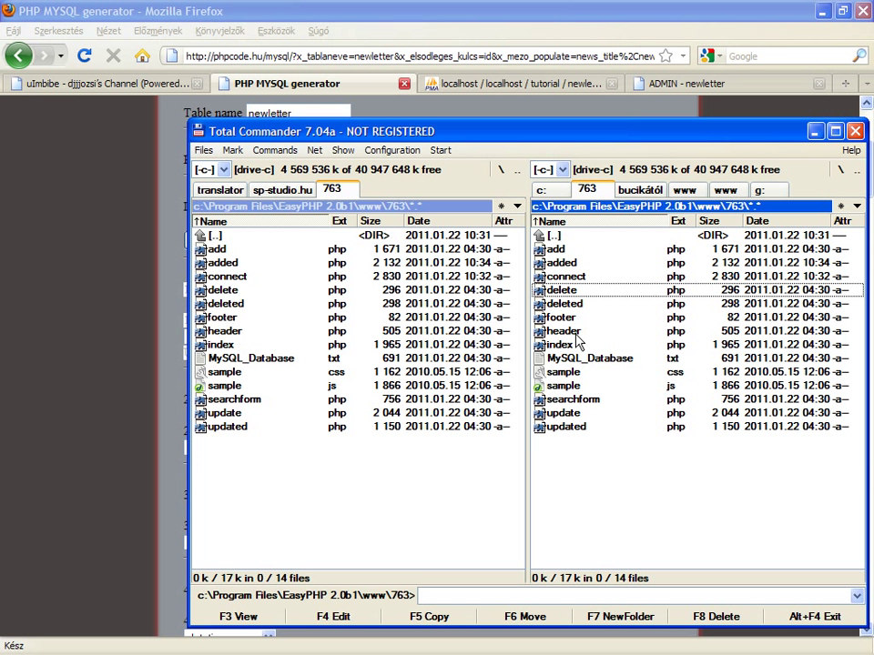
mouse_move(564, 263)
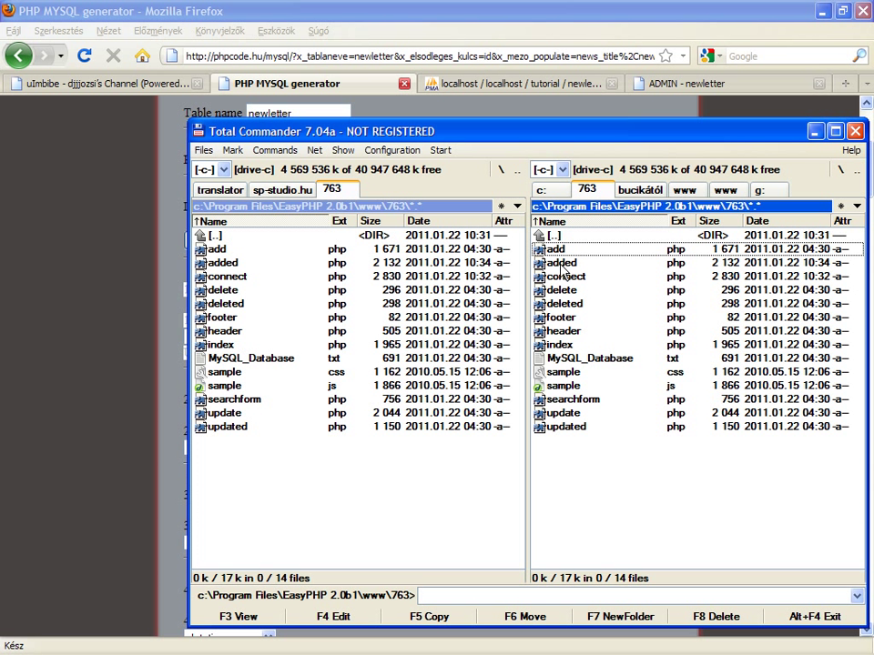
click(560, 262)
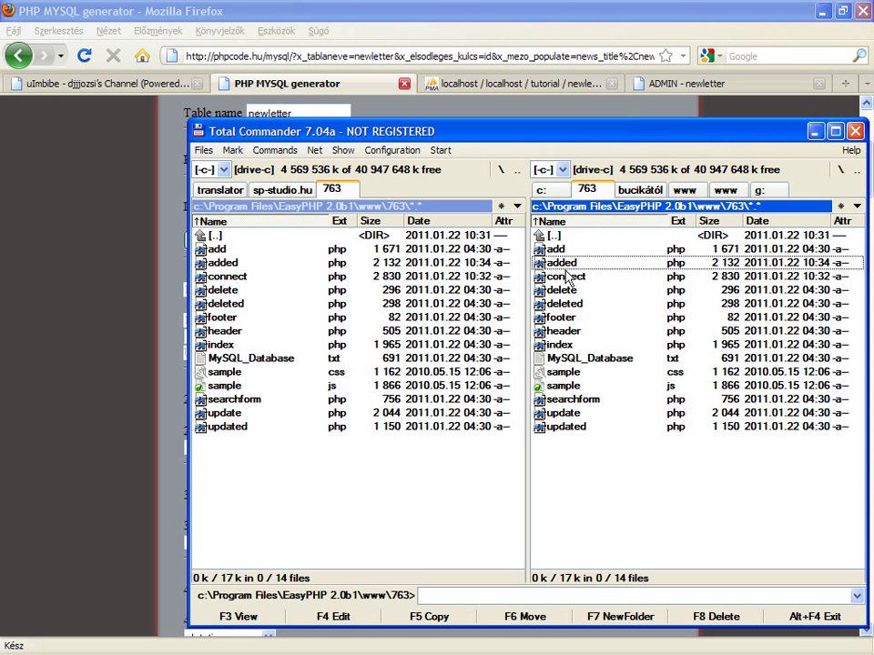
click(556, 248)
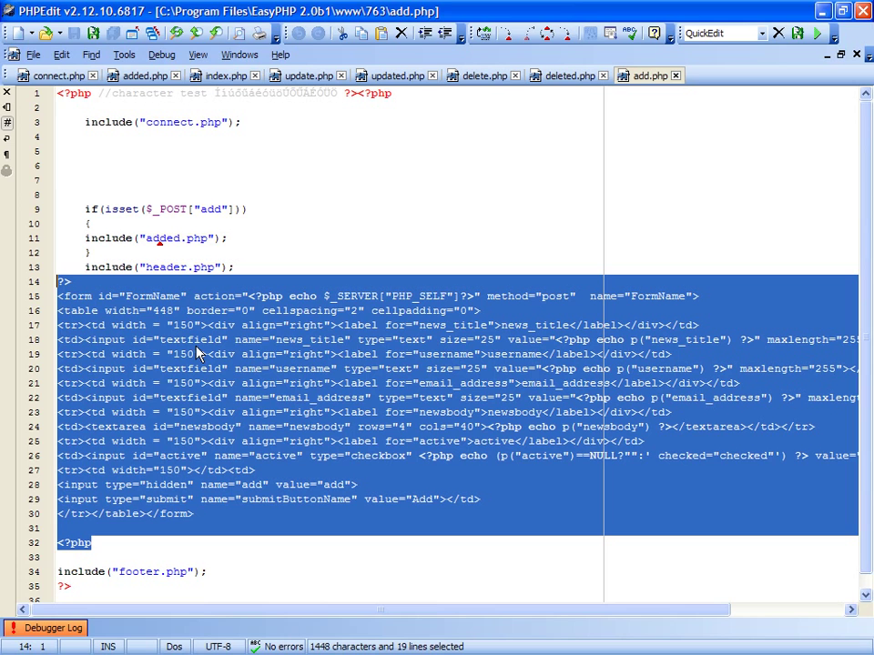
mouse_move(76, 309)
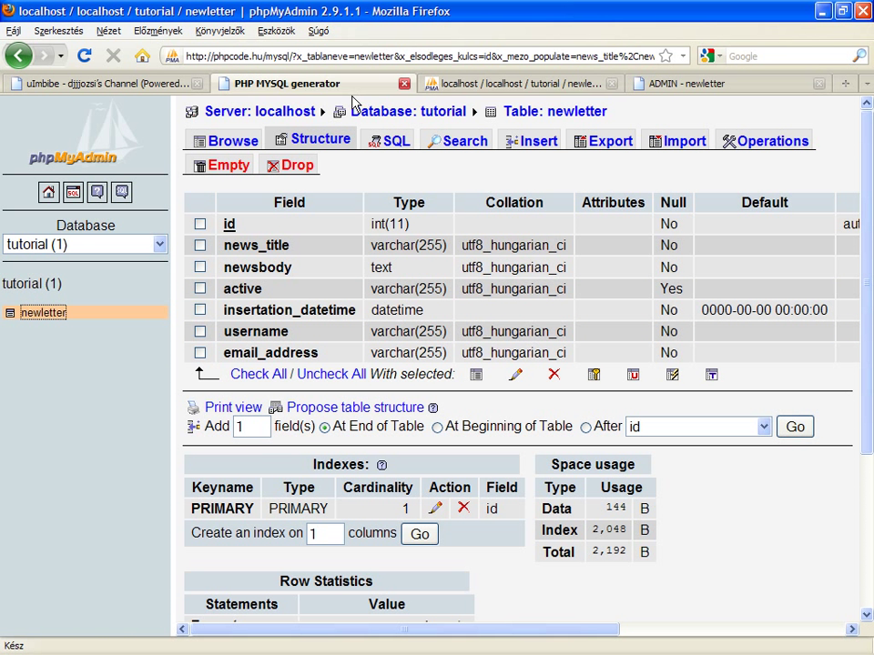
Step: Glance at the video channel page, then return to the generator's newletter table form
click(300, 84)
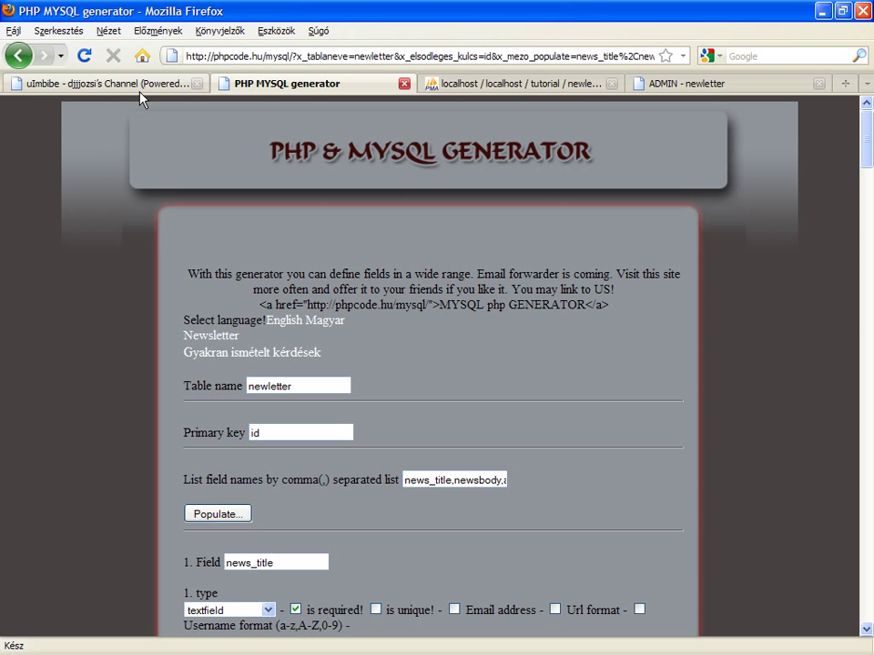
click(110, 85)
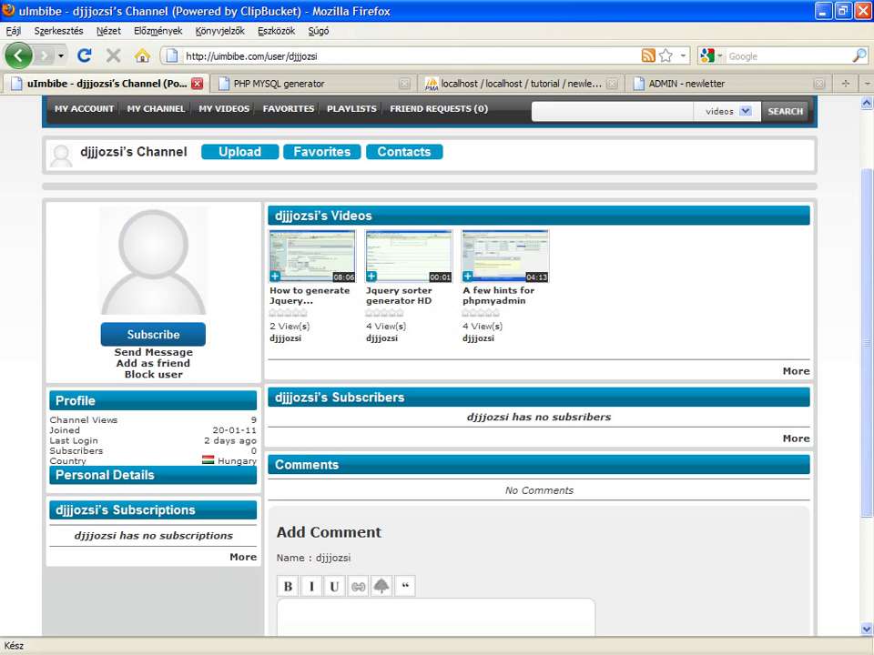
click(291, 84)
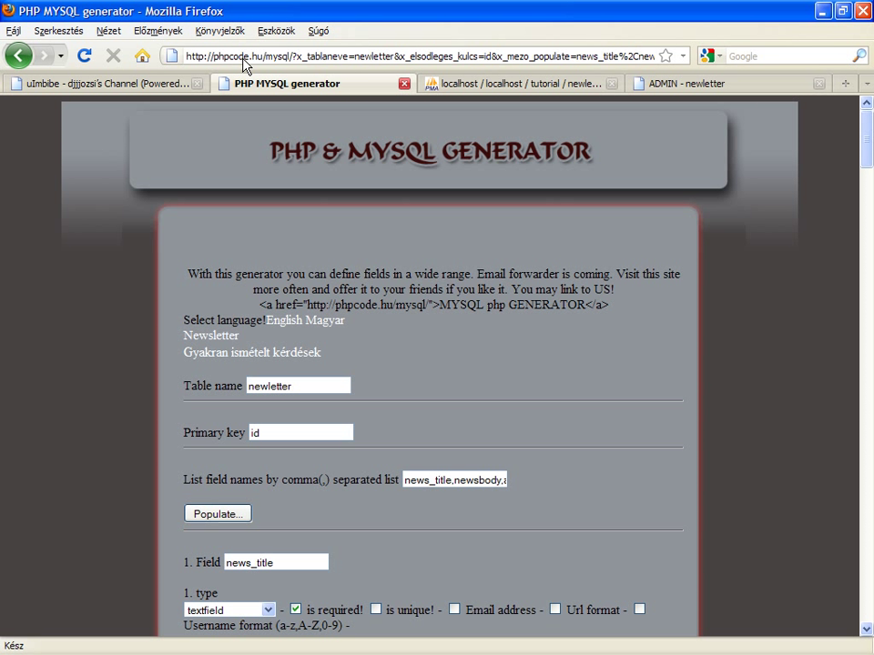